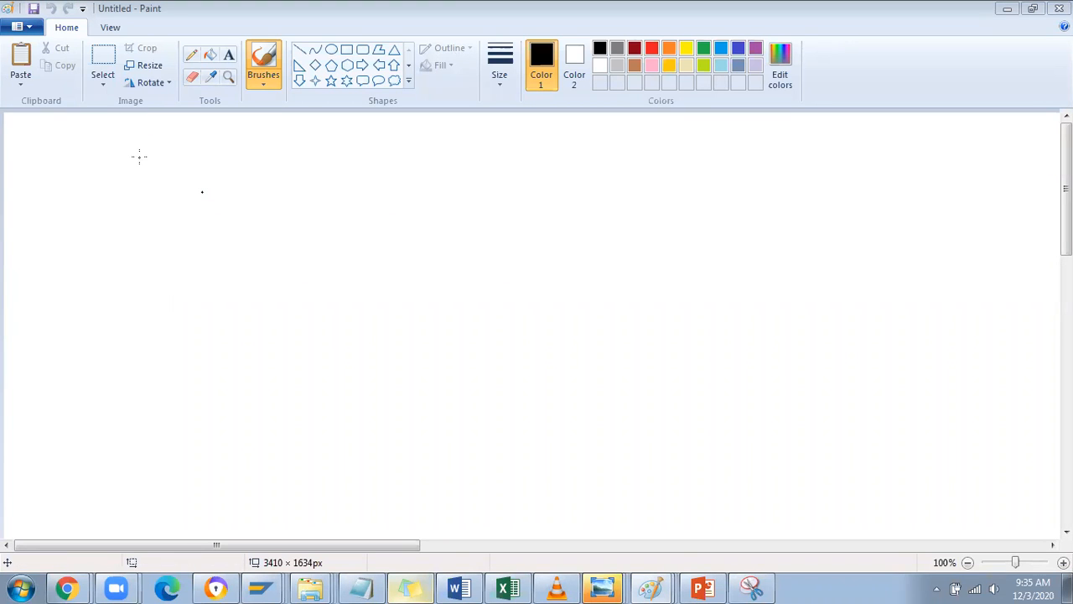
{"action": "mouse_move", "coordinate": [107, 119]}
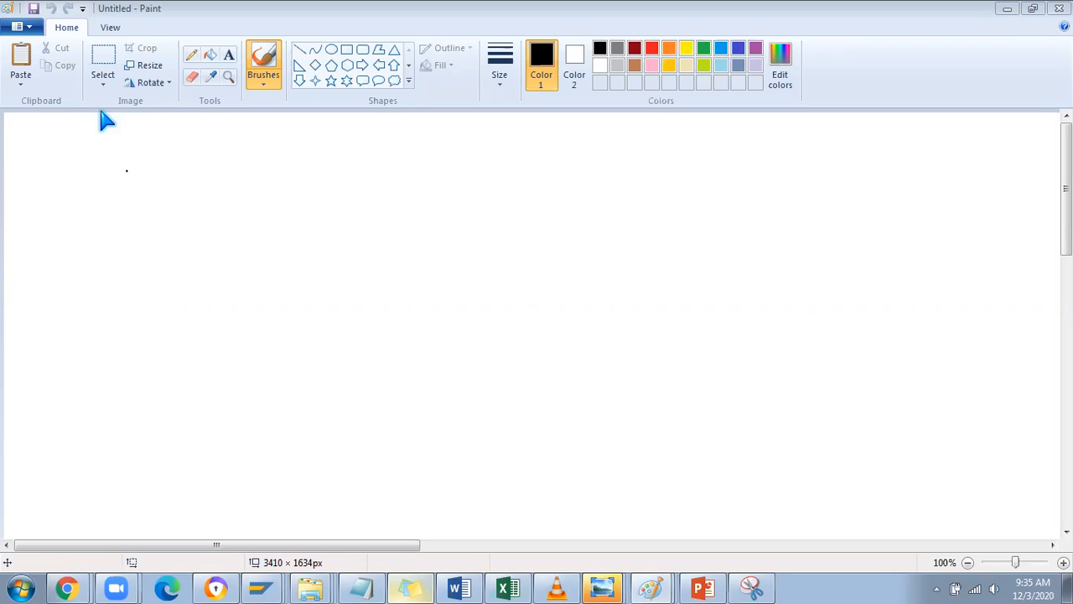
{"action": "mouse_move", "coordinate": [126, 117]}
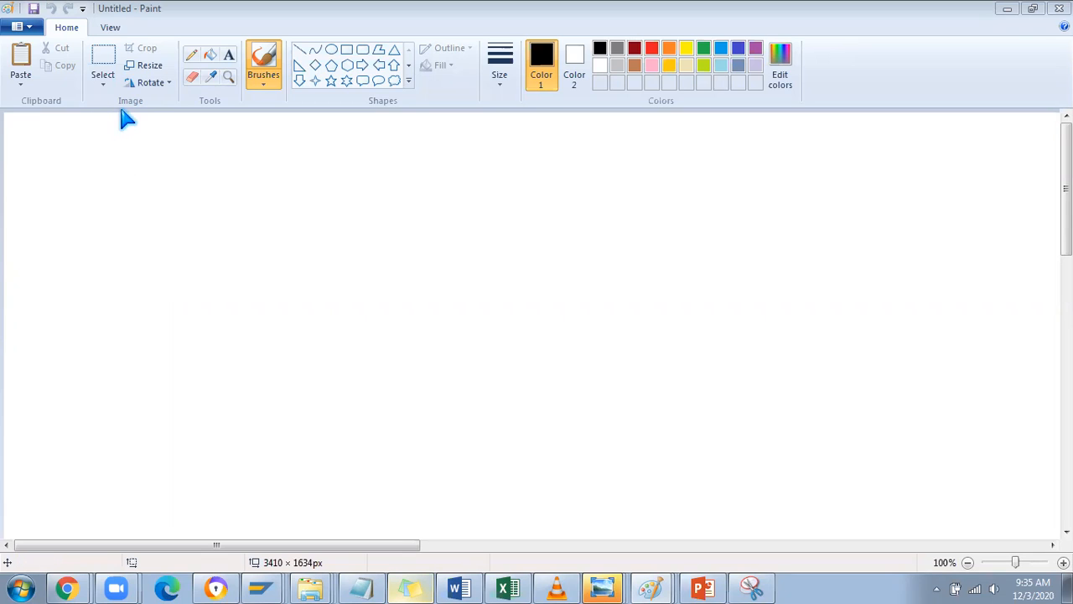
{"action": "mouse_move", "coordinate": [101, 147]}
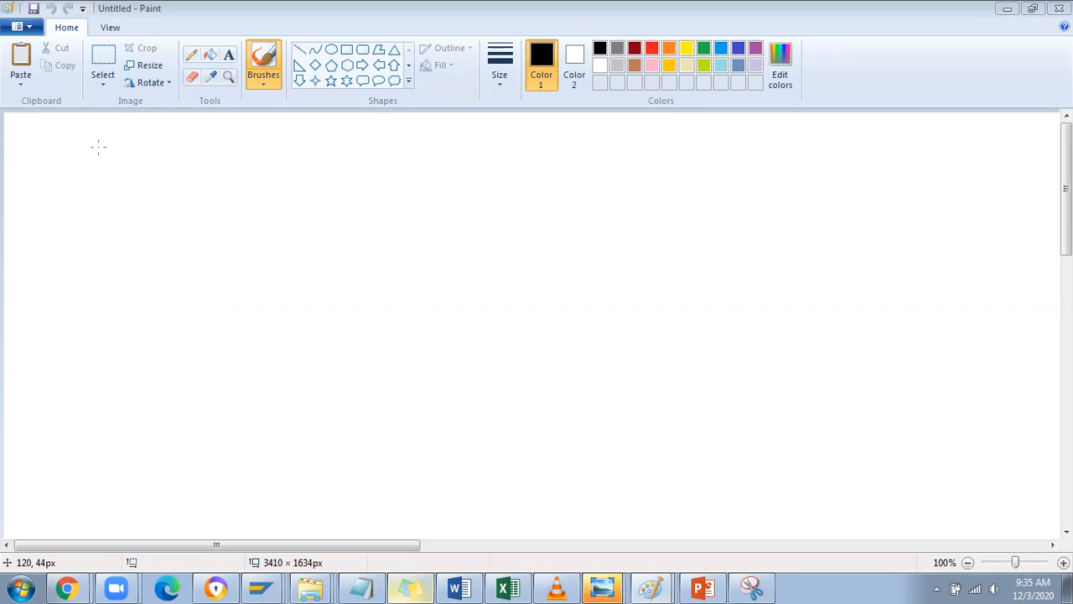
{"action": "mouse_move", "coordinate": [97, 149]}
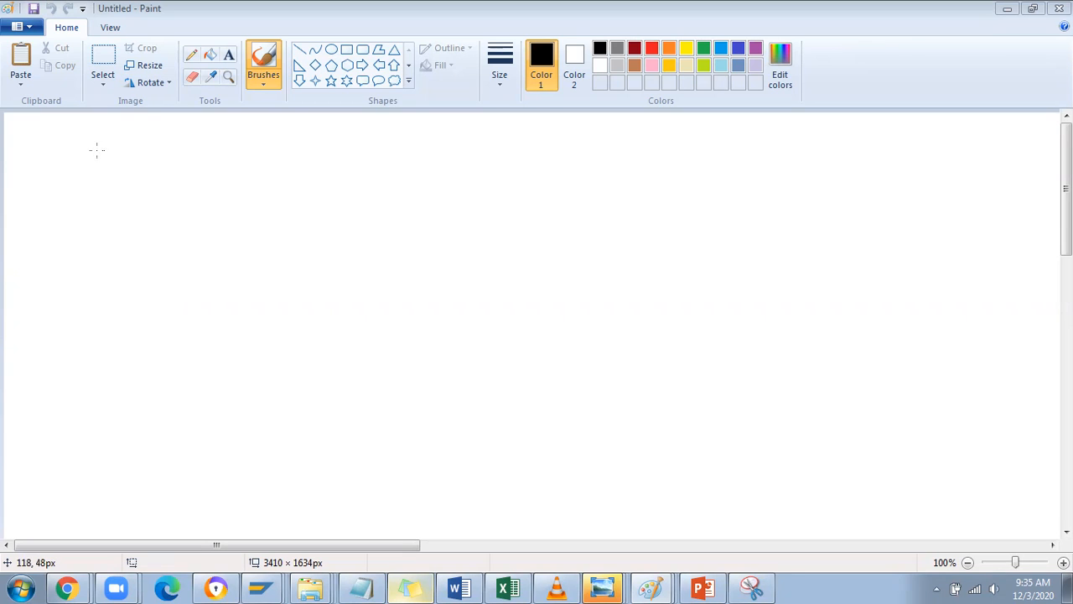
{"action": "mouse_move", "coordinate": [93, 147]}
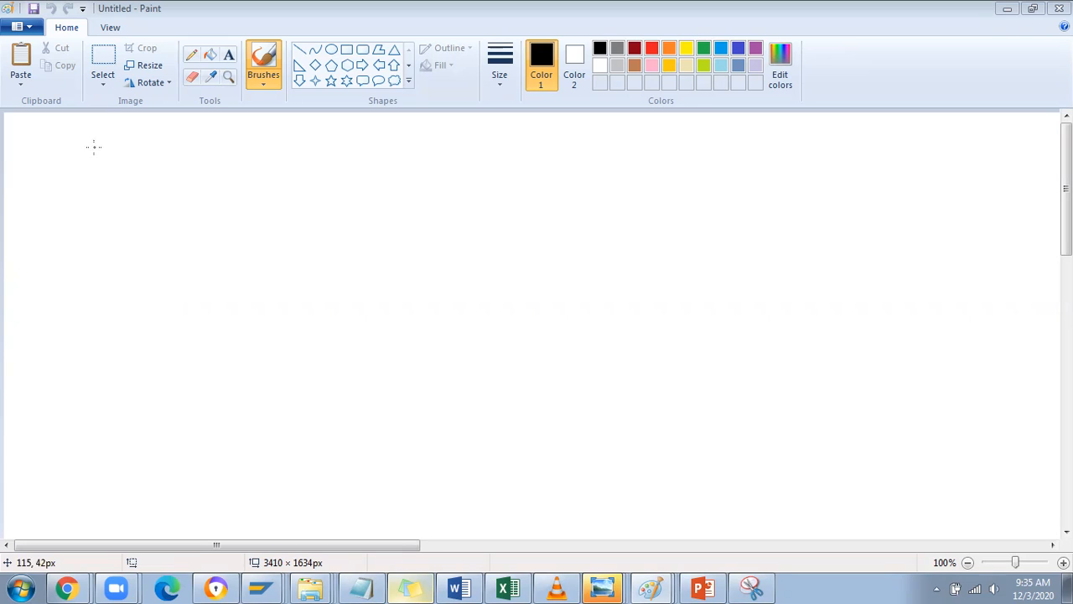
{"action": "mouse_move", "coordinate": [104, 141]}
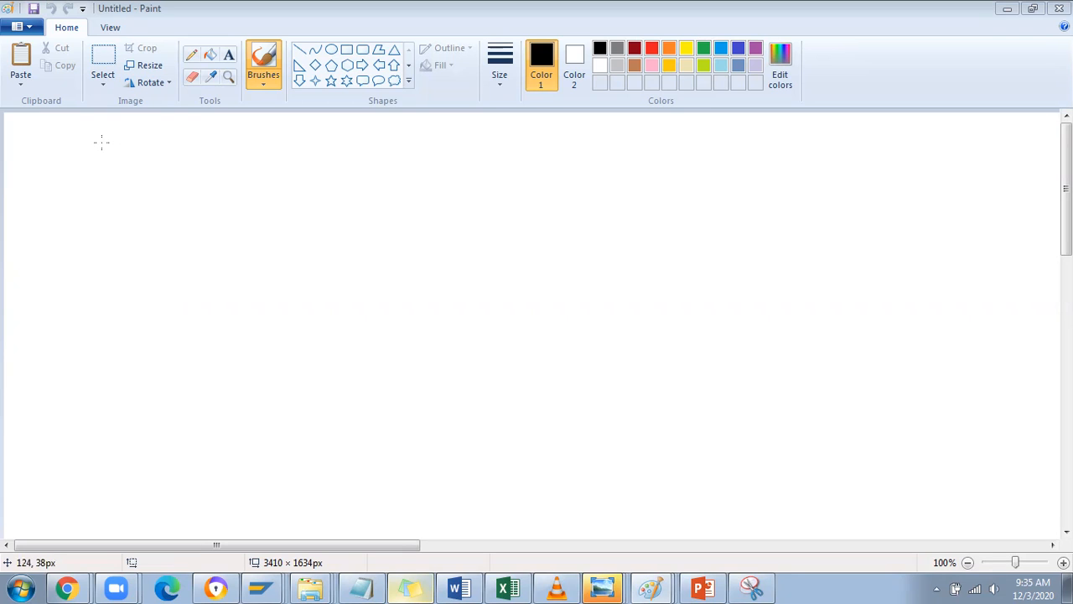
{"action": "mouse_move", "coordinate": [105, 143]}
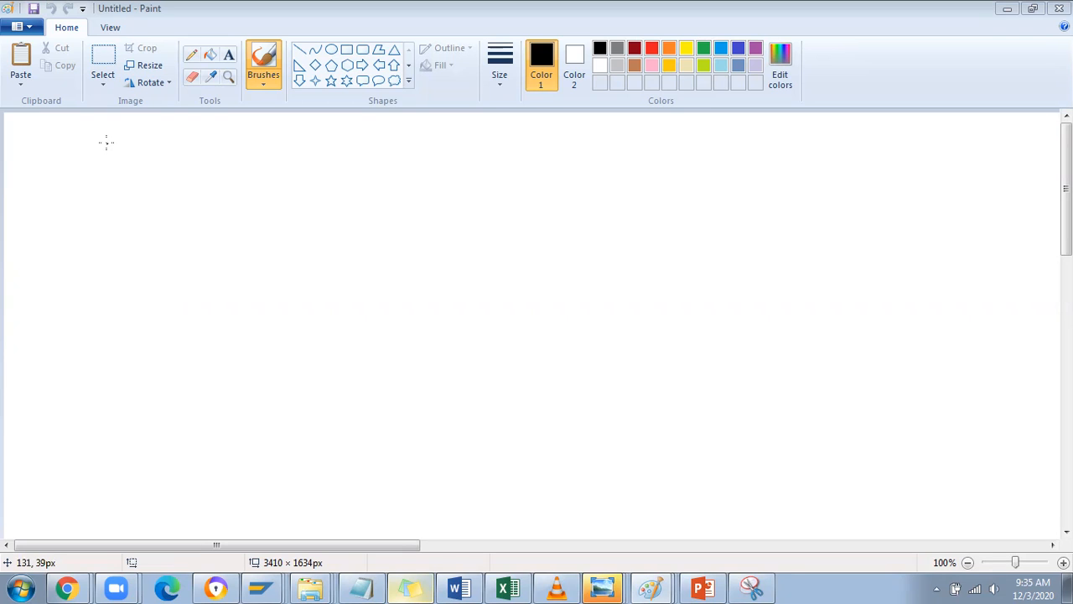
{"action": "mouse_move", "coordinate": [108, 142]}
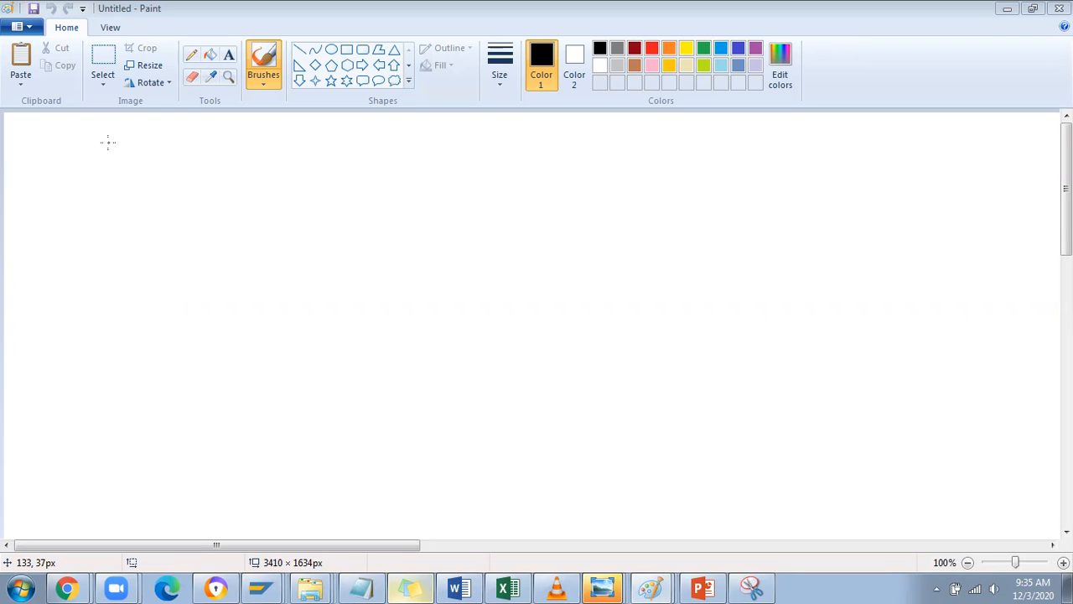
{"action": "mouse_move", "coordinate": [123, 132]}
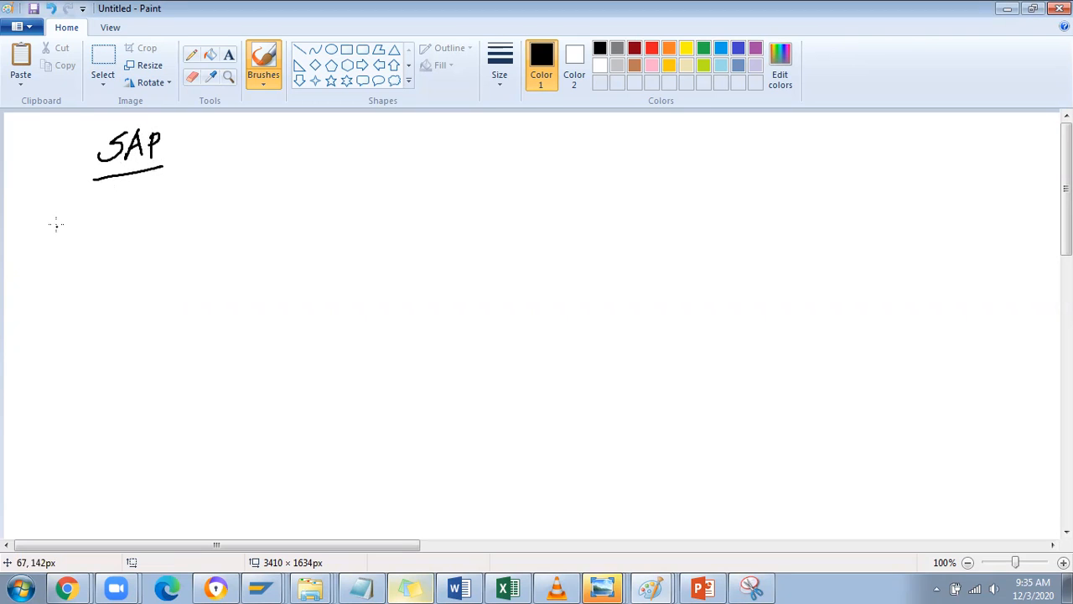
- Draw two arrow bullets under the SAP heading and write 'Customization Request' after the first
{"action": "left_click_drag", "start_coordinate": [49, 211], "coordinate": [79, 212]}
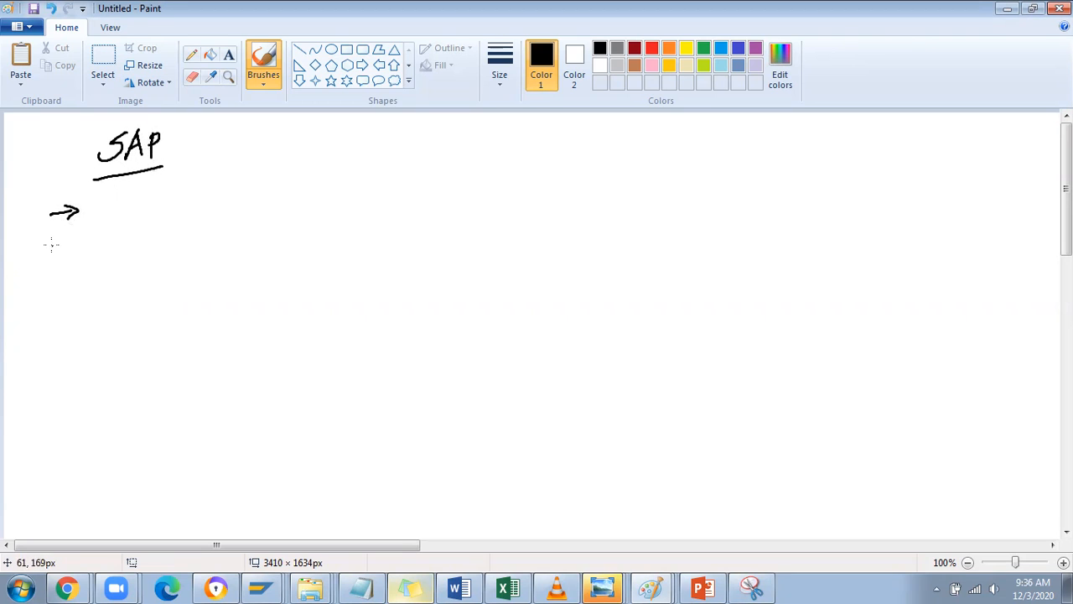
{"action": "left_click_drag", "start_coordinate": [46, 241], "coordinate": [80, 241]}
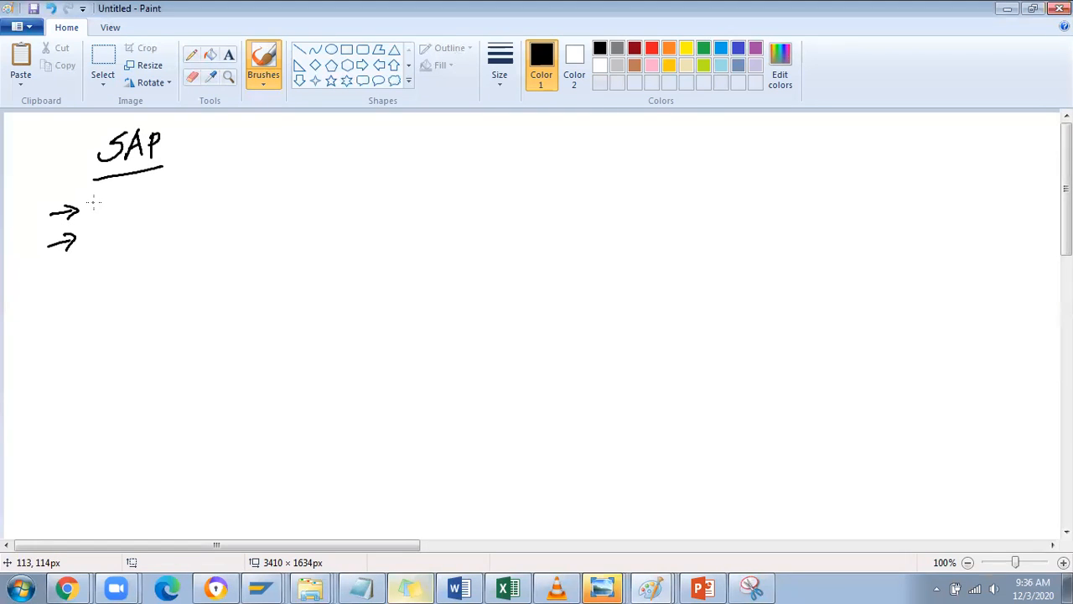
{"action": "left_click_drag", "start_coordinate": [84, 201], "coordinate": [138, 201]}
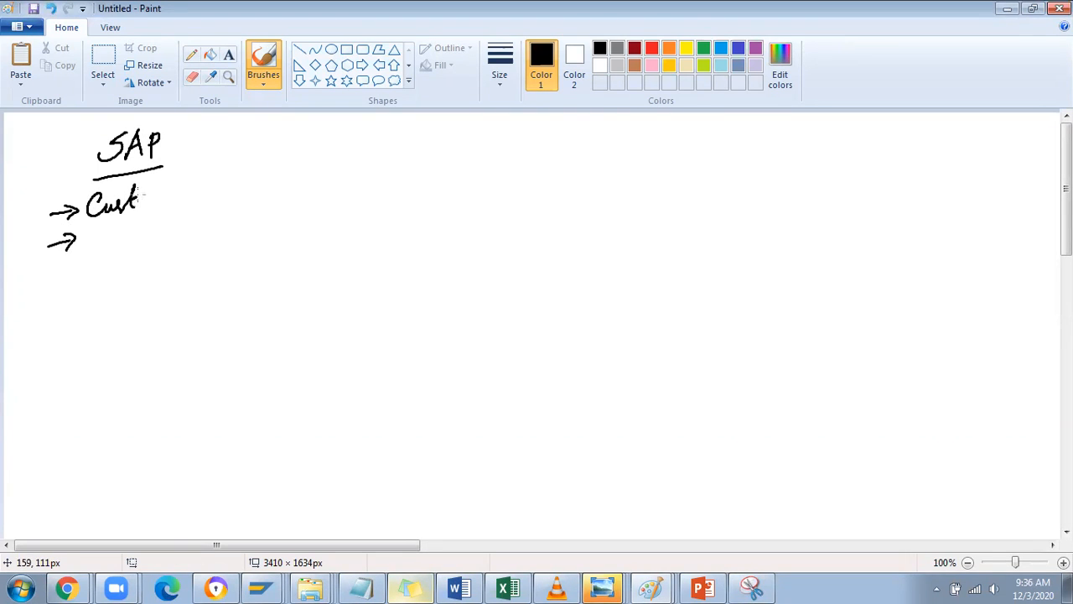
{"action": "left_click_drag", "start_coordinate": [138, 197], "coordinate": [189, 189]}
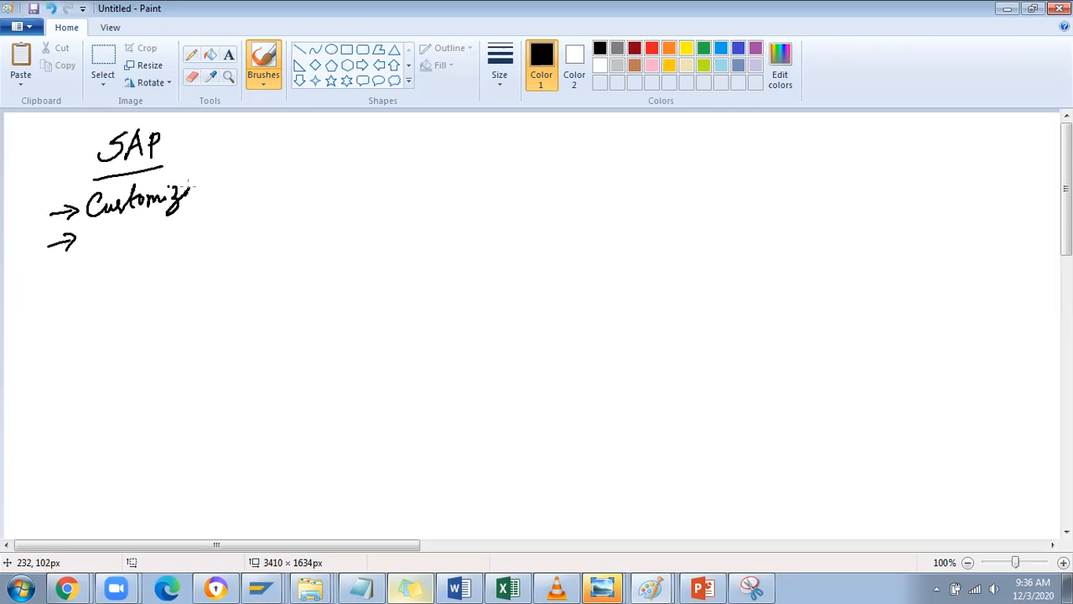
{"action": "left_click_drag", "start_coordinate": [189, 193], "coordinate": [233, 197]}
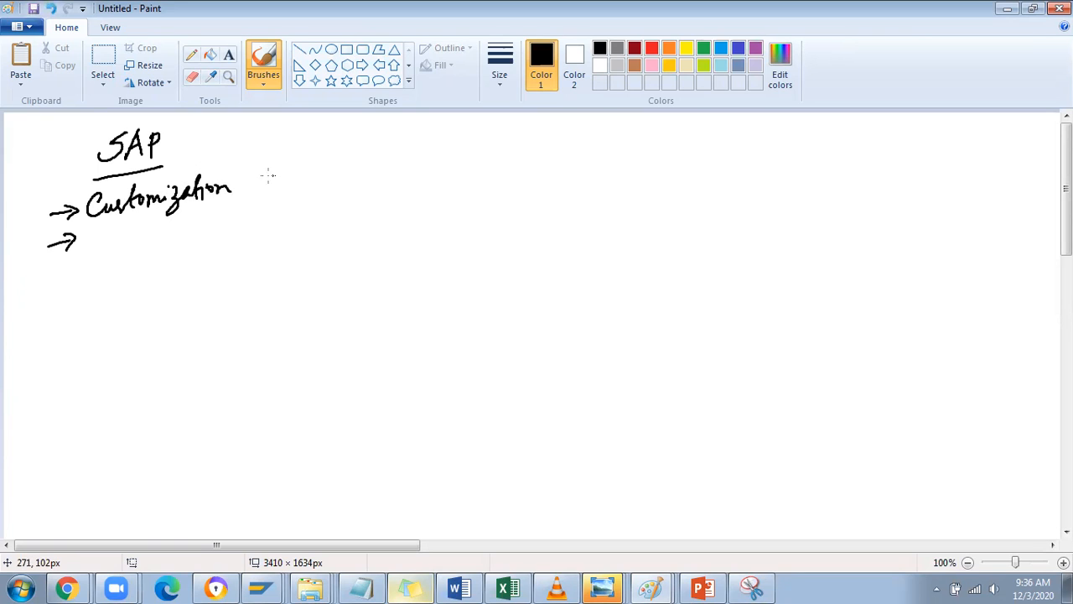
{"action": "left_click_drag", "start_coordinate": [252, 180], "coordinate": [318, 180]}
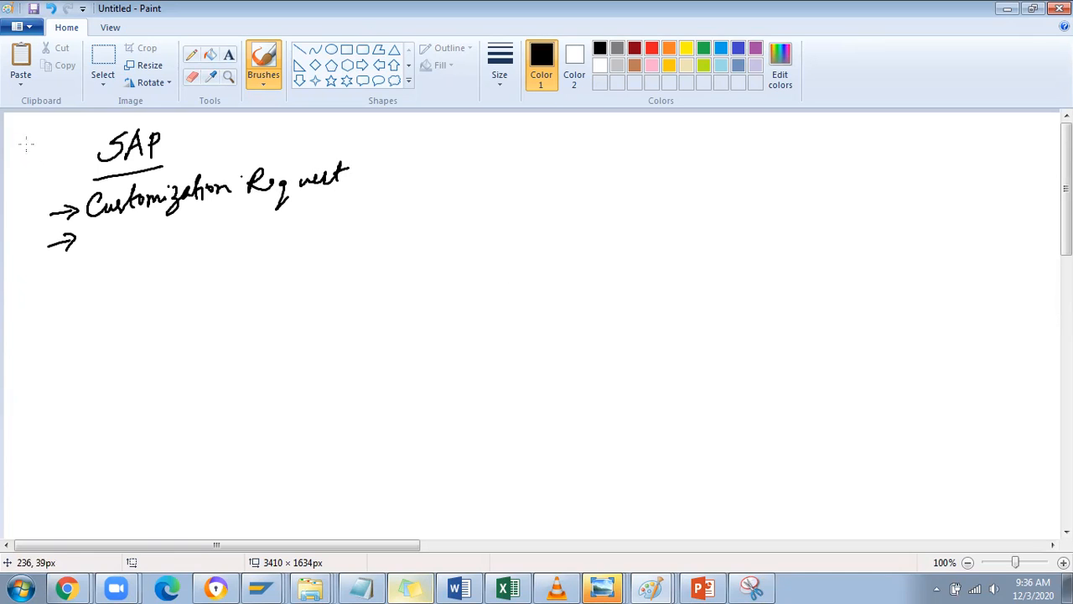
{"action": "left_click", "coordinate": [263, 62]}
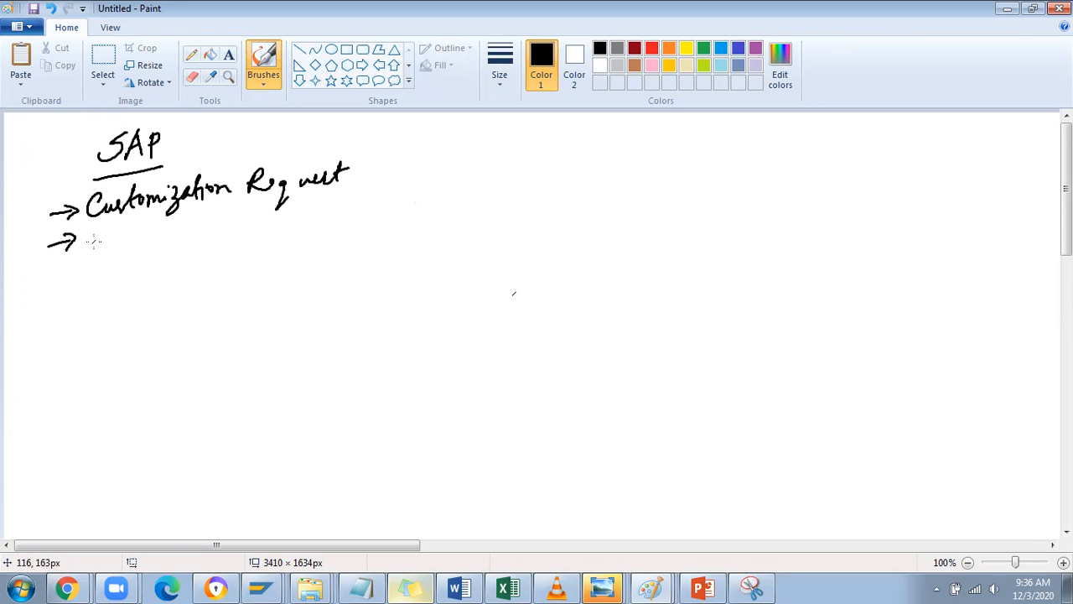
- Write 'Work Bench Request', then arrows leading to 'Functional' and 'Technical', each with a trailing arrow
{"action": "left_click_drag", "start_coordinate": [88, 239], "coordinate": [151, 239]}
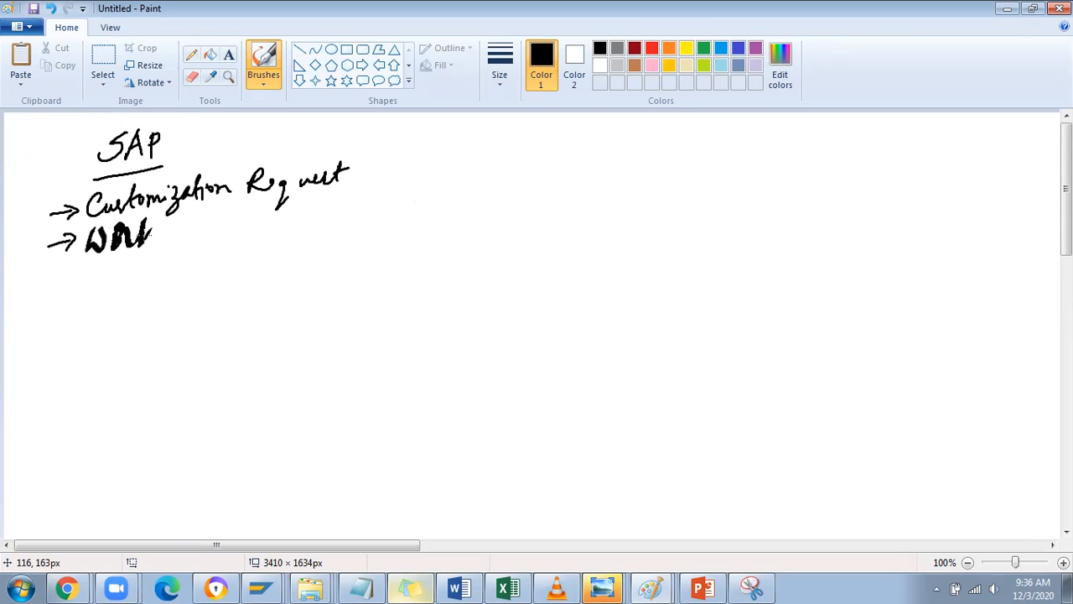
{"action": "left_click_drag", "start_coordinate": [168, 239], "coordinate": [235, 239]}
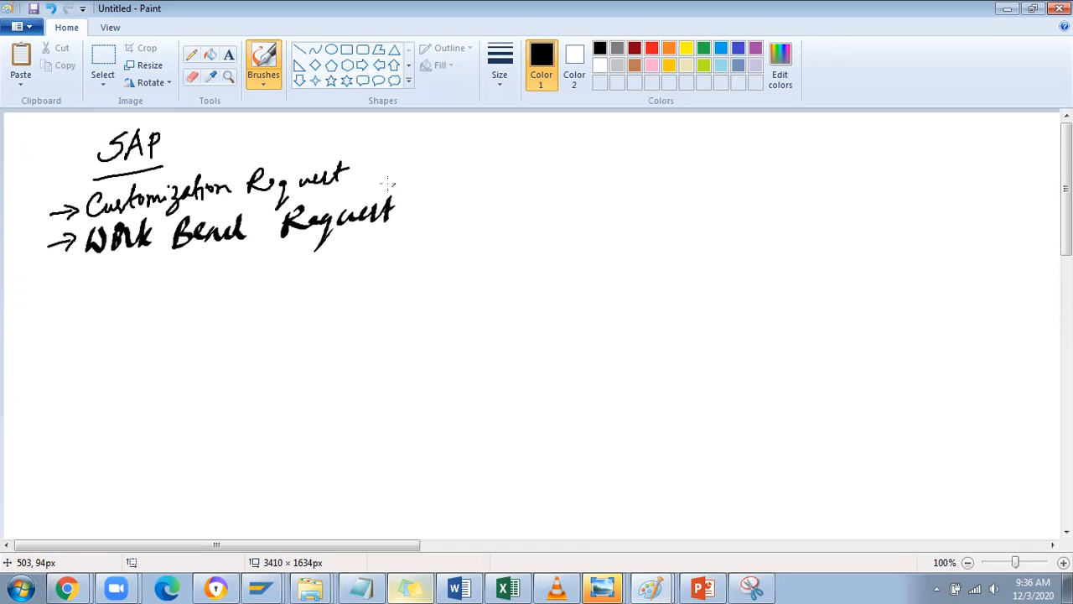
{"action": "left_click_drag", "start_coordinate": [357, 172], "coordinate": [427, 164]}
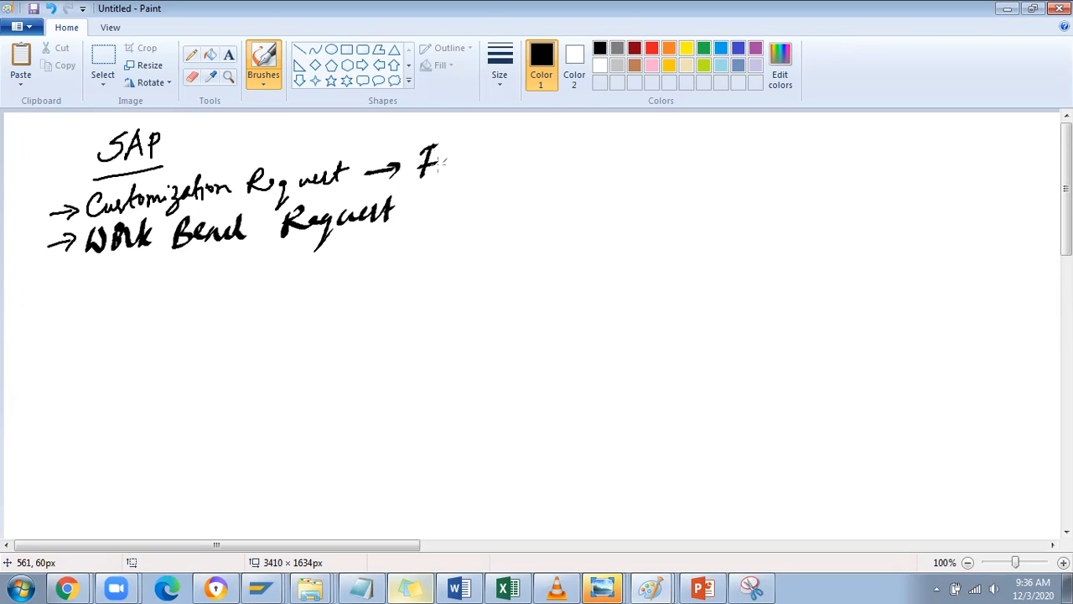
{"action": "left_click_drag", "start_coordinate": [428, 163], "coordinate": [516, 159]}
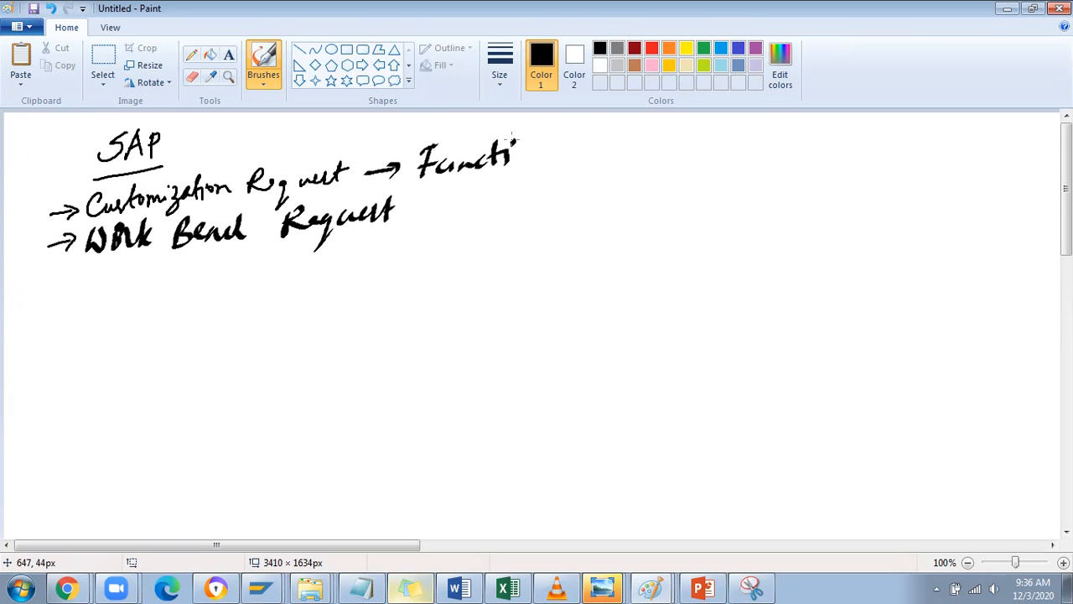
{"action": "left_click_drag", "start_coordinate": [507, 155], "coordinate": [566, 155]}
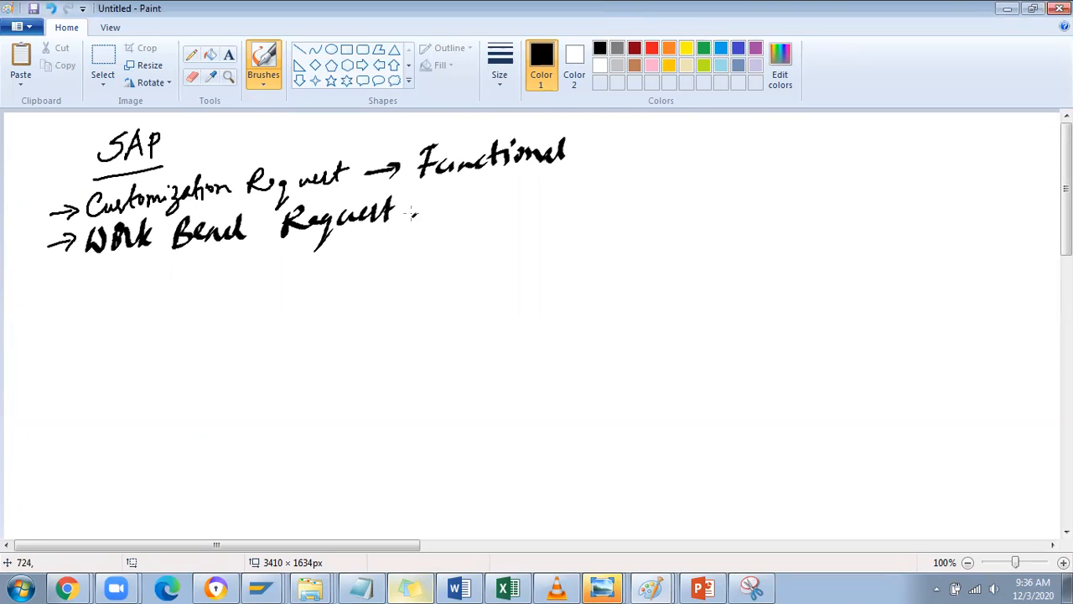
{"action": "left_click_drag", "start_coordinate": [403, 213], "coordinate": [469, 210]}
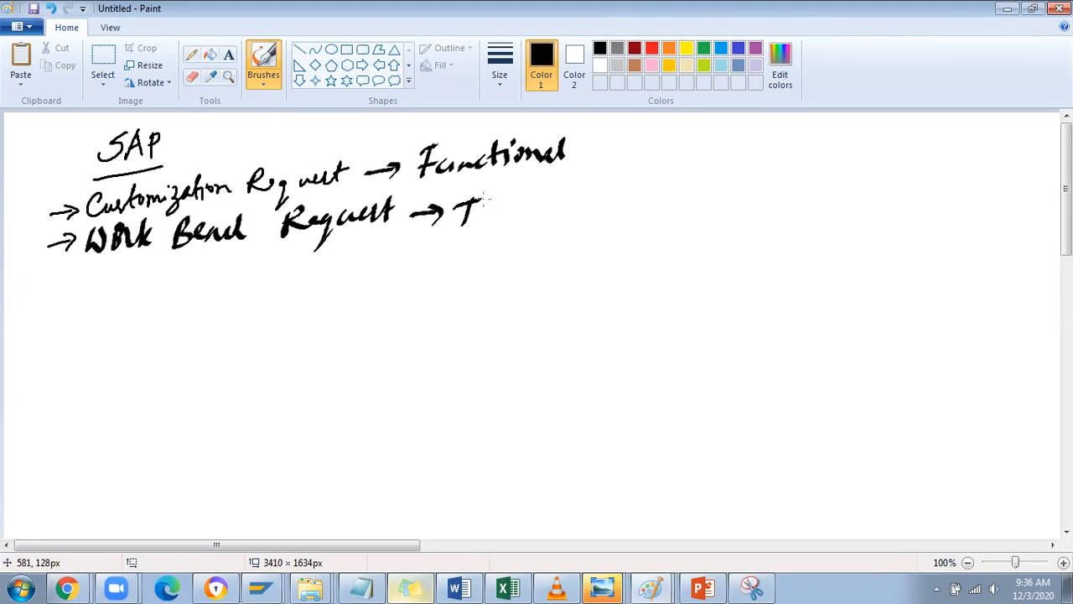
{"action": "left_click_drag", "start_coordinate": [460, 209], "coordinate": [545, 206]}
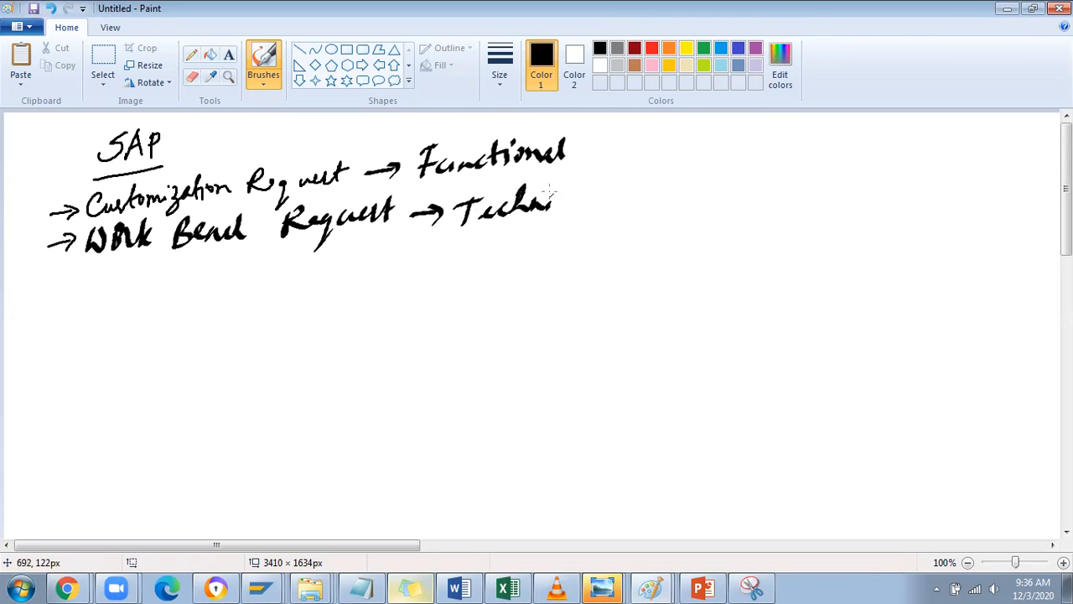
{"action": "left_click_drag", "start_coordinate": [554, 197], "coordinate": [620, 201]}
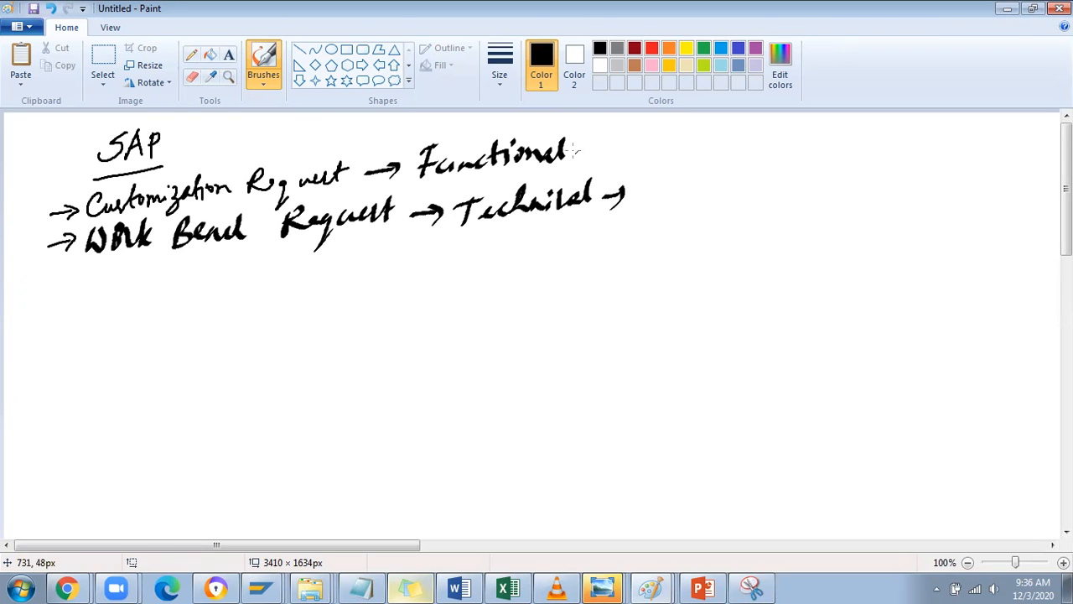
{"action": "left_click_drag", "start_coordinate": [570, 153], "coordinate": [595, 151]}
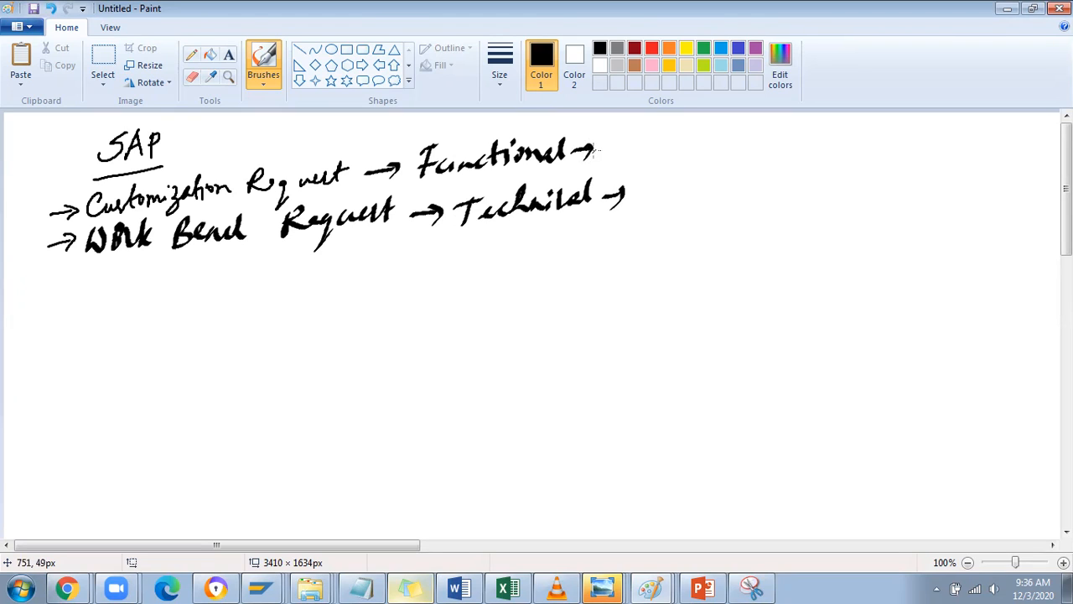
{"action": "mouse_move", "coordinate": [596, 151]}
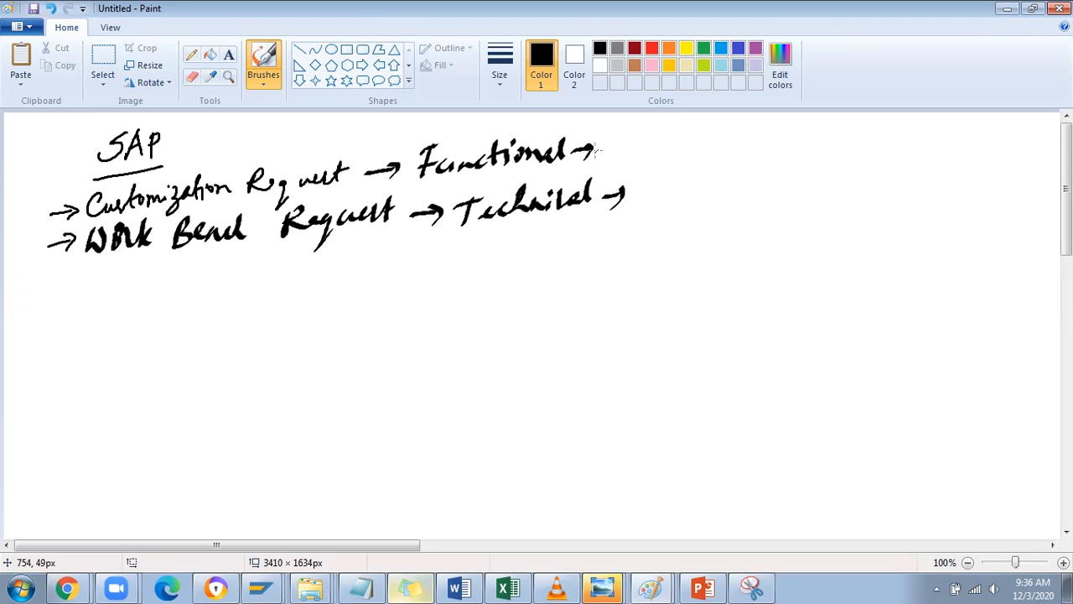
{"action": "mouse_move", "coordinate": [591, 150]}
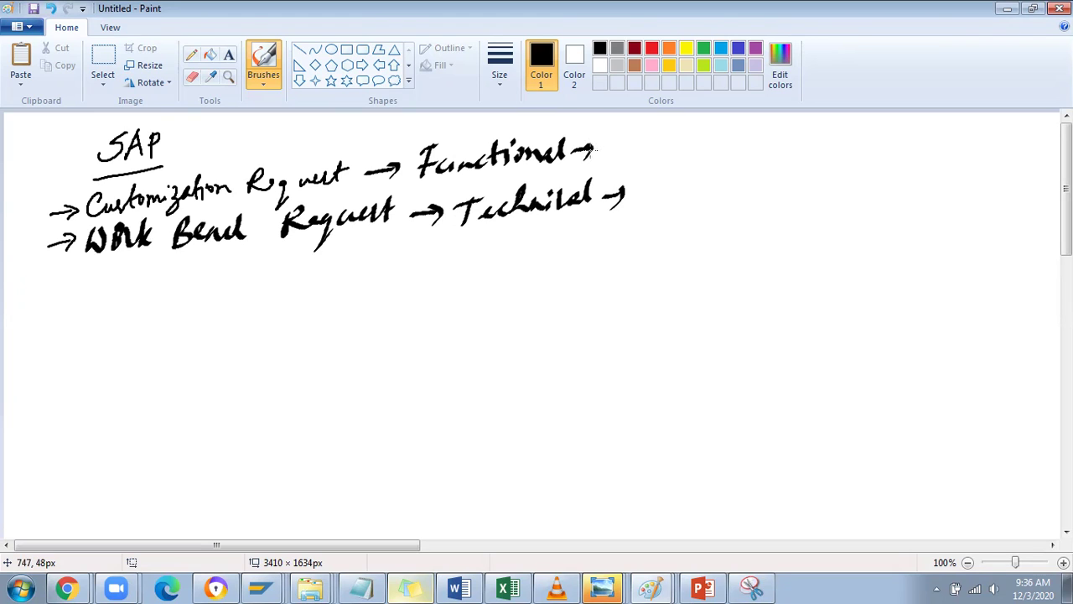
{"action": "mouse_move", "coordinate": [590, 151]}
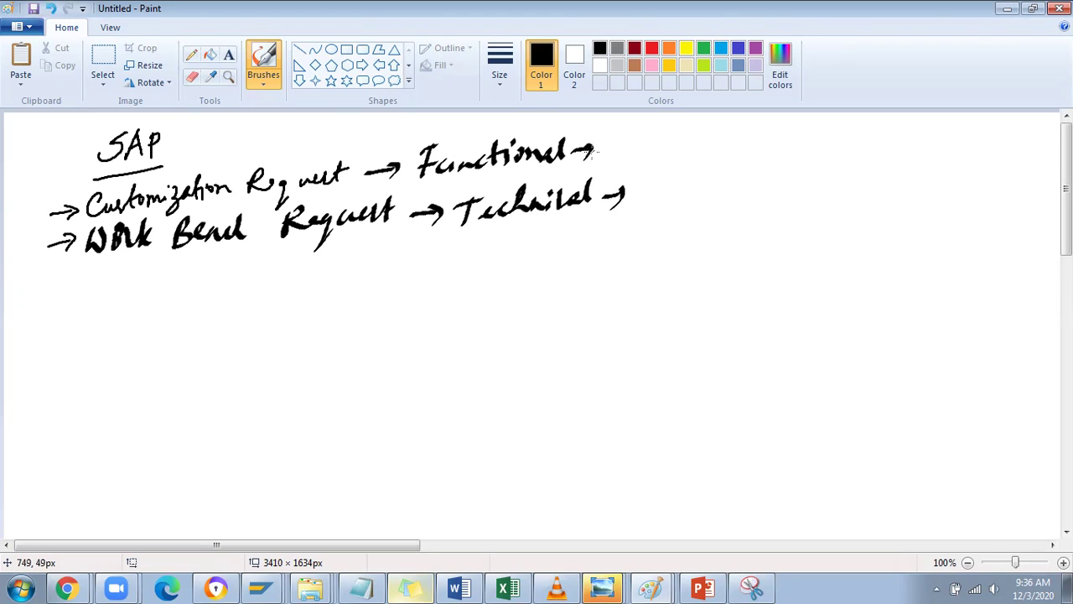
{"action": "mouse_move", "coordinate": [621, 152]}
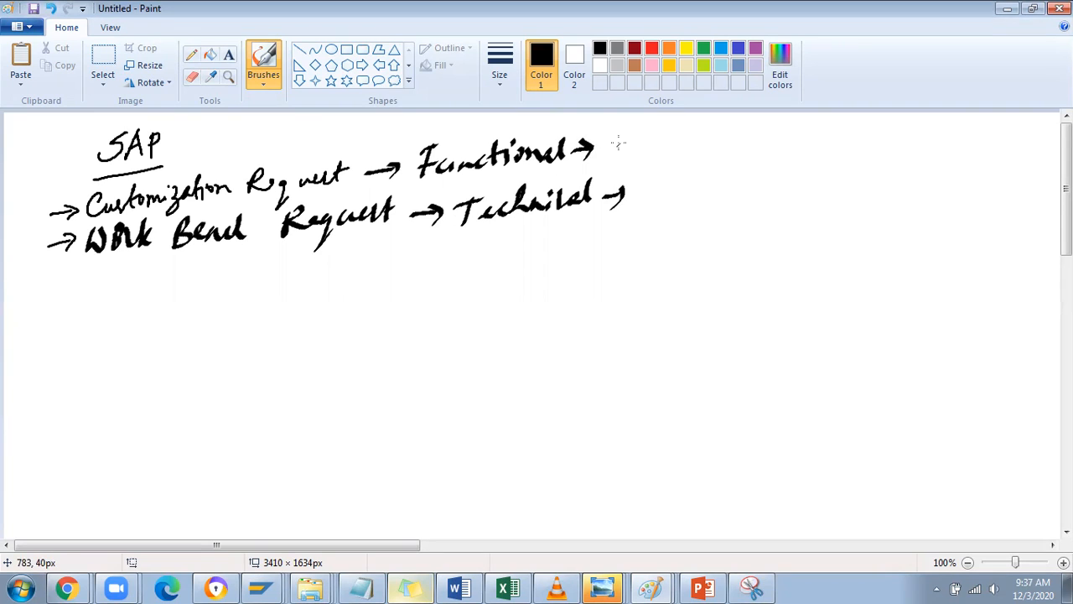
- Write an underlined 'SPRO' after the Functional arrow, then an arrow to an underlined 'CR'
{"action": "left_click_drag", "start_coordinate": [617, 149], "coordinate": [683, 150]}
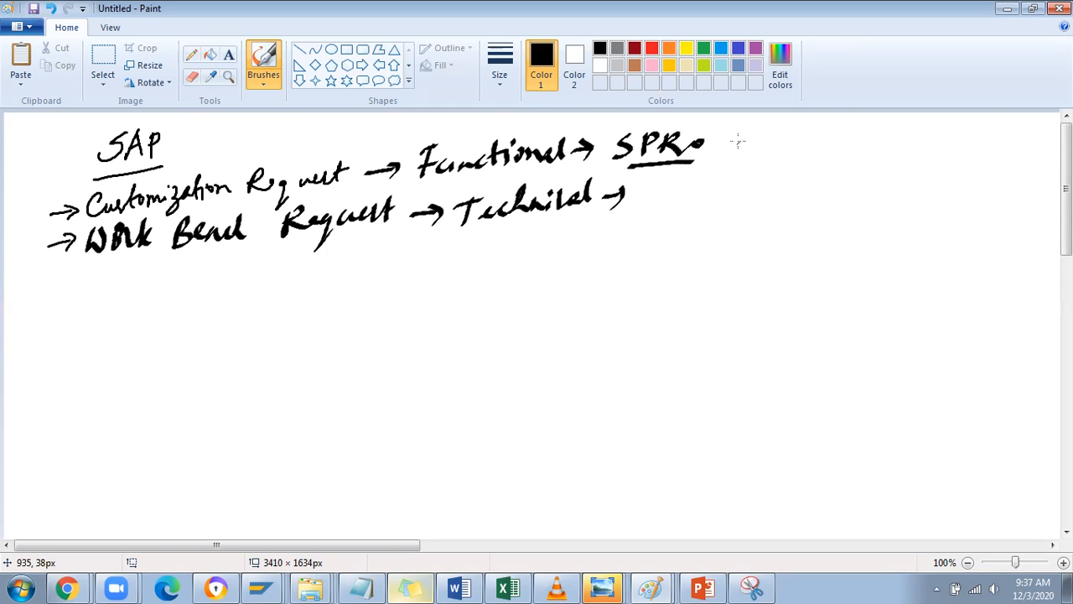
{"action": "left_click_drag", "start_coordinate": [717, 147], "coordinate": [818, 139]}
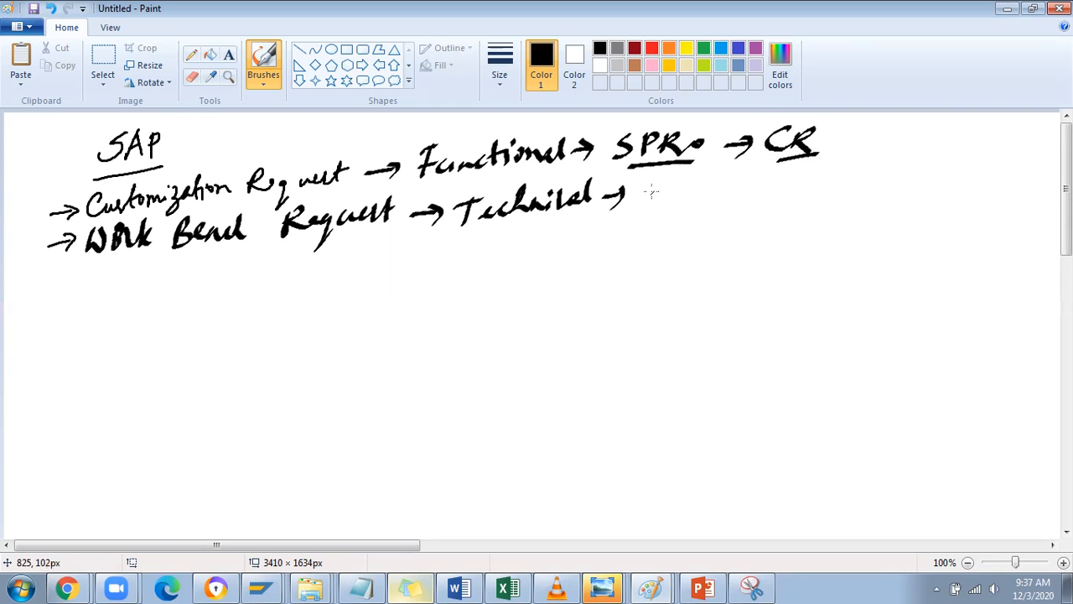
{"action": "mouse_move", "coordinate": [650, 194]}
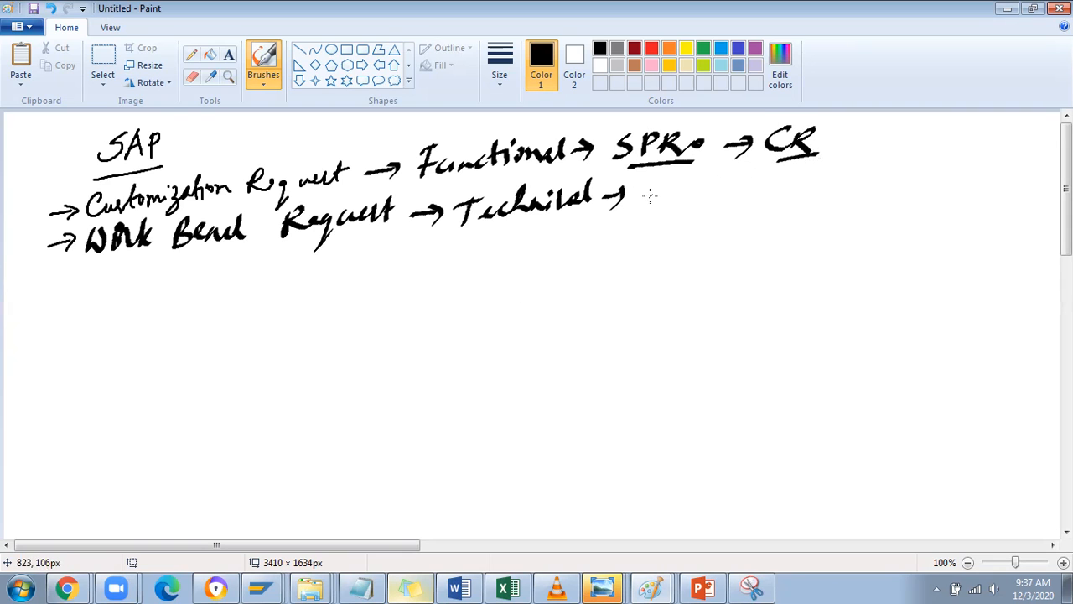
{"action": "mouse_move", "coordinate": [646, 197]}
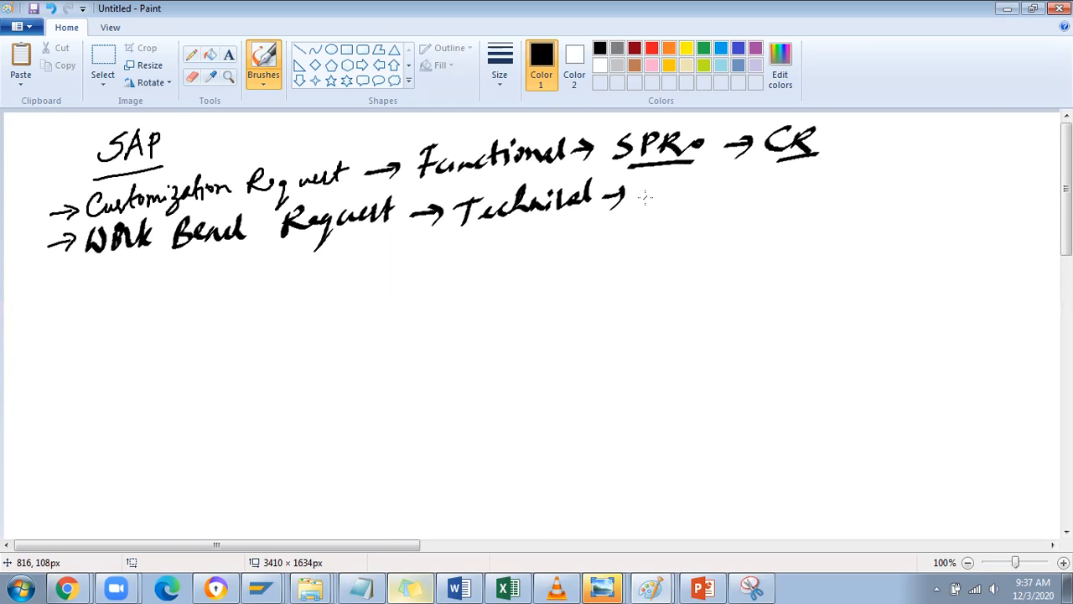
{"action": "mouse_move", "coordinate": [644, 198]}
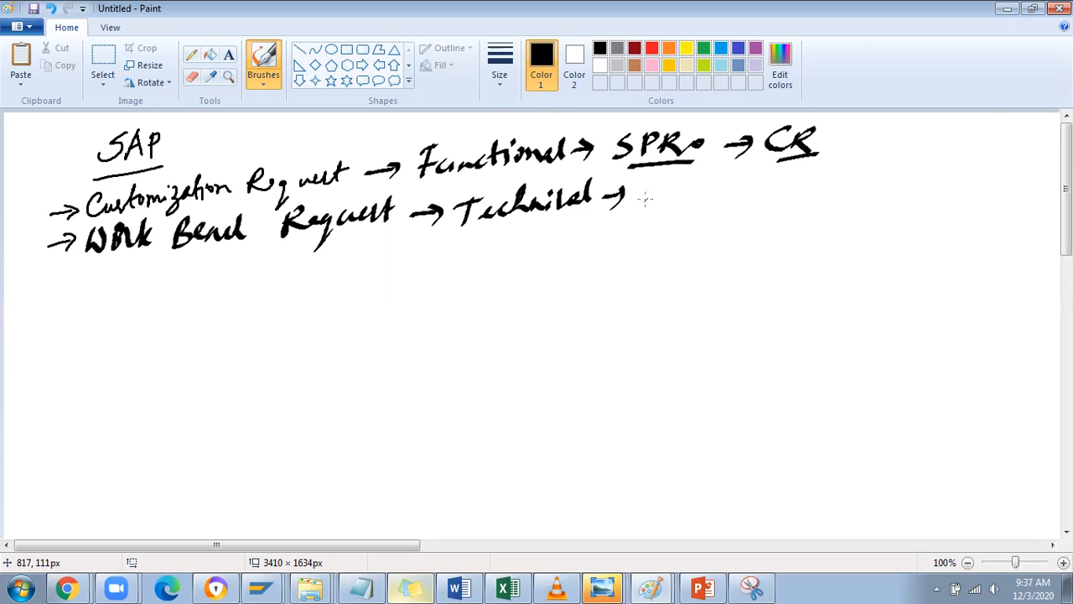
{"action": "mouse_move", "coordinate": [644, 200]}
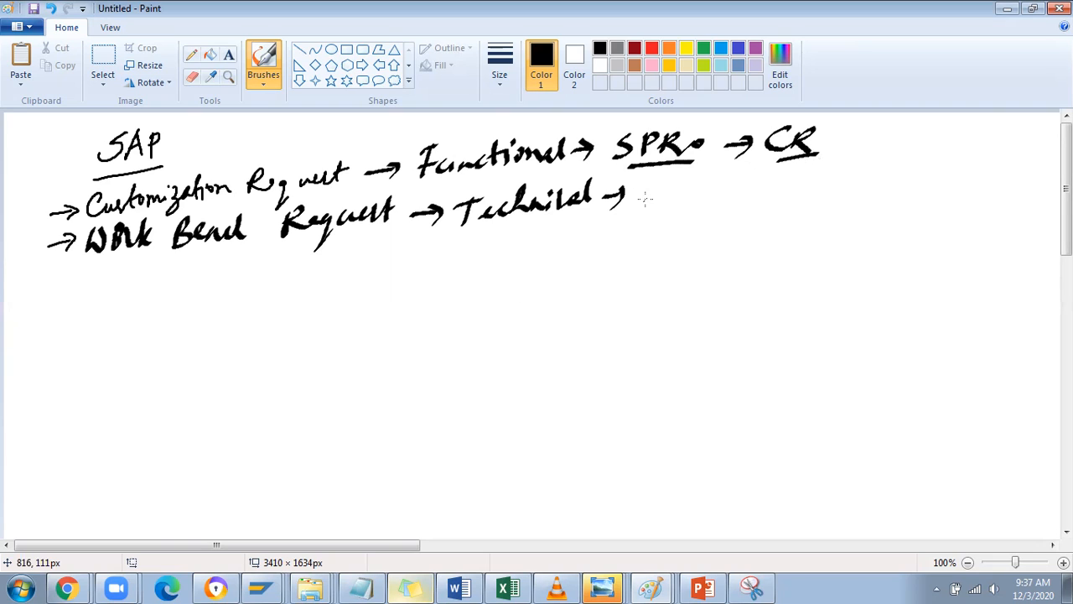
{"action": "mouse_move", "coordinate": [646, 201]}
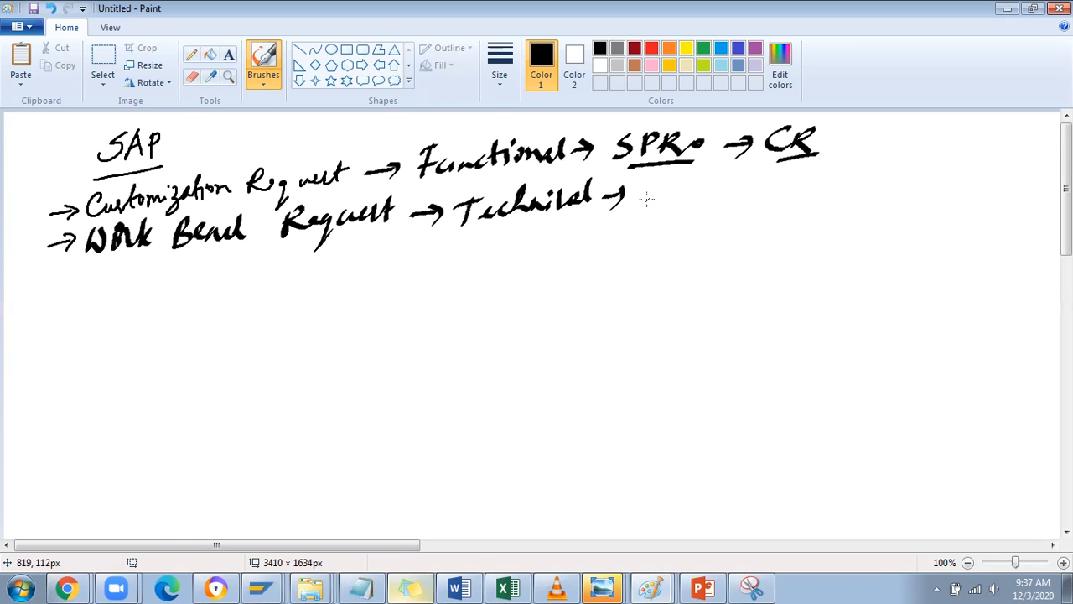
{"action": "mouse_move", "coordinate": [147, 318]}
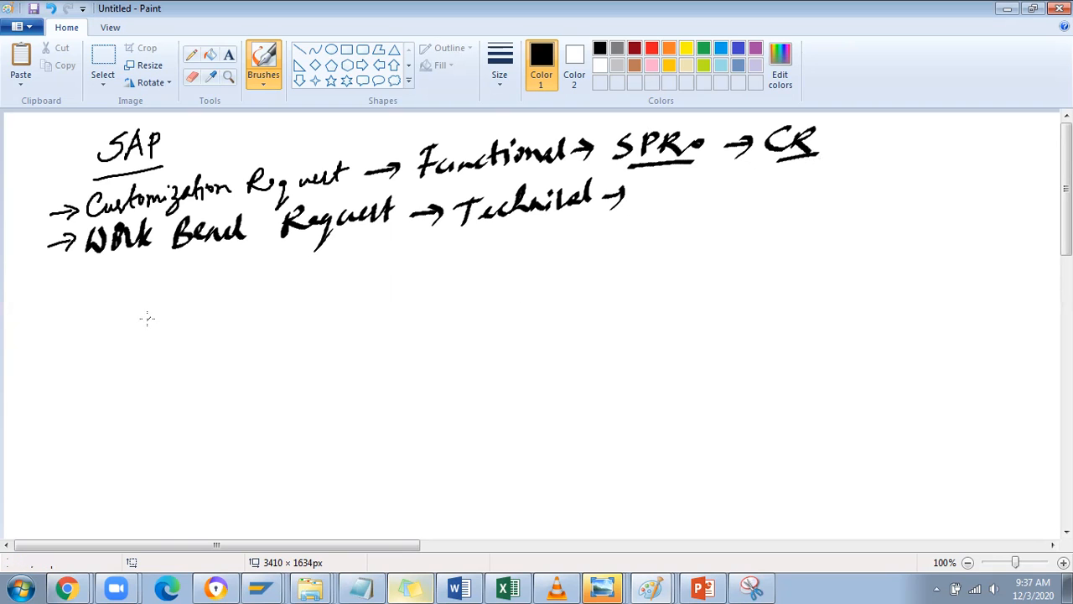
- Handwrite and underline the 'Transport Request' heading below the notes
{"action": "left_click_drag", "start_coordinate": [180, 289], "coordinate": [206, 327]}
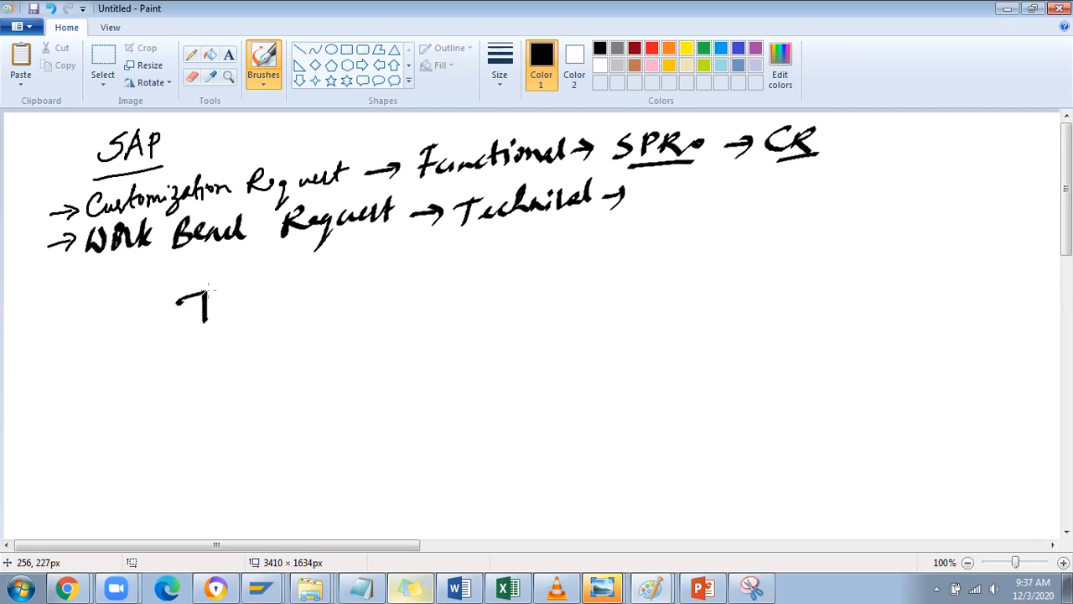
{"action": "left_click_drag", "start_coordinate": [213, 301], "coordinate": [260, 306]}
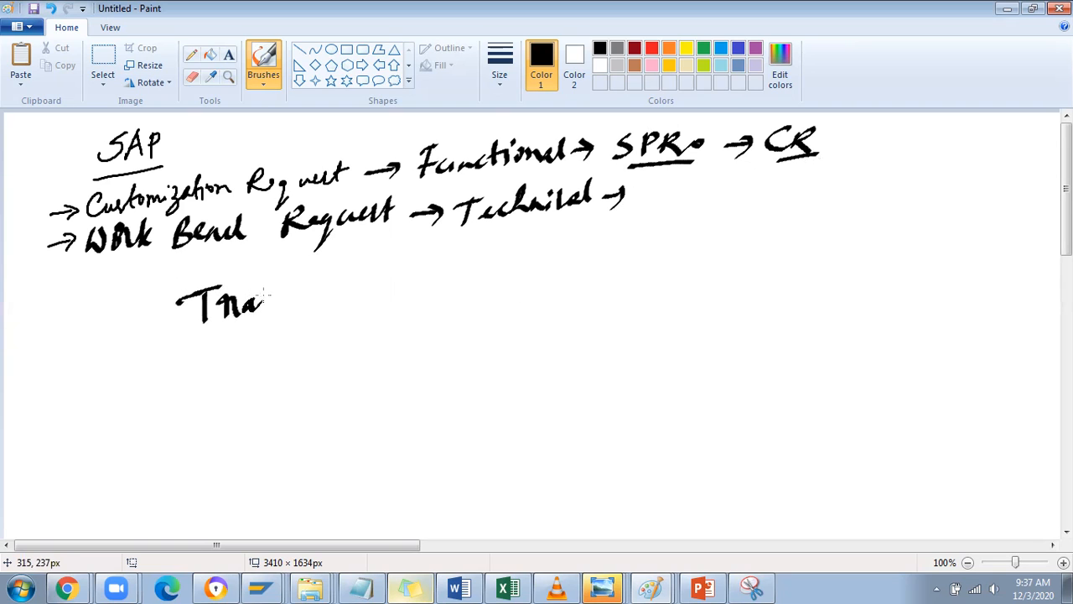
{"action": "left_click_drag", "start_coordinate": [260, 298], "coordinate": [342, 277]}
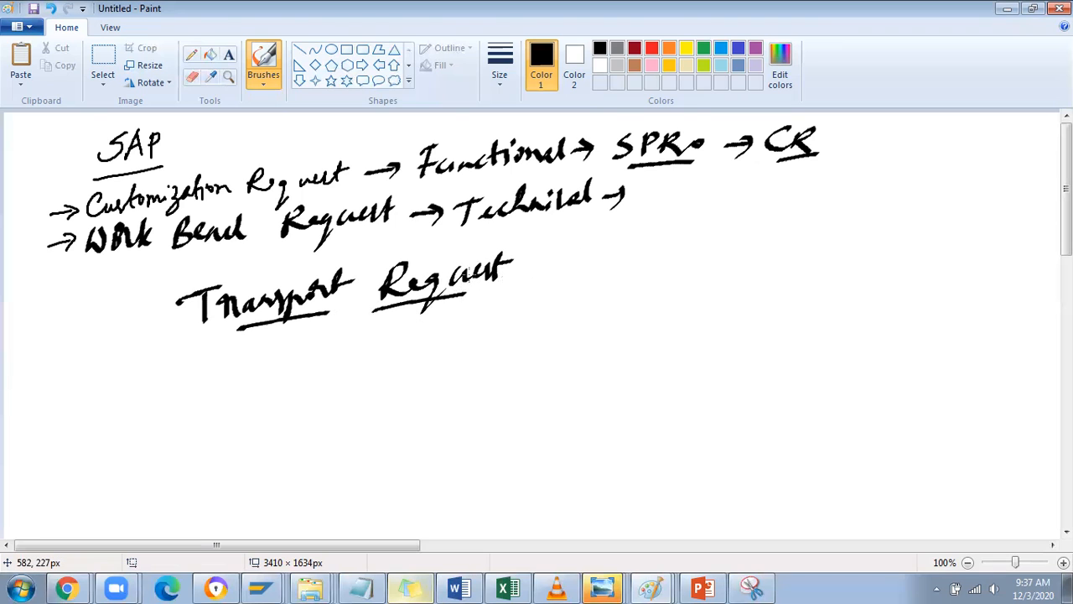
{"action": "mouse_move", "coordinate": [590, 248]}
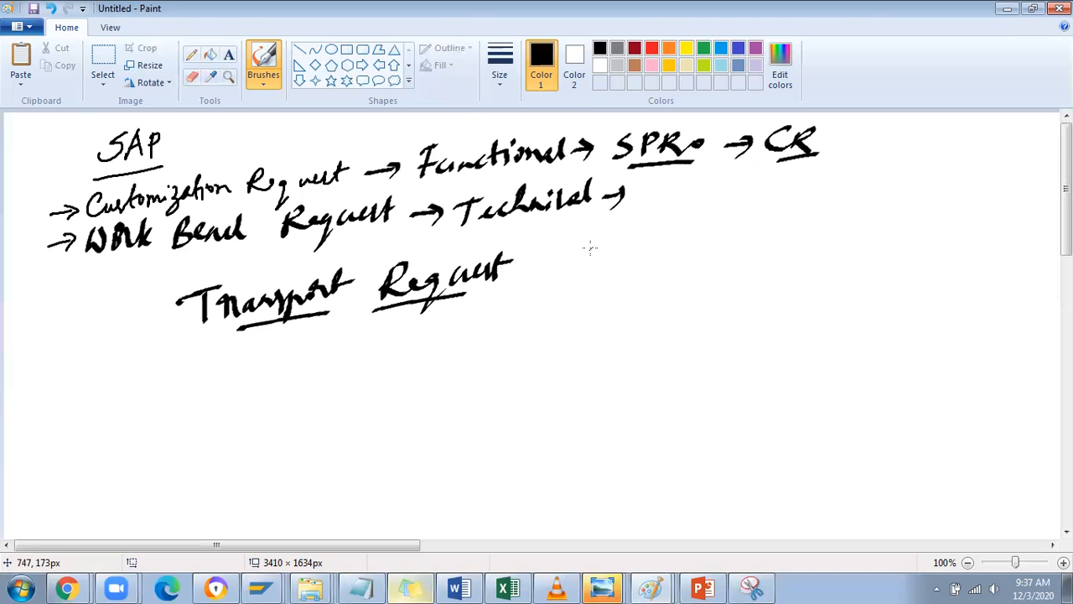
{"action": "mouse_move", "coordinate": [601, 246]}
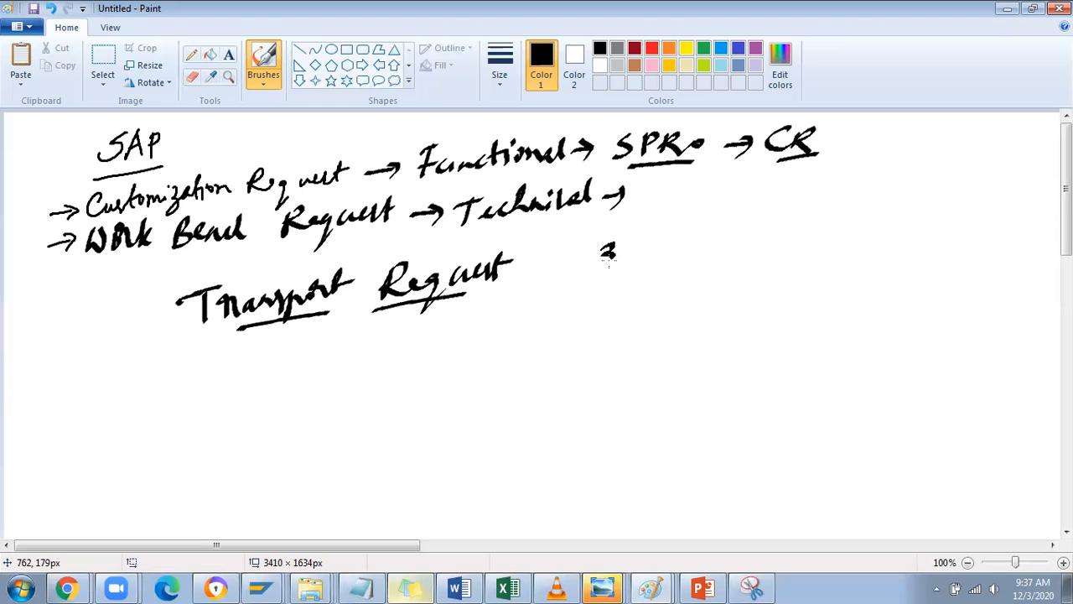
- Write '300 → CR' and '400 → workbench' beside the heading, grouped by a brace
{"action": "left_click_drag", "start_coordinate": [595, 252], "coordinate": [704, 243]}
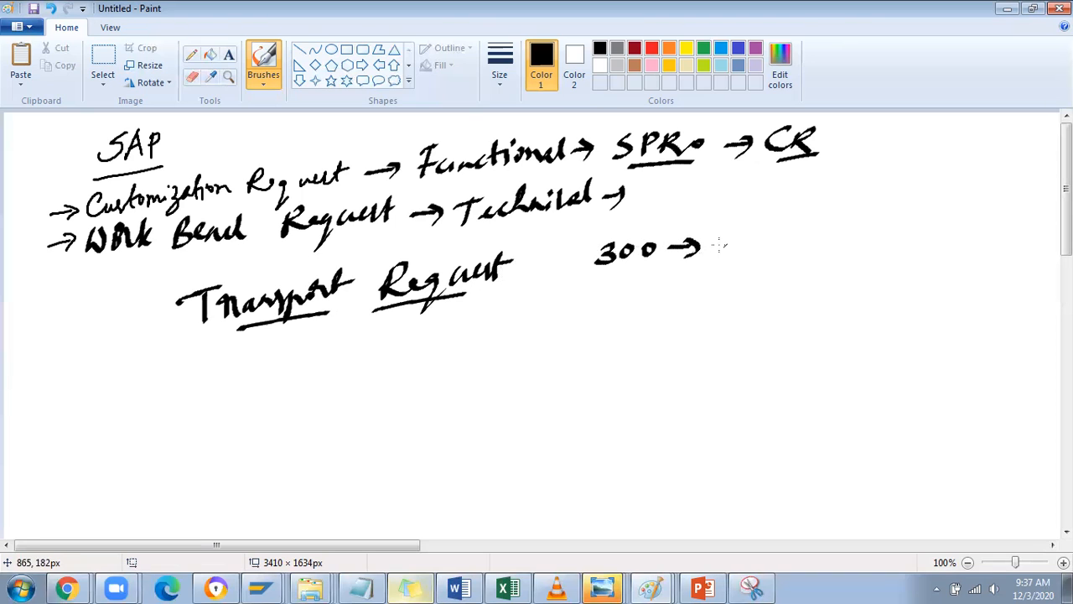
{"action": "mouse_move", "coordinate": [717, 239]}
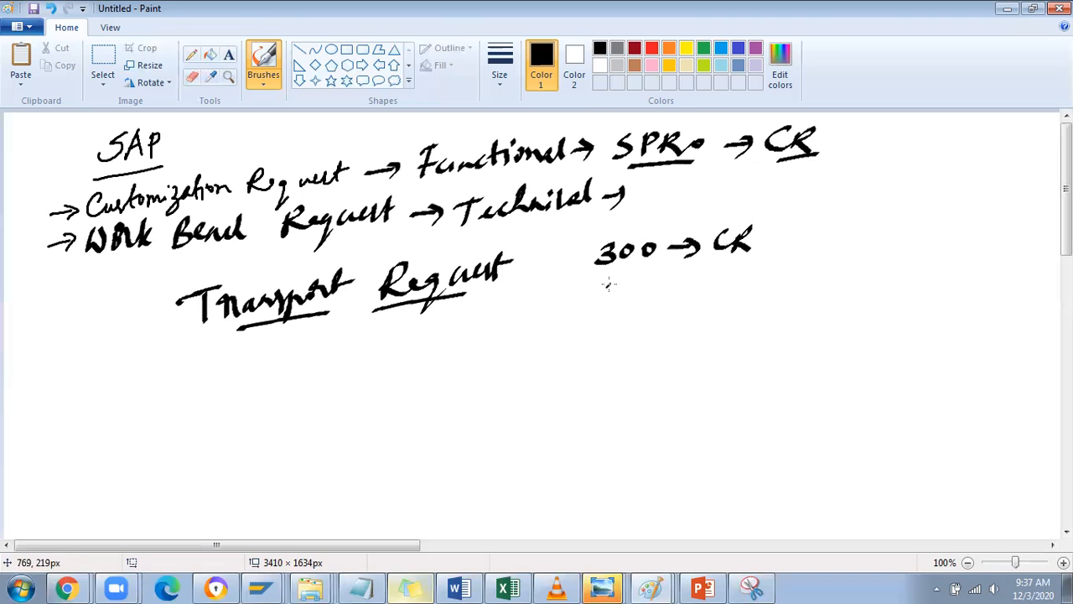
{"action": "left_click_drag", "start_coordinate": [595, 294], "coordinate": [696, 289]}
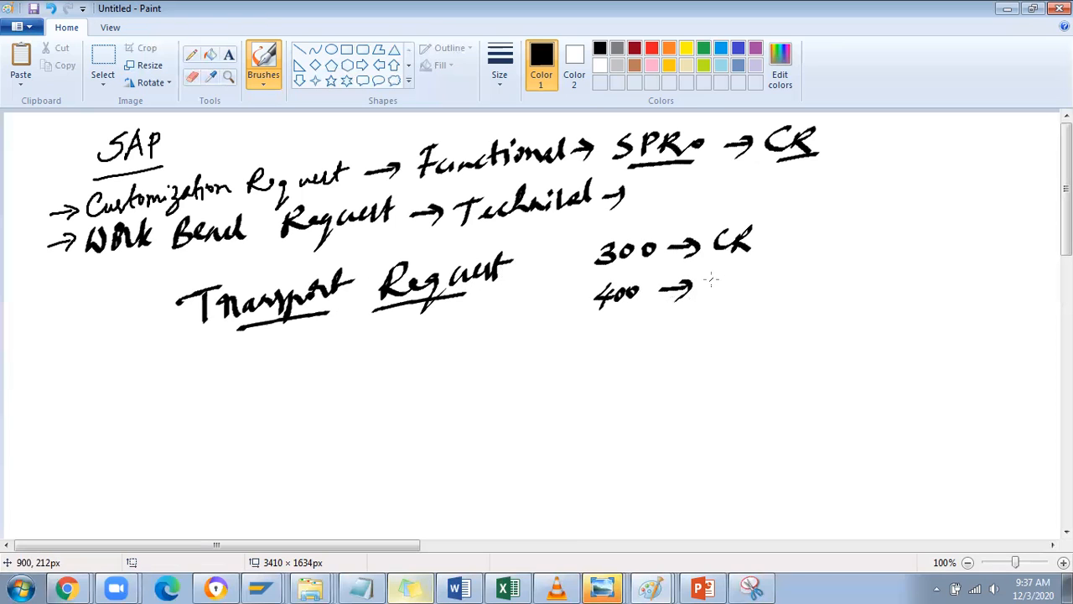
{"action": "left_click_drag", "start_coordinate": [709, 281], "coordinate": [784, 268]}
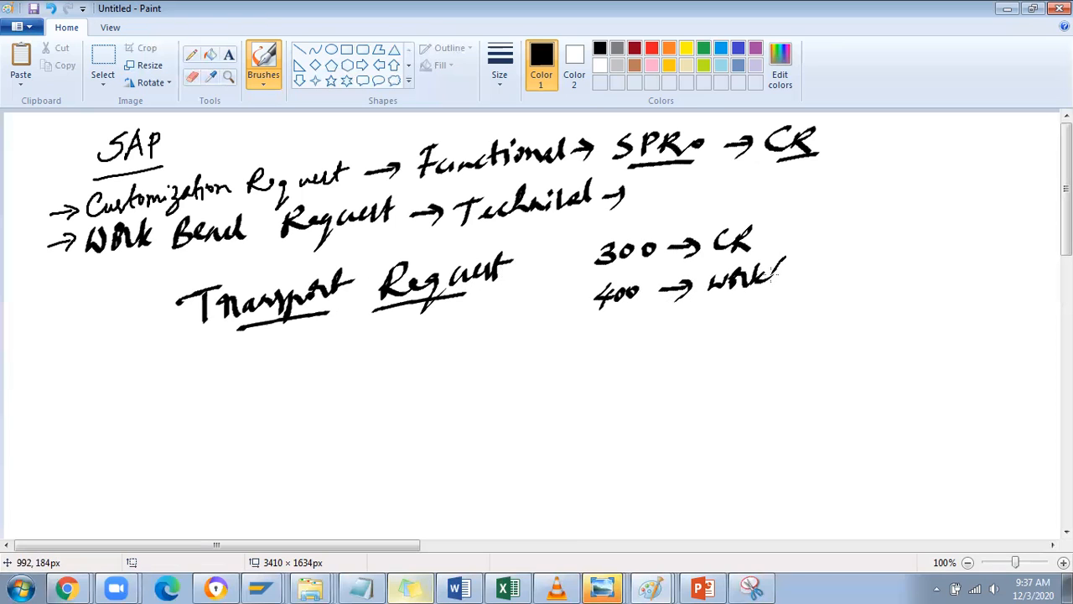
{"action": "left_click_drag", "start_coordinate": [759, 273], "coordinate": [822, 277]}
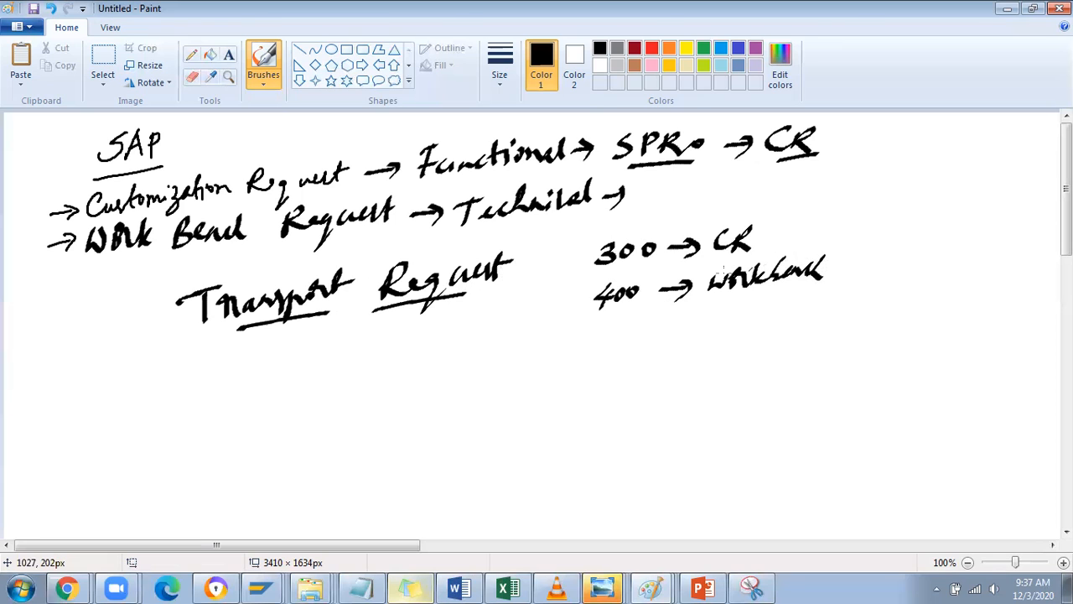
{"action": "mouse_move", "coordinate": [575, 247]}
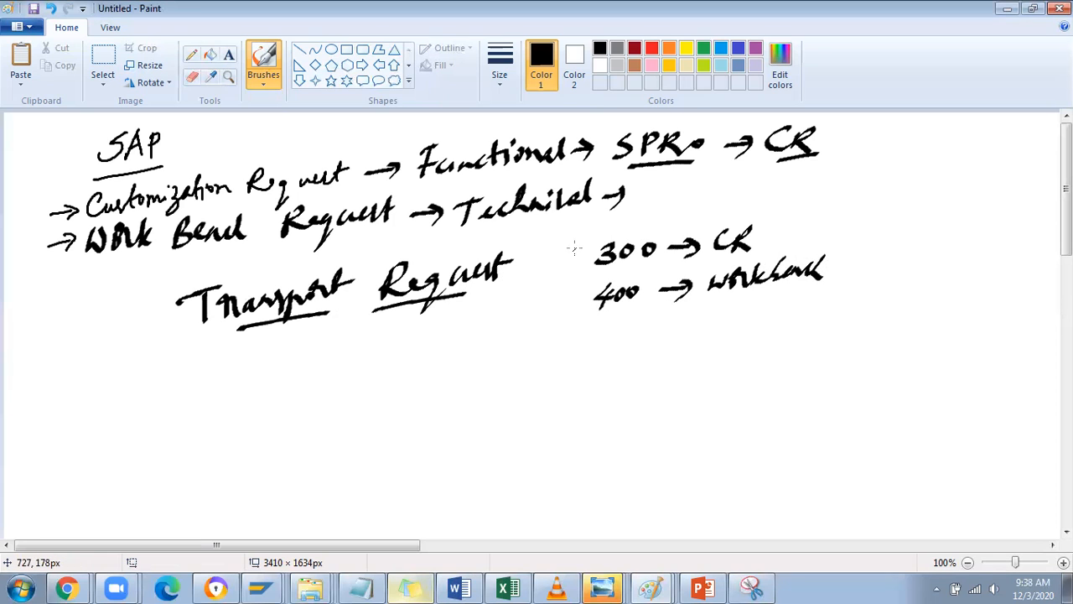
{"action": "left_click_drag", "start_coordinate": [570, 227], "coordinate": [570, 331]}
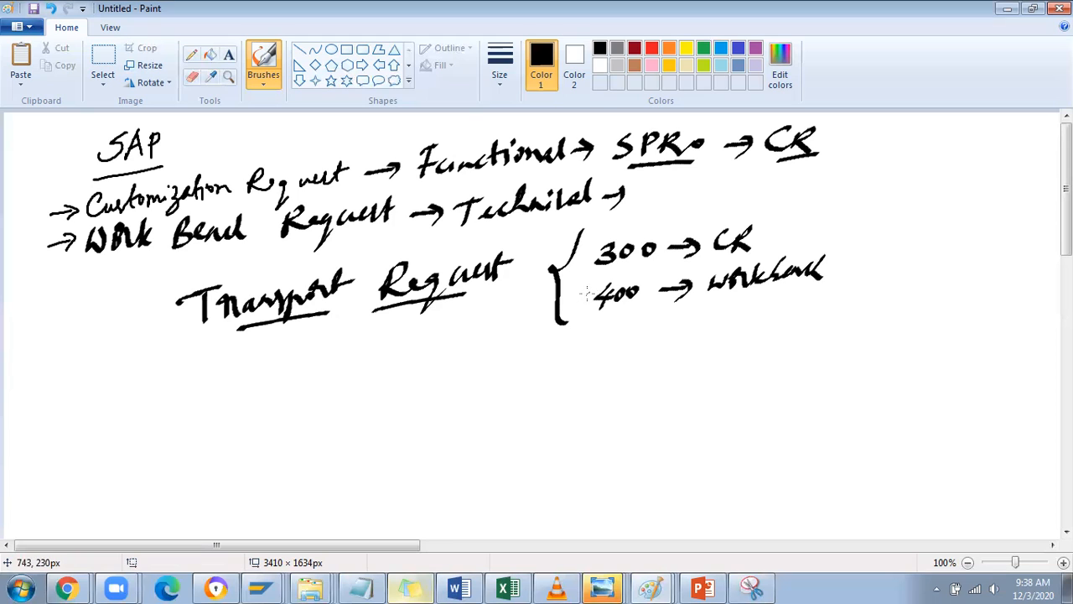
{"action": "mouse_move", "coordinate": [591, 351]}
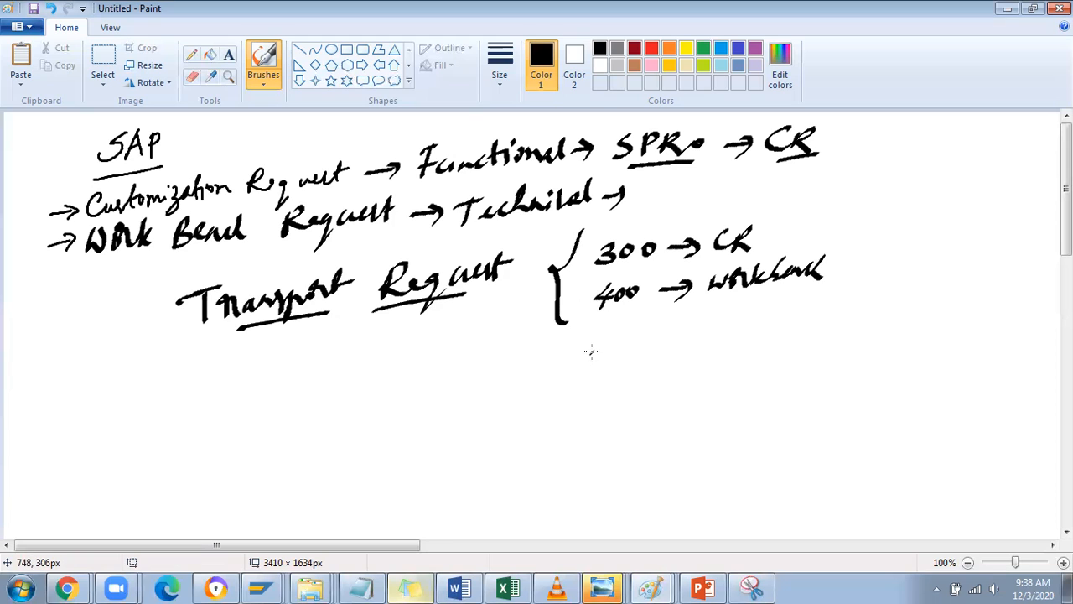
- Handwrite '500 → Unit testing' below the bracketed 300 and 400 lines
{"action": "left_click_drag", "start_coordinate": [595, 344], "coordinate": [646, 369]}
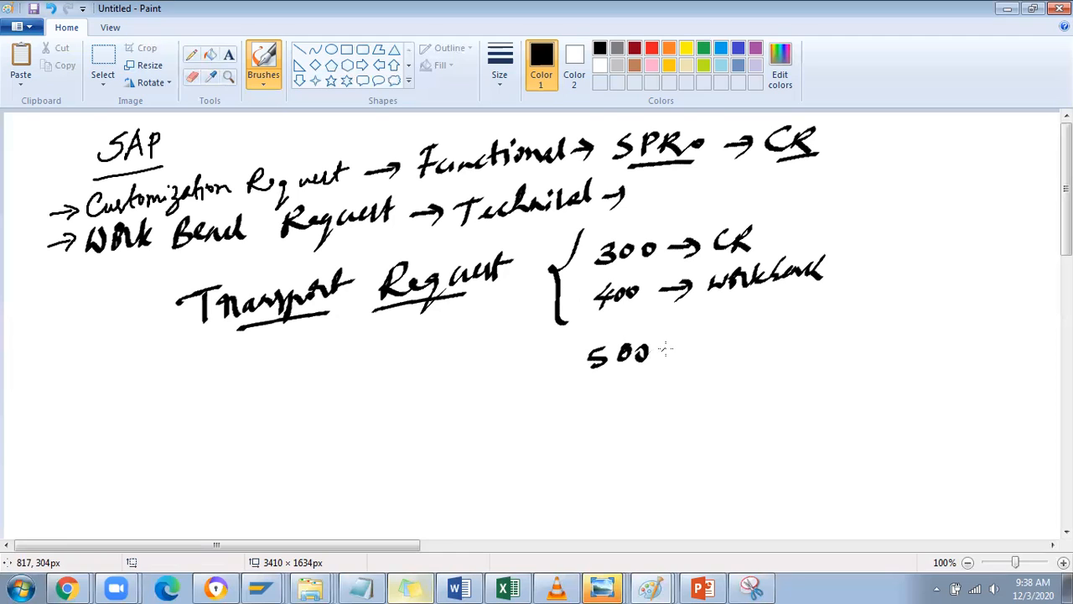
{"action": "left_click_drag", "start_coordinate": [662, 348], "coordinate": [737, 331]}
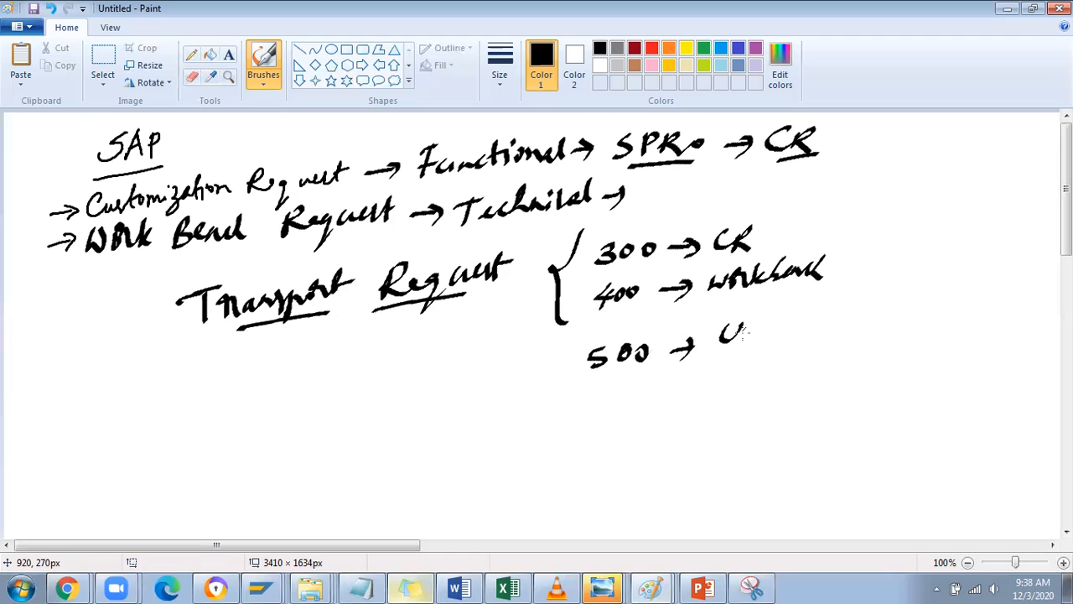
{"action": "left_click_drag", "start_coordinate": [721, 327], "coordinate": [855, 327]}
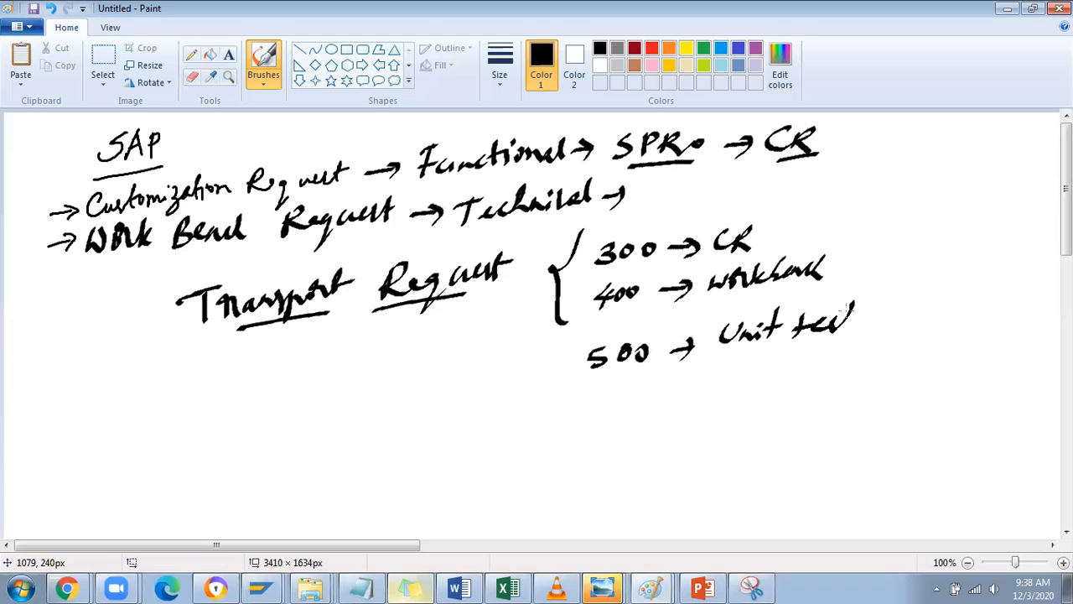
{"action": "left_click_drag", "start_coordinate": [838, 327], "coordinate": [893, 327]}
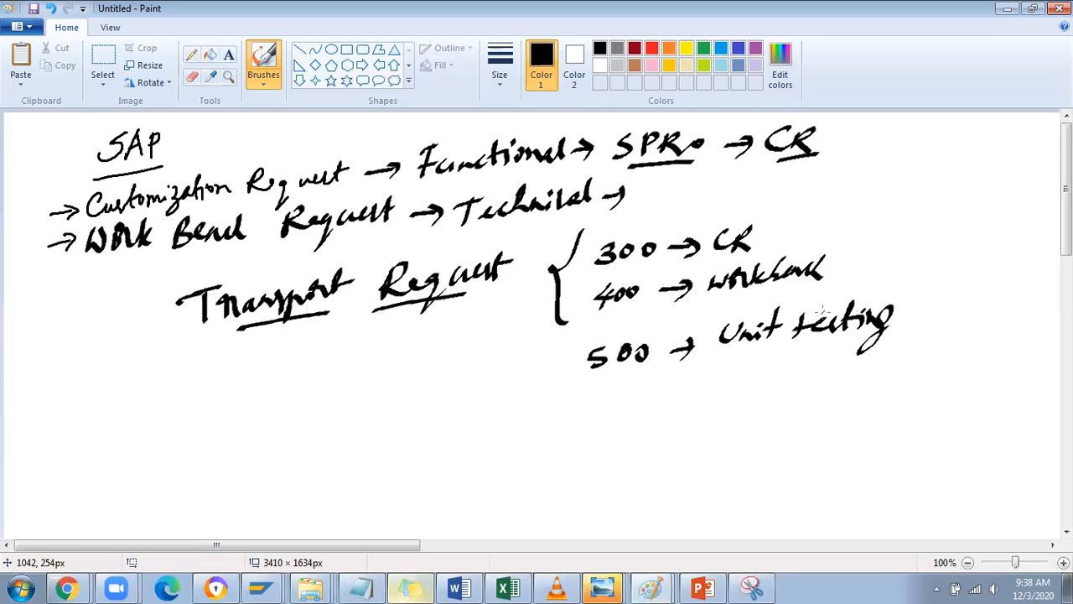
{"action": "mouse_move", "coordinate": [820, 314]}
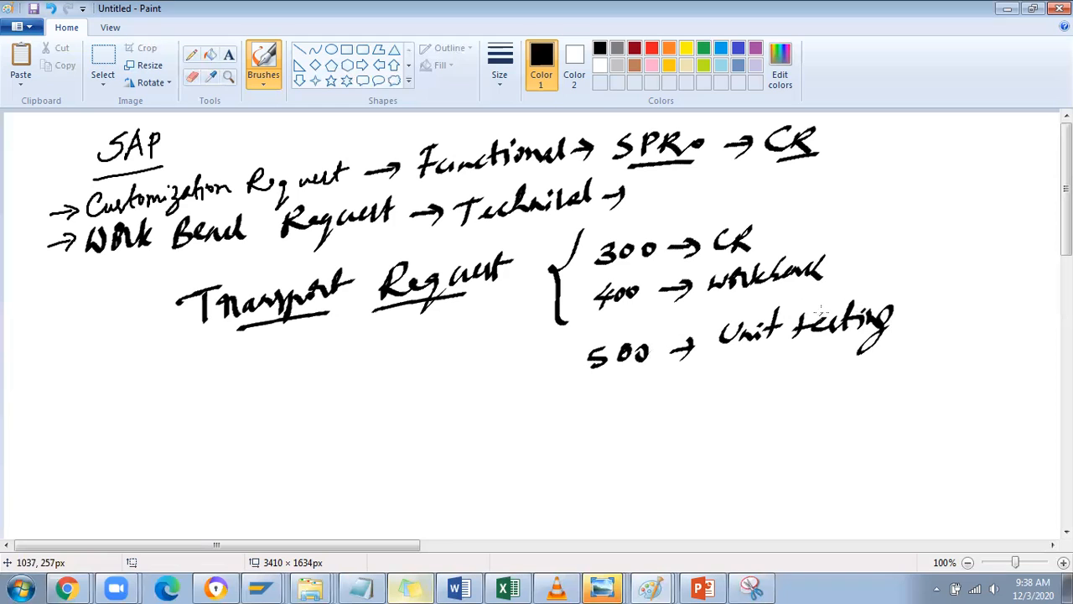
{"action": "mouse_move", "coordinate": [819, 311]}
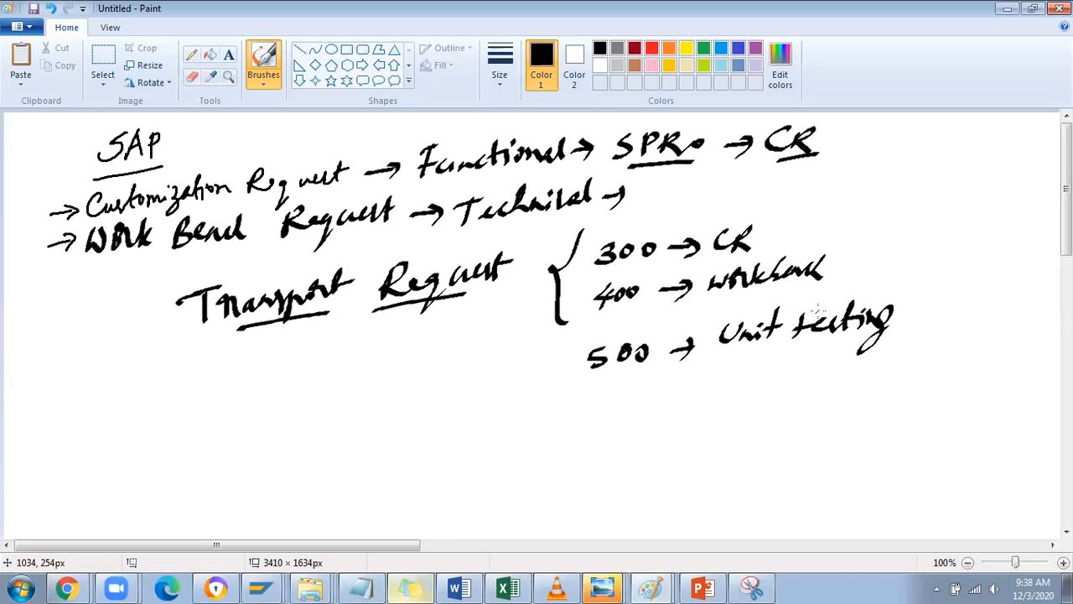
{"action": "mouse_move", "coordinate": [814, 312]}
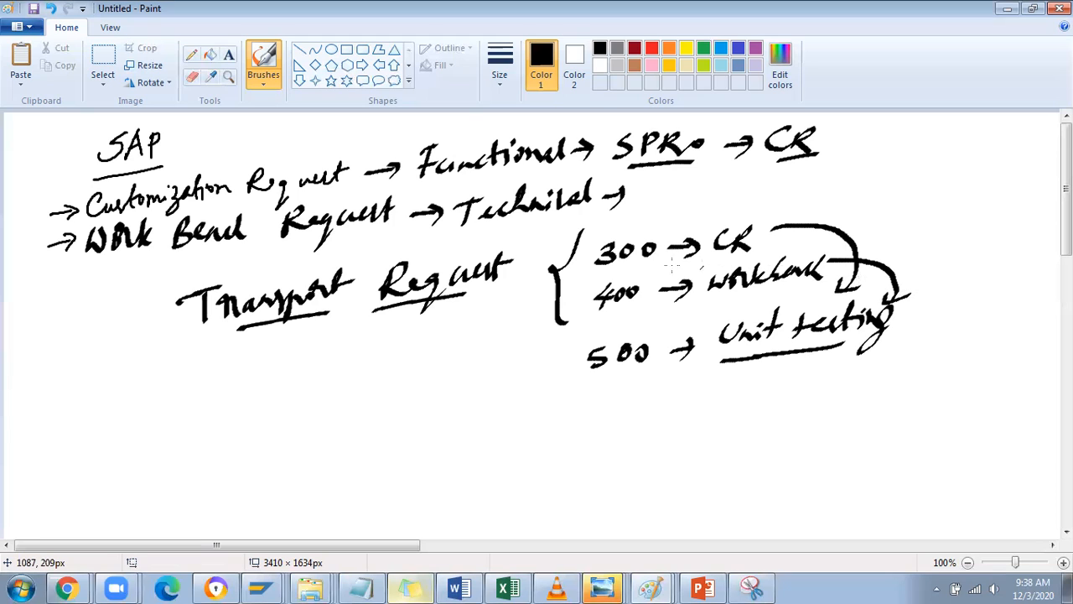
{"action": "mouse_move", "coordinate": [583, 380]}
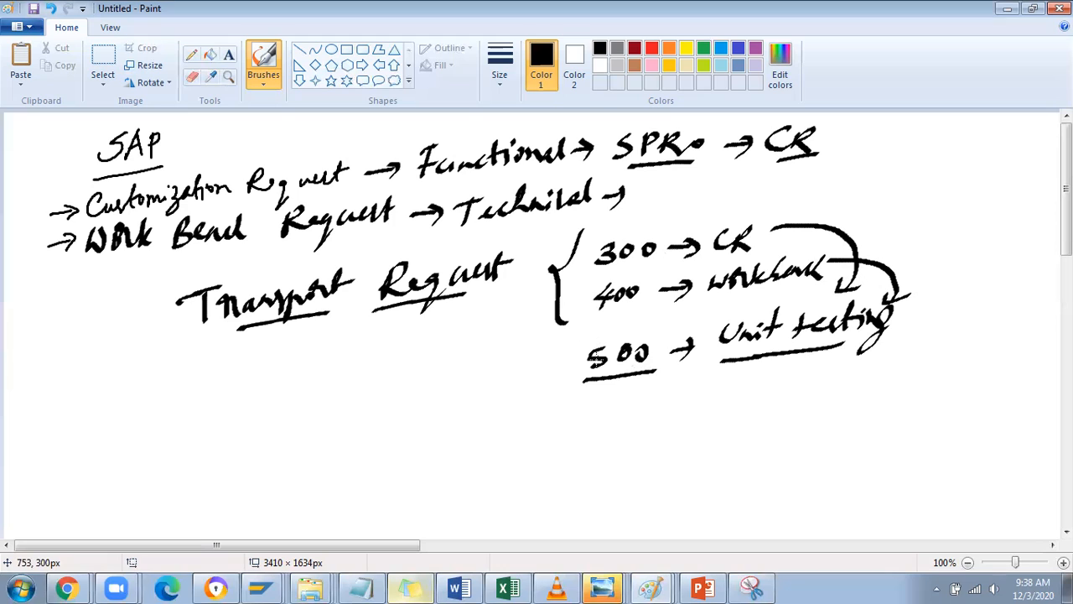
{"action": "mouse_move", "coordinate": [579, 406]}
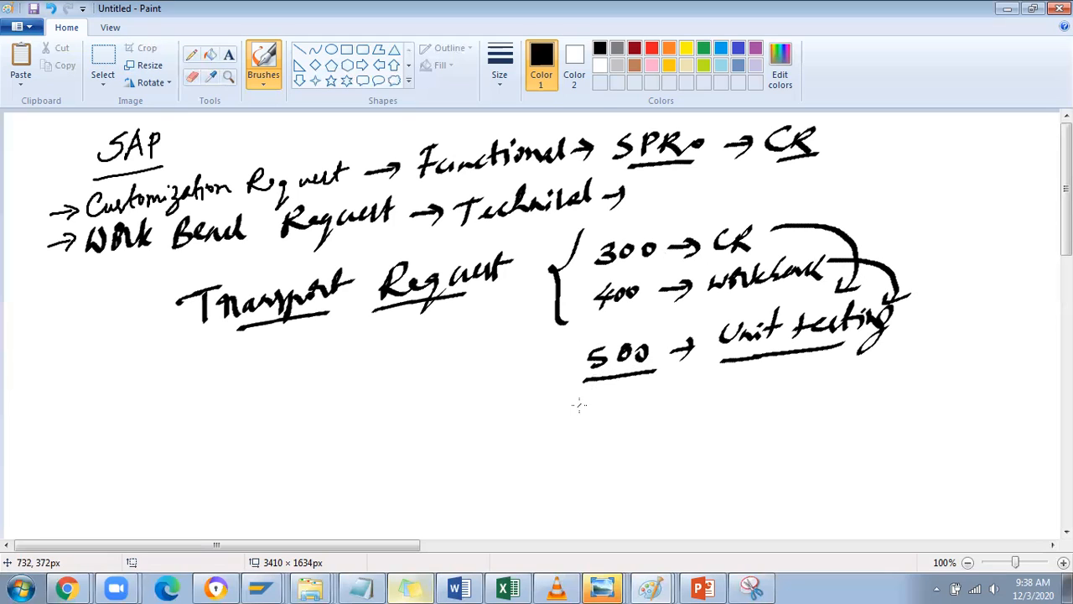
{"action": "mouse_move", "coordinate": [578, 405]}
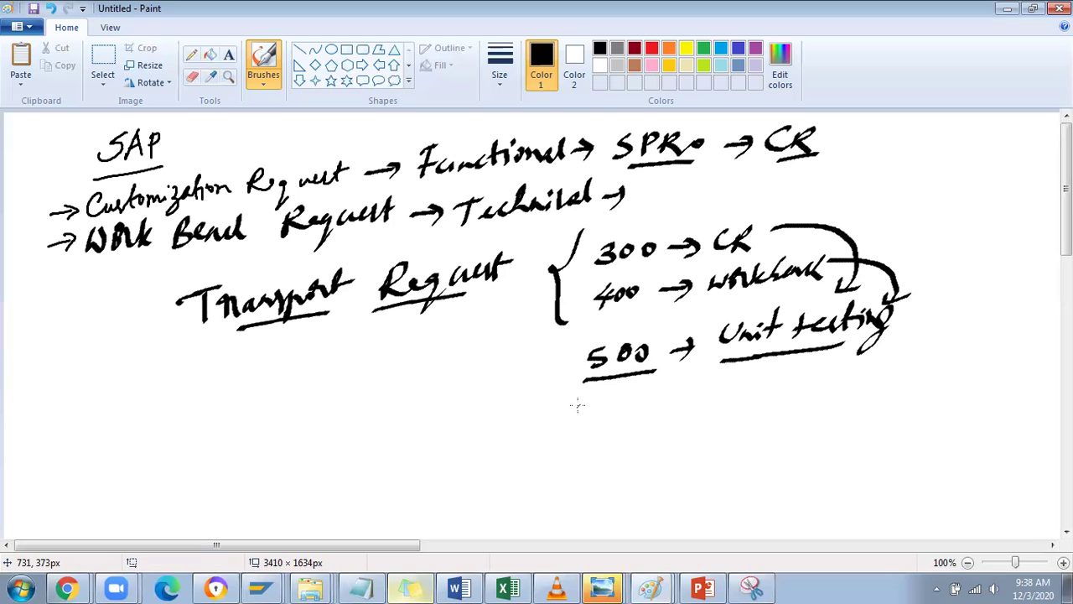
{"action": "mouse_move", "coordinate": [585, 407]}
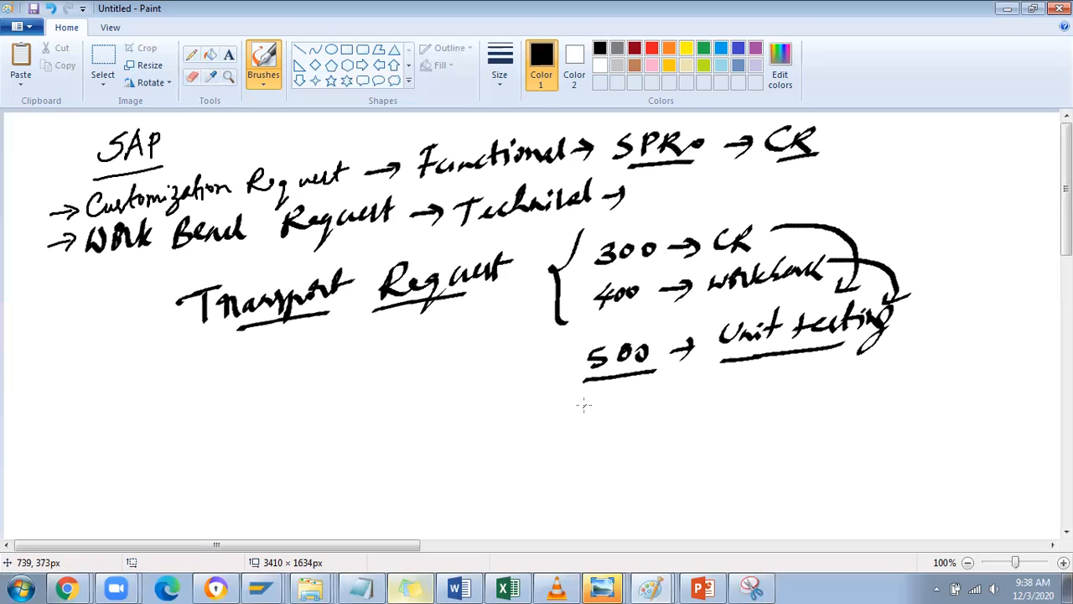
{"action": "mouse_move", "coordinate": [582, 407]}
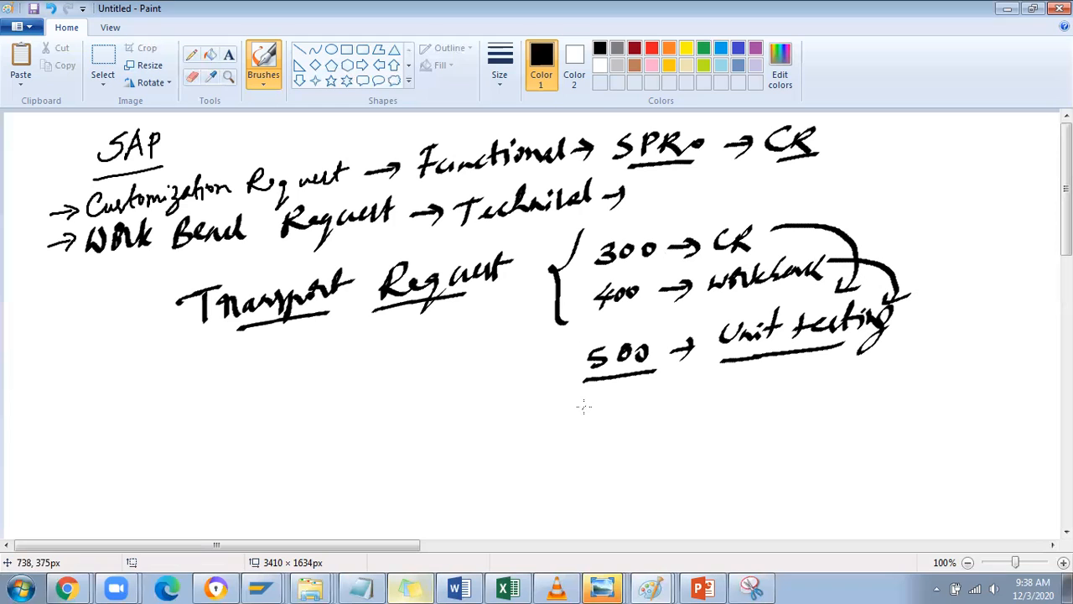
- Curve an arrow toward Unit testing and write 'IUT, FUT' beneath the 500 line
{"action": "left_click_drag", "start_coordinate": [515, 403], "coordinate": [549, 427]}
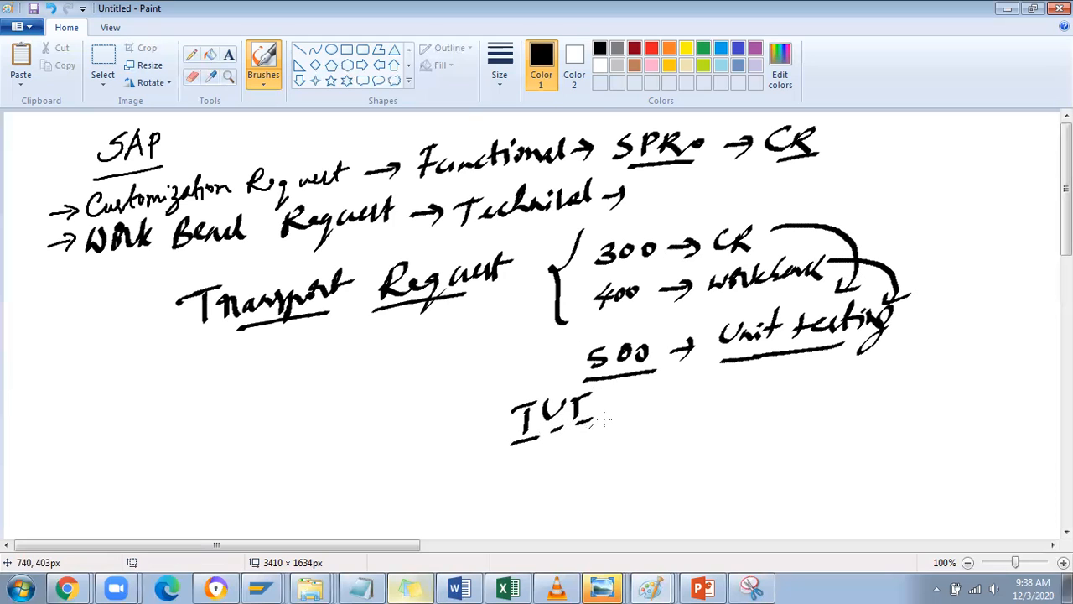
{"action": "left_click_drag", "start_coordinate": [624, 419], "coordinate": [663, 394]}
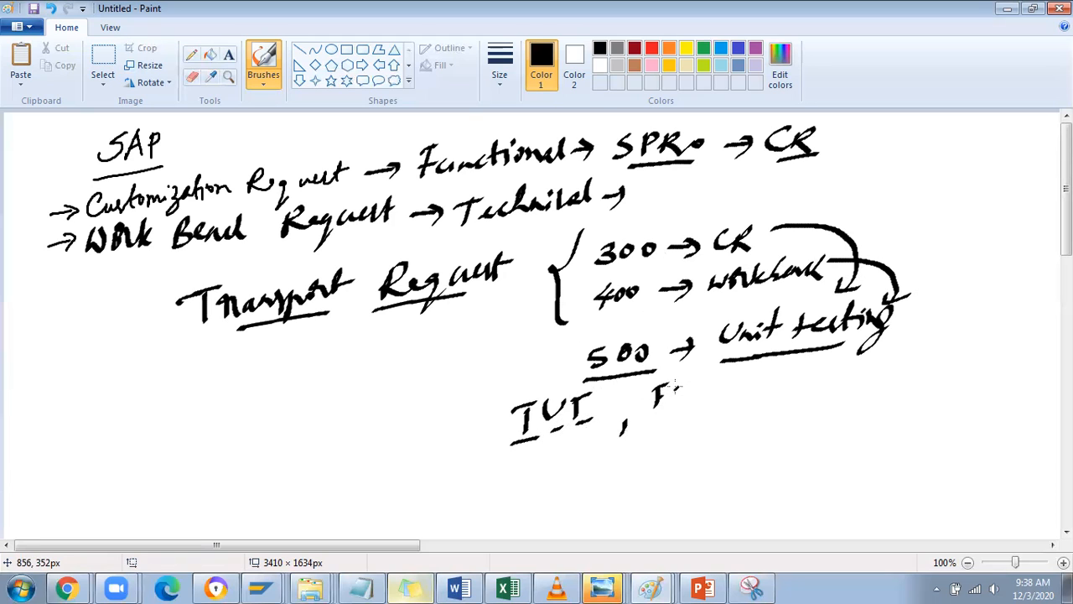
{"action": "left_click_drag", "start_coordinate": [646, 385], "coordinate": [712, 410]}
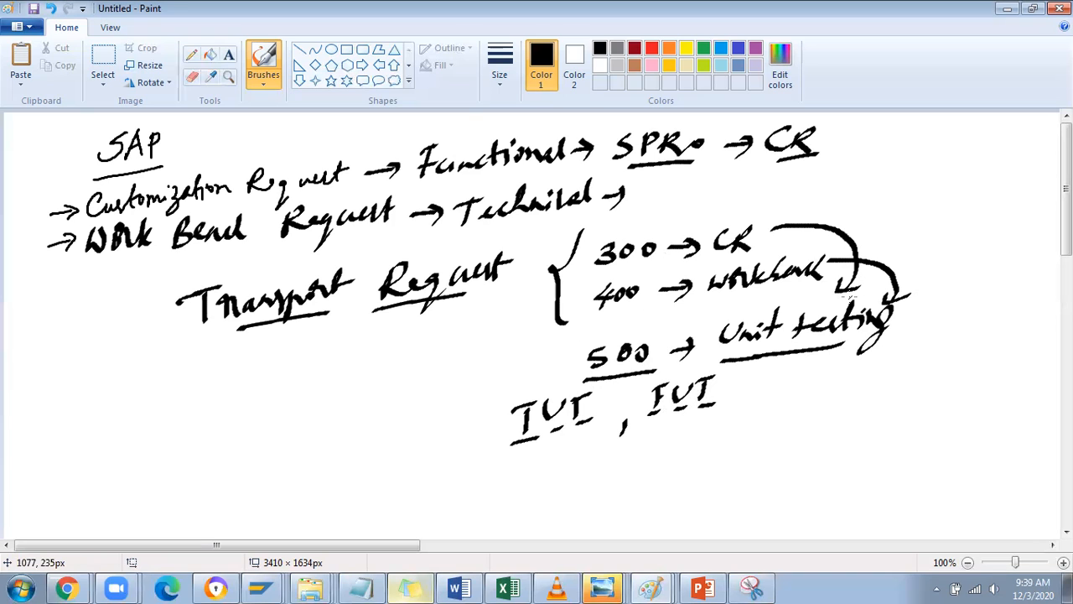
{"action": "mouse_move", "coordinate": [838, 294]}
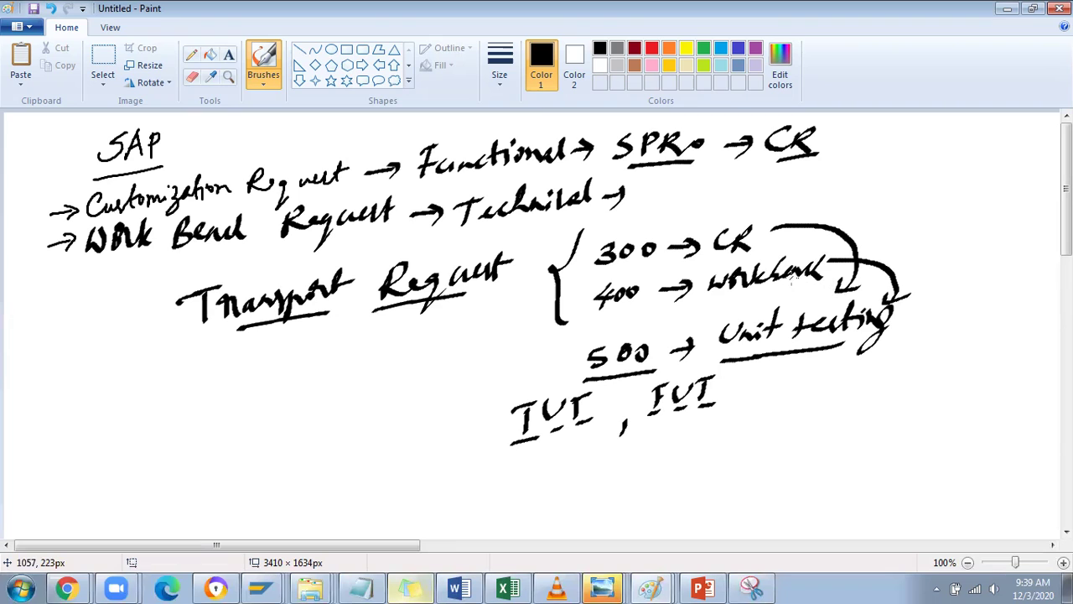
{"action": "mouse_move", "coordinate": [310, 262]}
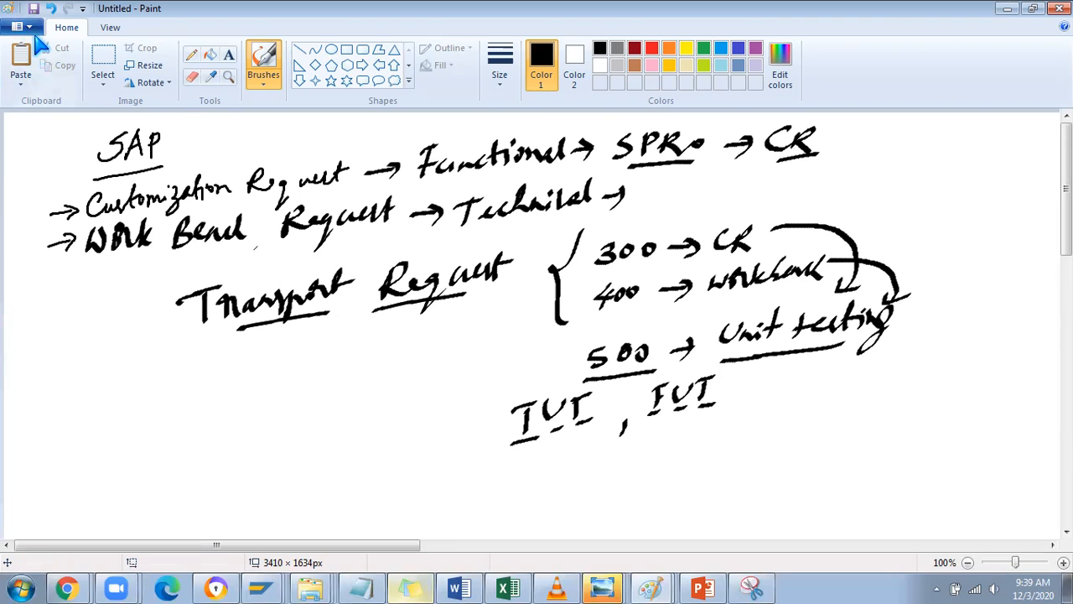
- Clear to a new blank canvas and handwrite 'SCC1' at the top left
{"action": "left_click", "coordinate": [18, 27]}
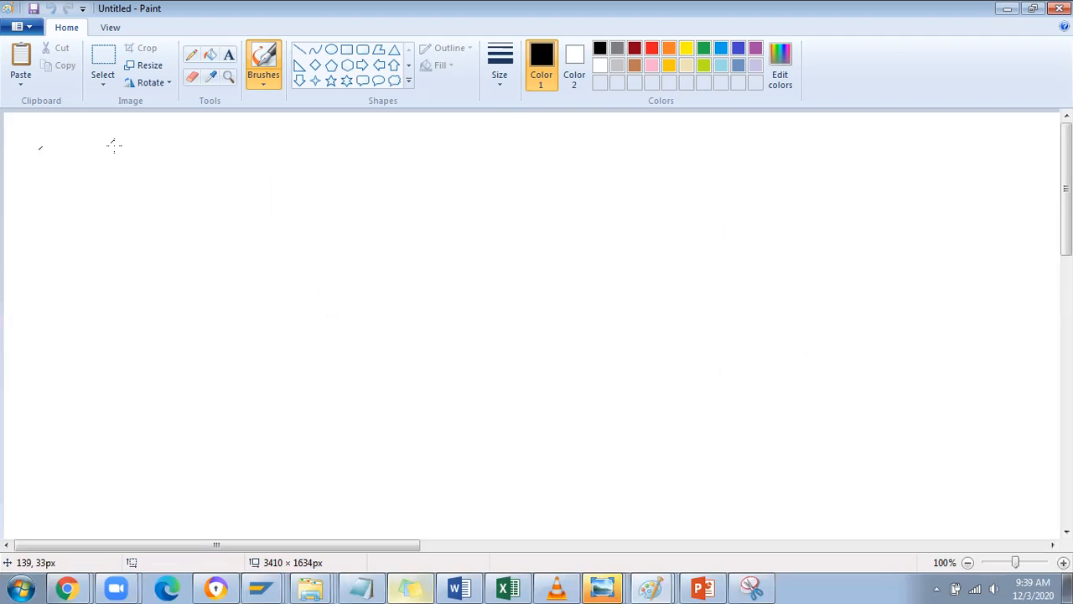
{"action": "mouse_move", "coordinate": [52, 139]}
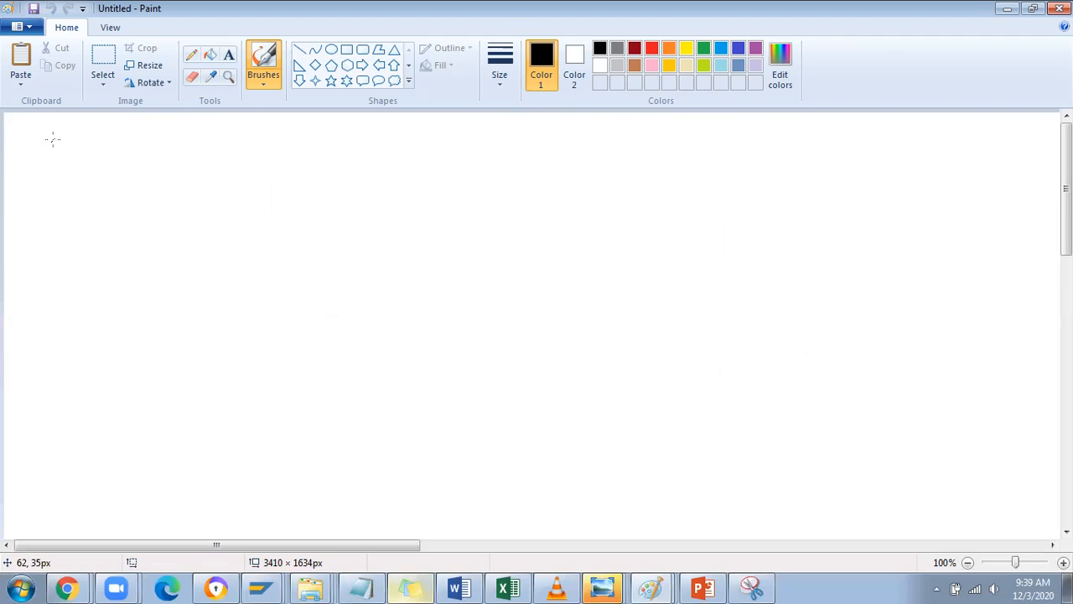
{"action": "mouse_move", "coordinate": [66, 131]}
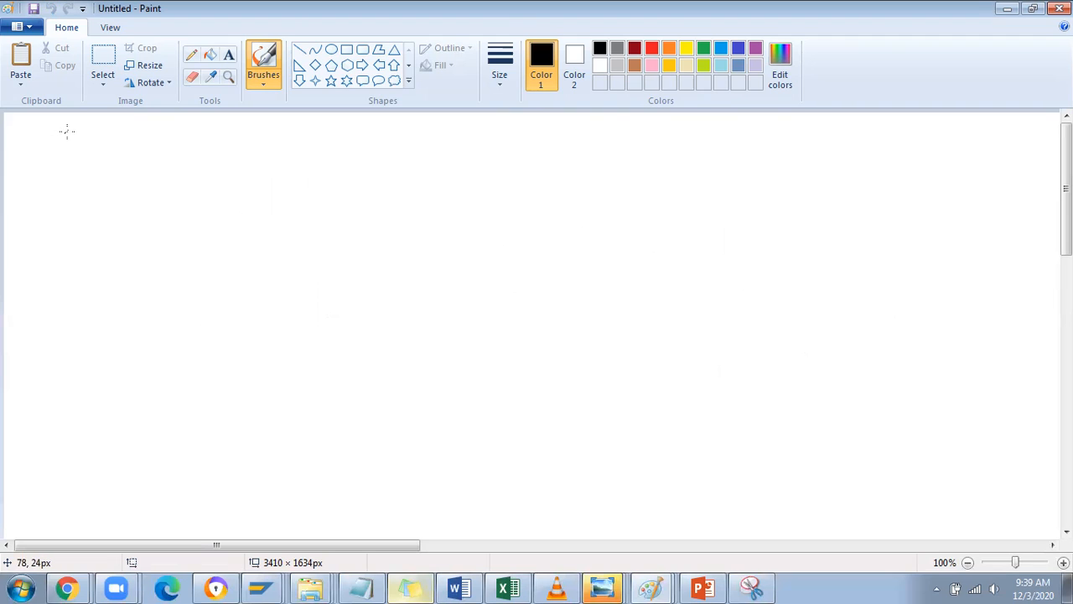
{"action": "left_click_drag", "start_coordinate": [46, 168], "coordinate": [71, 138]}
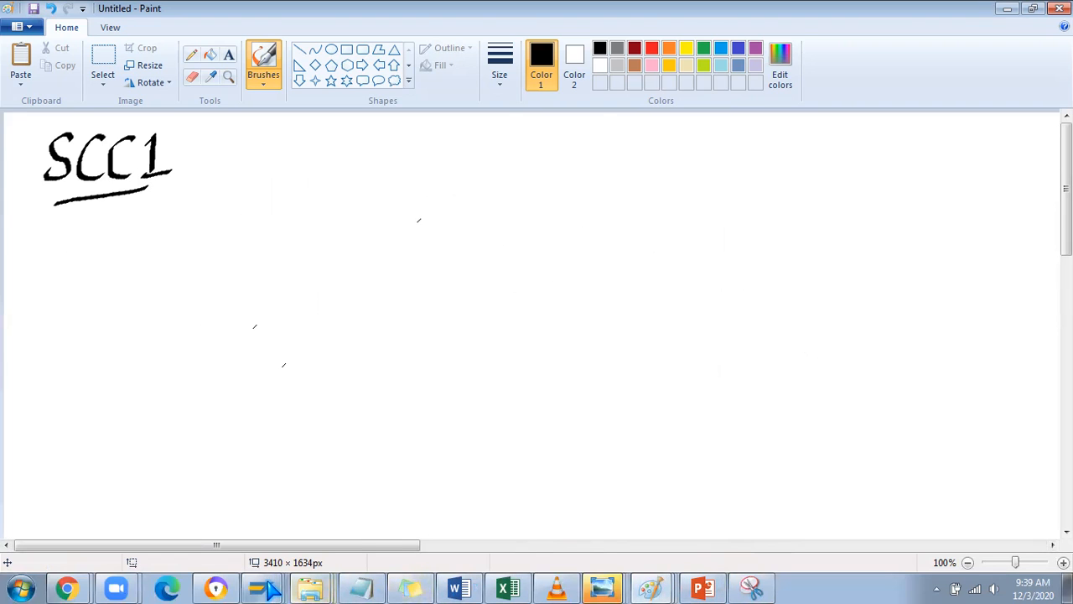
- Launch SAP Logon 750 from the taskbar and connect to the SAP MM system
{"action": "left_click", "coordinate": [263, 587]}
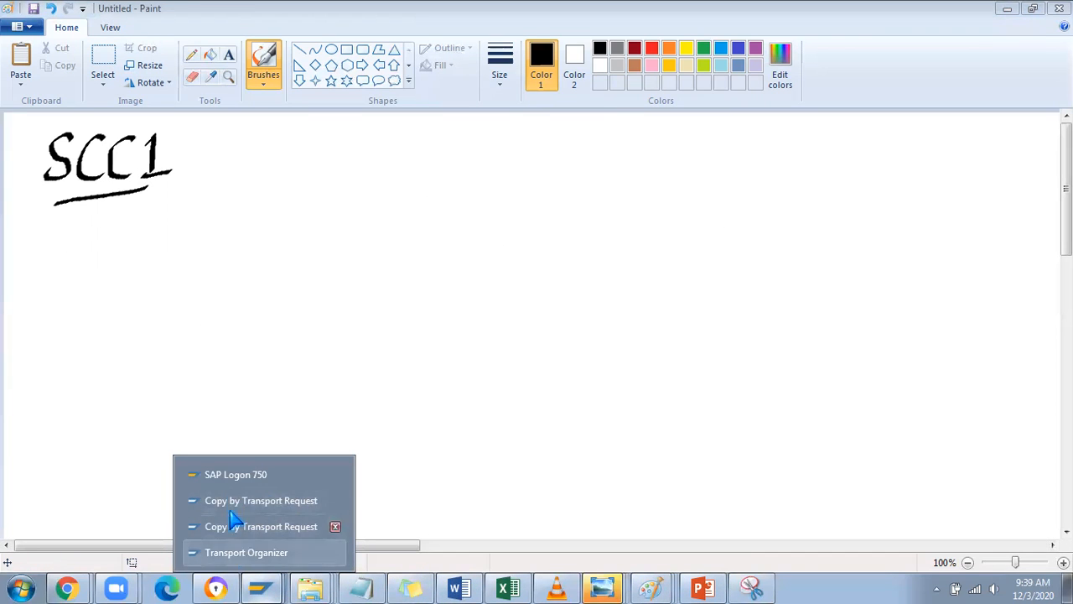
{"action": "left_click", "coordinate": [236, 473]}
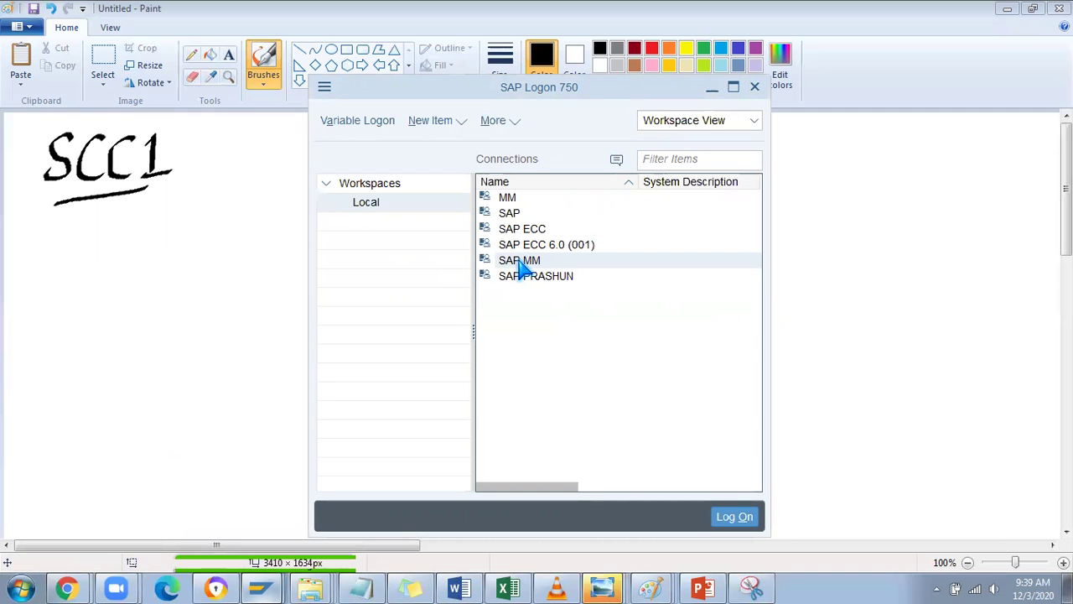
{"action": "double_click", "coordinate": [522, 228]}
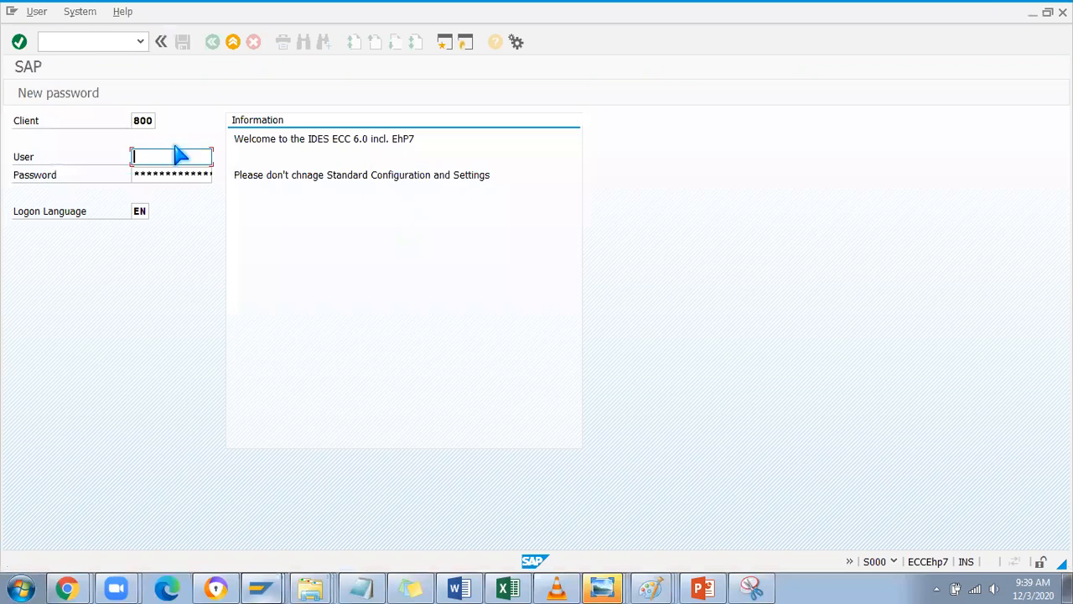
- Log on as user73, end the other session, and dismiss the failed-attempts notice
{"action": "type", "text": "user73"}
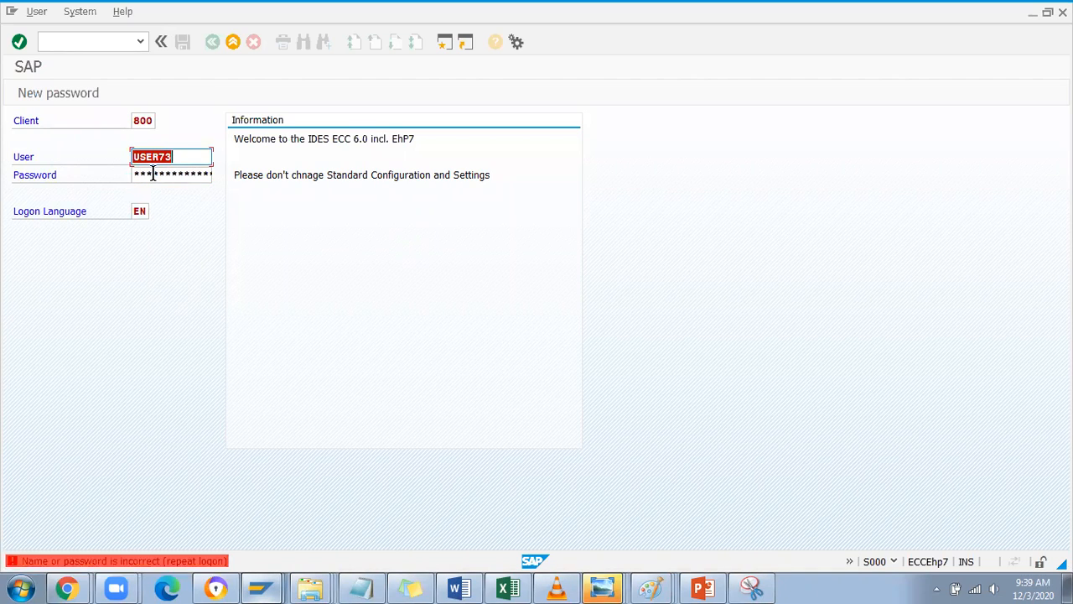
{"action": "left_click", "coordinate": [172, 175]}
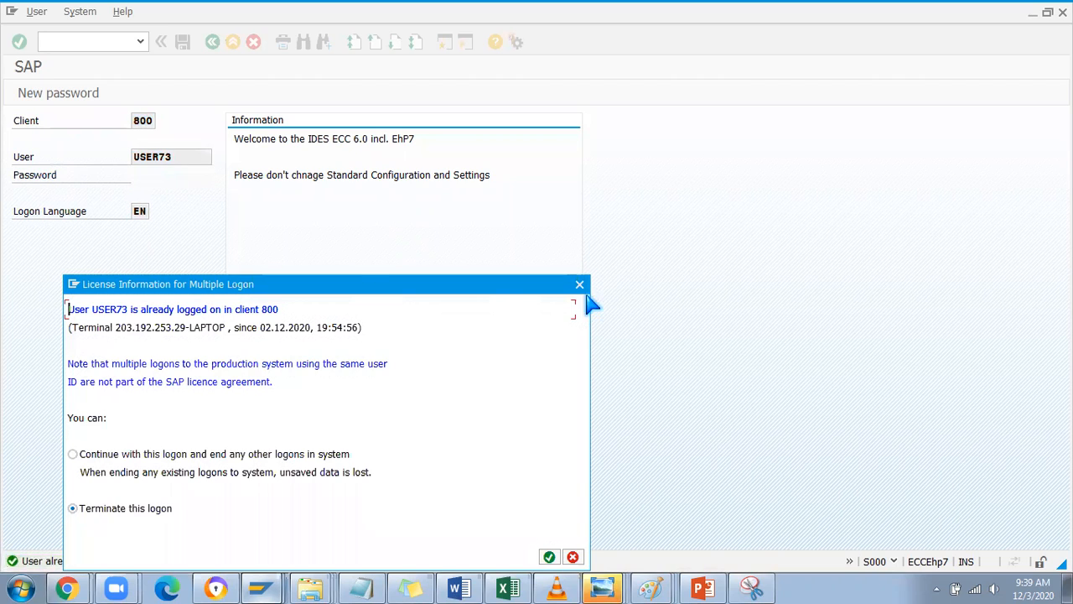
{"action": "left_click", "coordinate": [72, 454]}
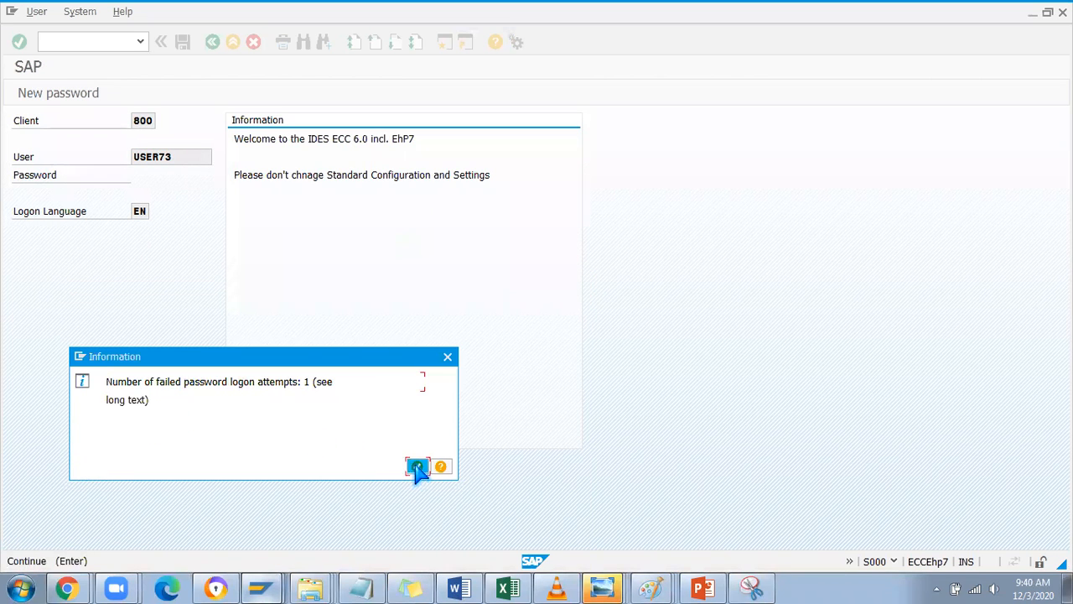
{"action": "left_click", "coordinate": [417, 467]}
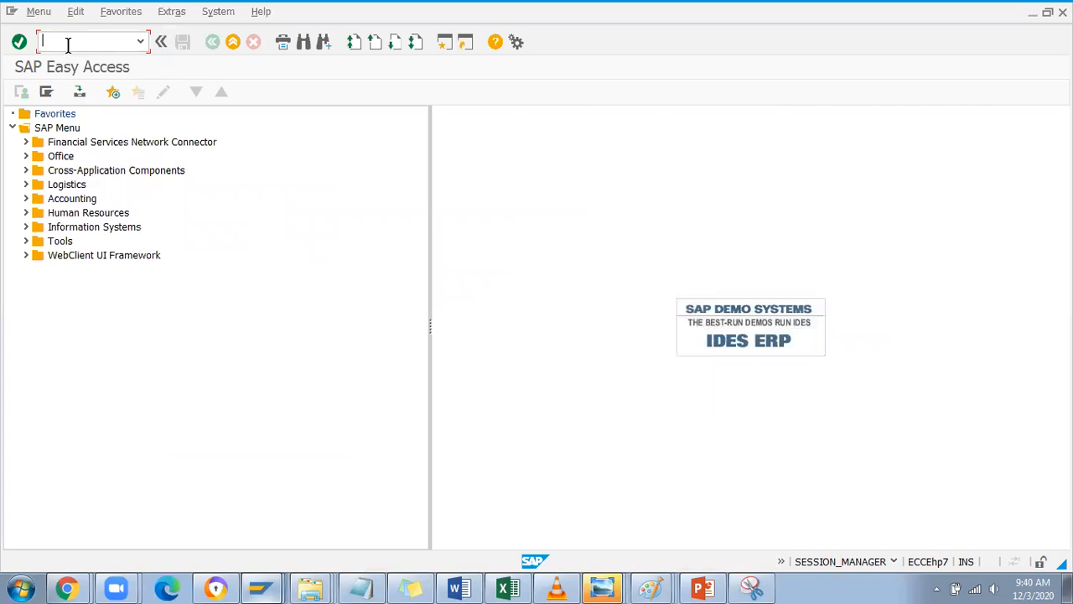
- Type a transaction code in the command field, then log off all sessions with /nex
{"action": "type", "text": "sd"}
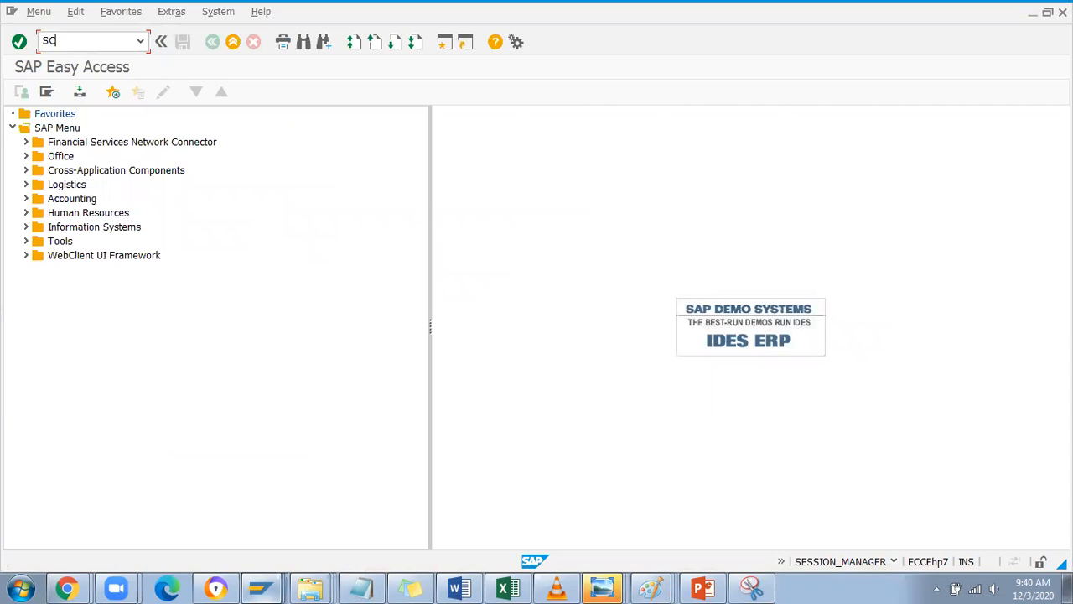
{"action": "type", "text": "CC1"}
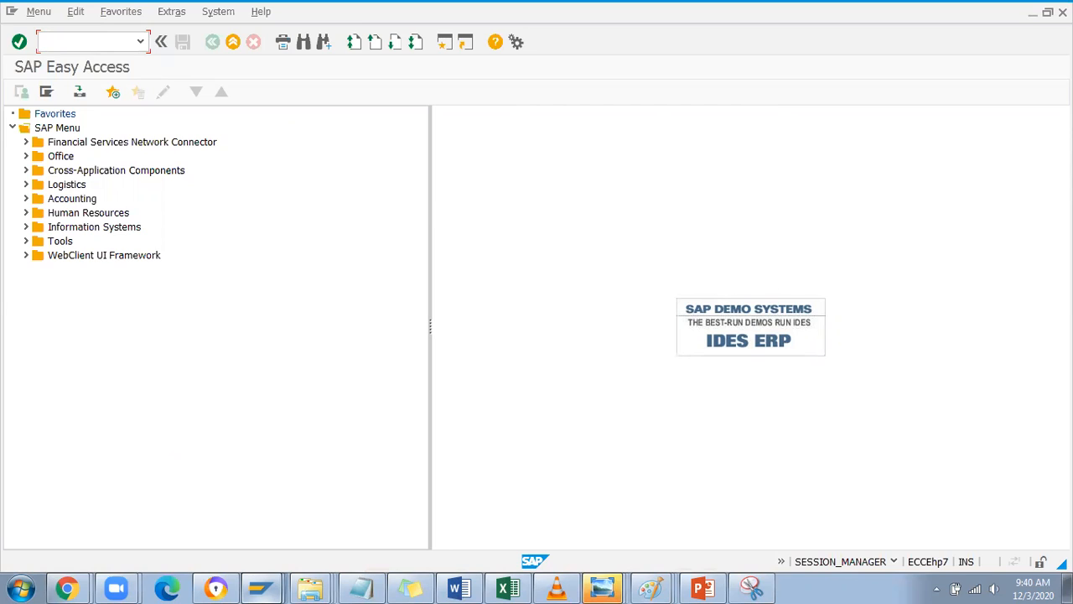
{"action": "mouse_move", "coordinate": [92, 42]}
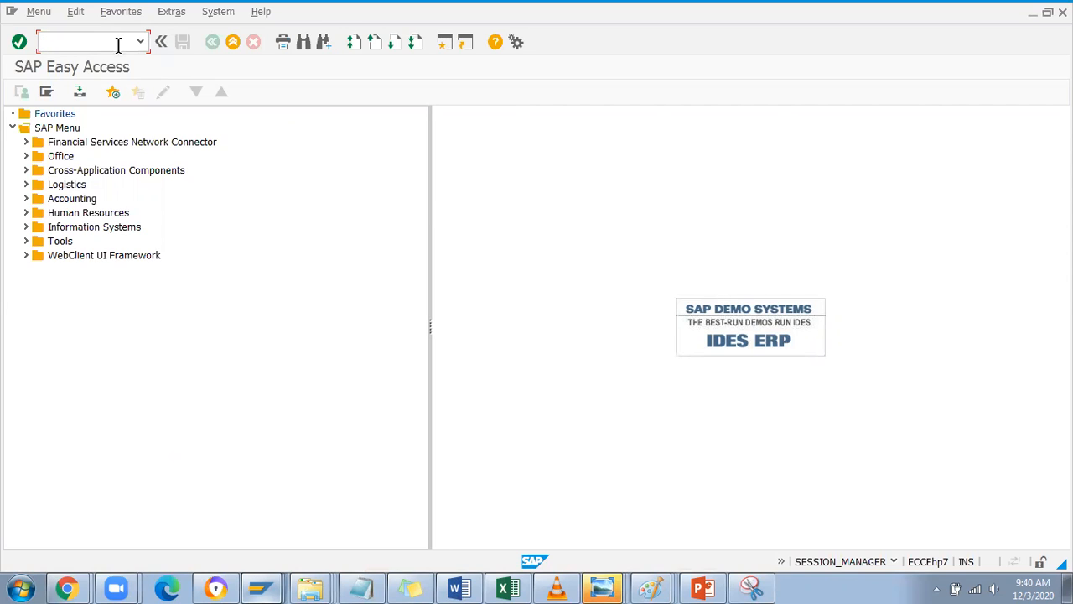
{"action": "type", "text": "/nex"}
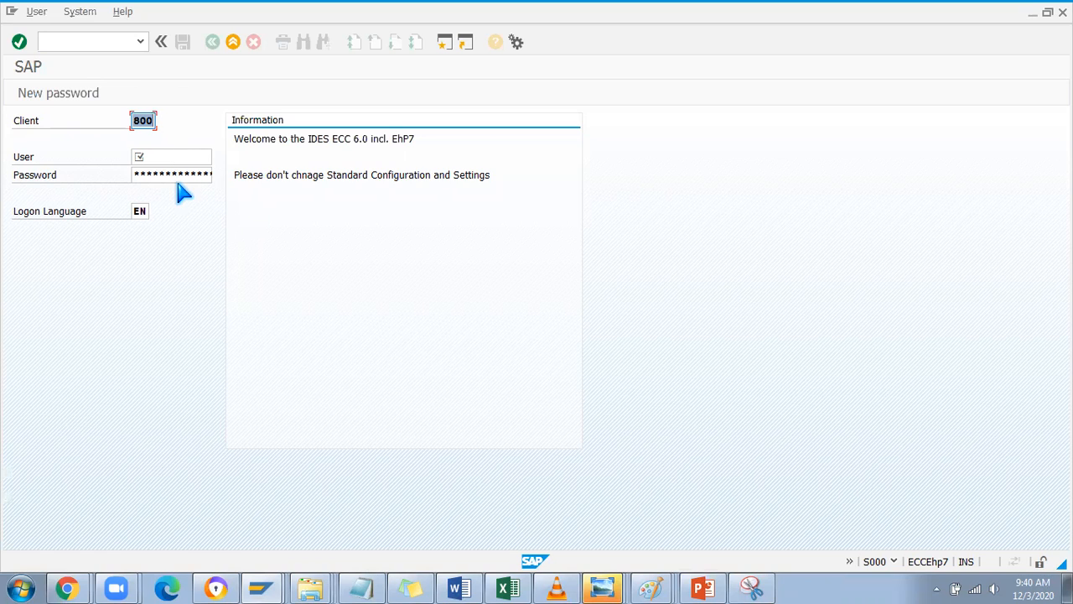
{"action": "mouse_move", "coordinate": [651, 587]}
{"action": "type", "text": "user73"}
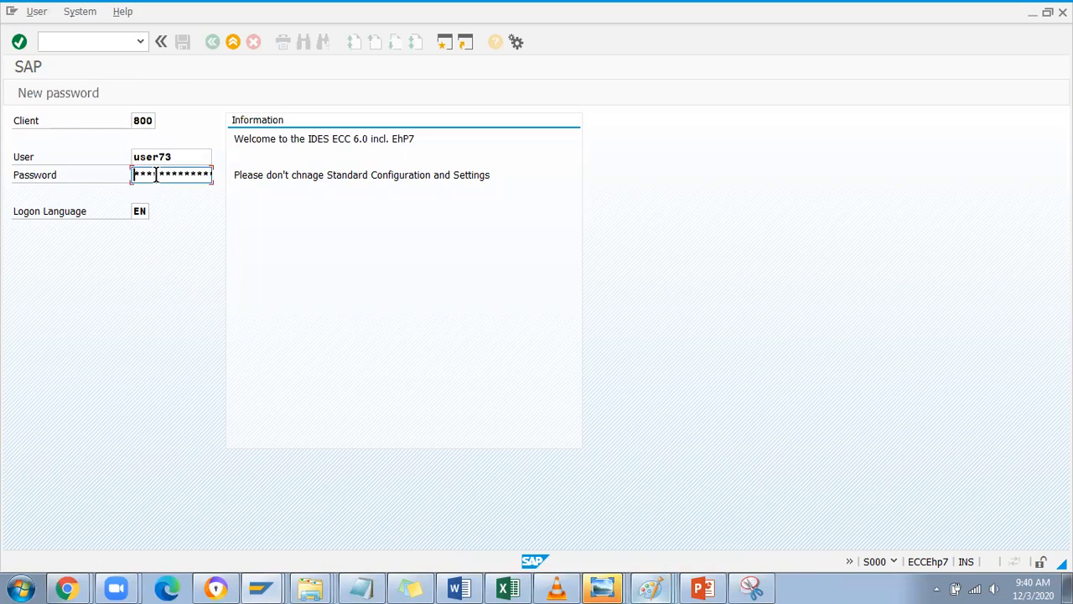
- Enter transaction SE10 to reach the Transport Organizer
{"action": "type", "text": "*"}
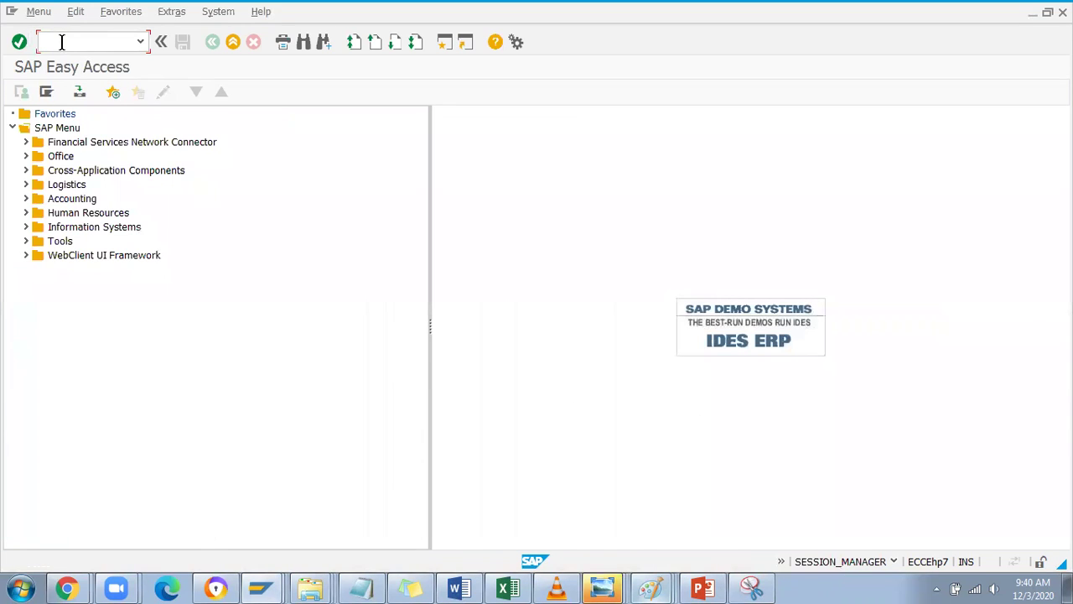
{"action": "type", "text": "s"}
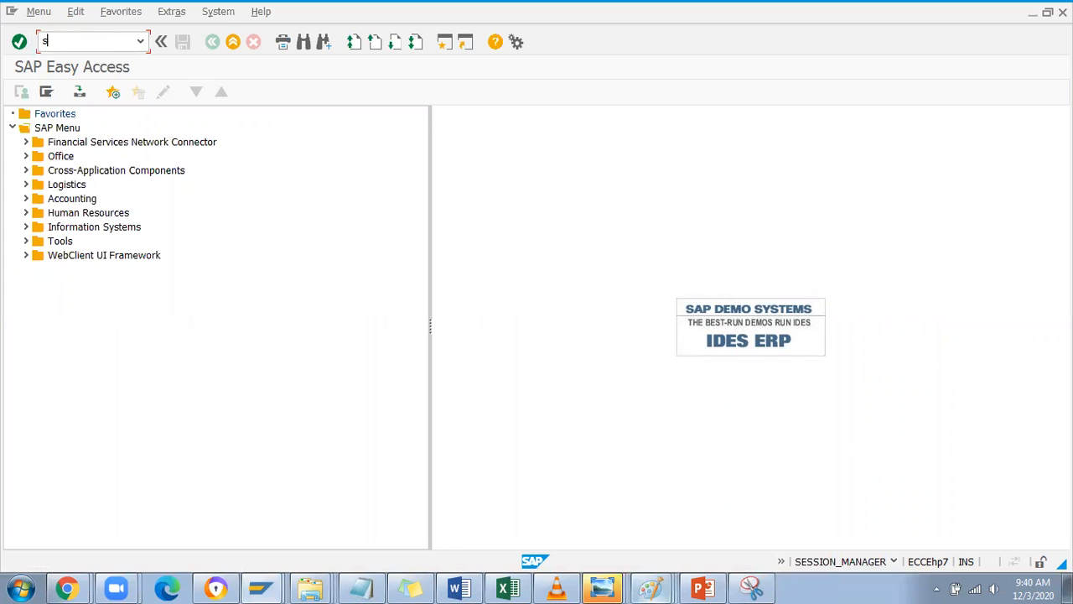
{"action": "type", "text": "e10"}
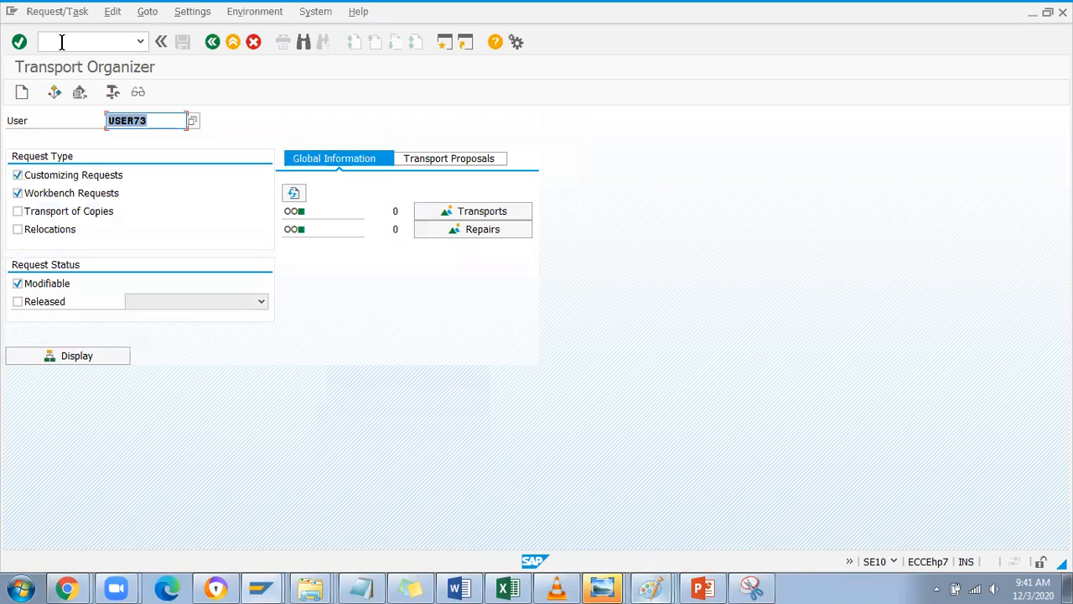
- Display only modifiable customizing requests, excluding workbench requests
{"action": "left_click", "coordinate": [151, 120]}
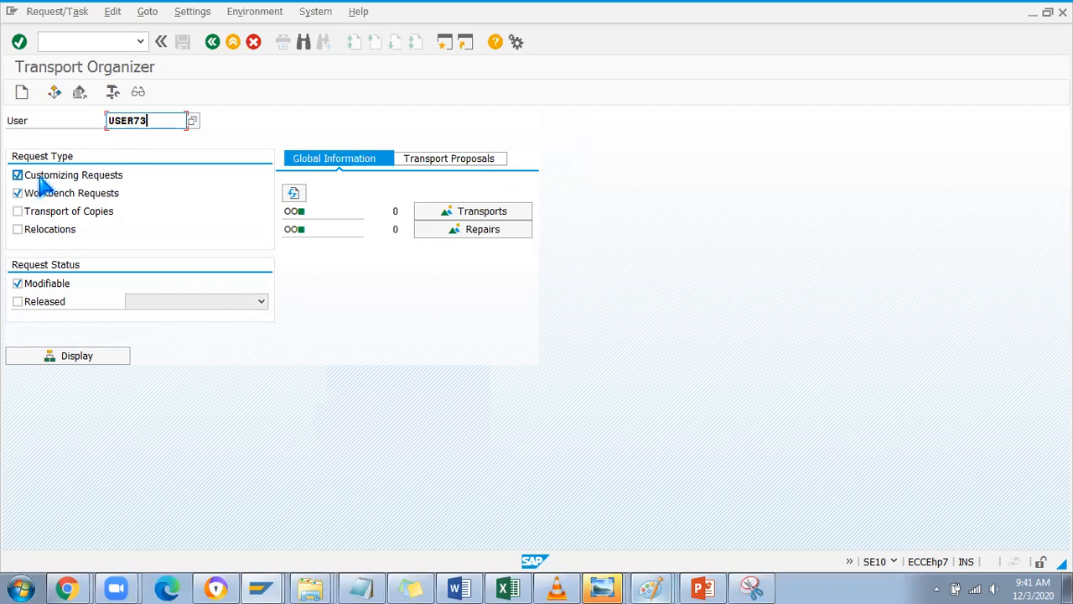
{"action": "mouse_move", "coordinate": [157, 120]}
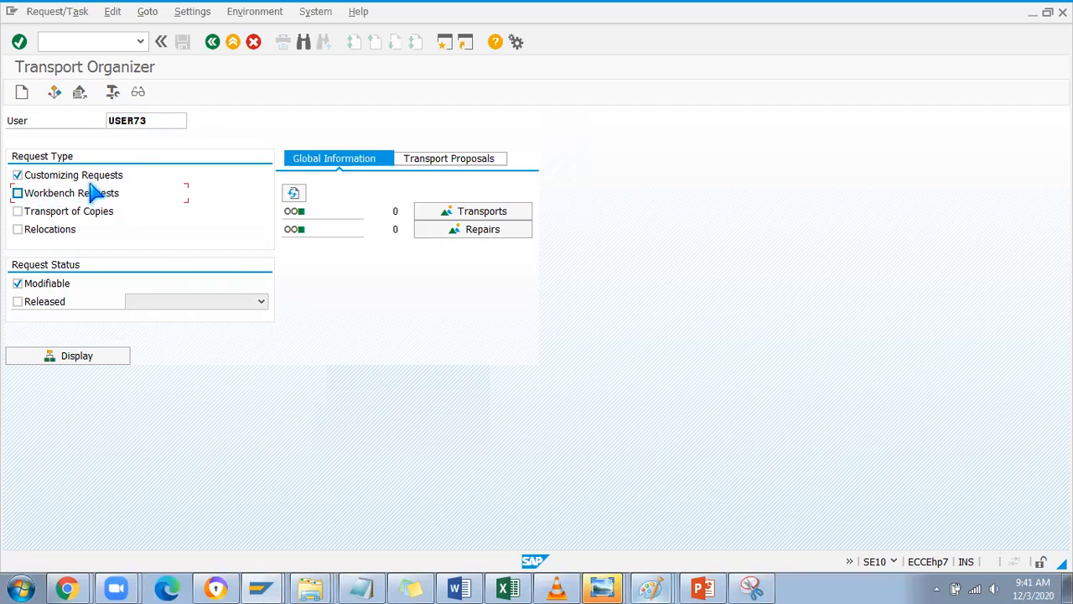
{"action": "mouse_move", "coordinate": [185, 97]}
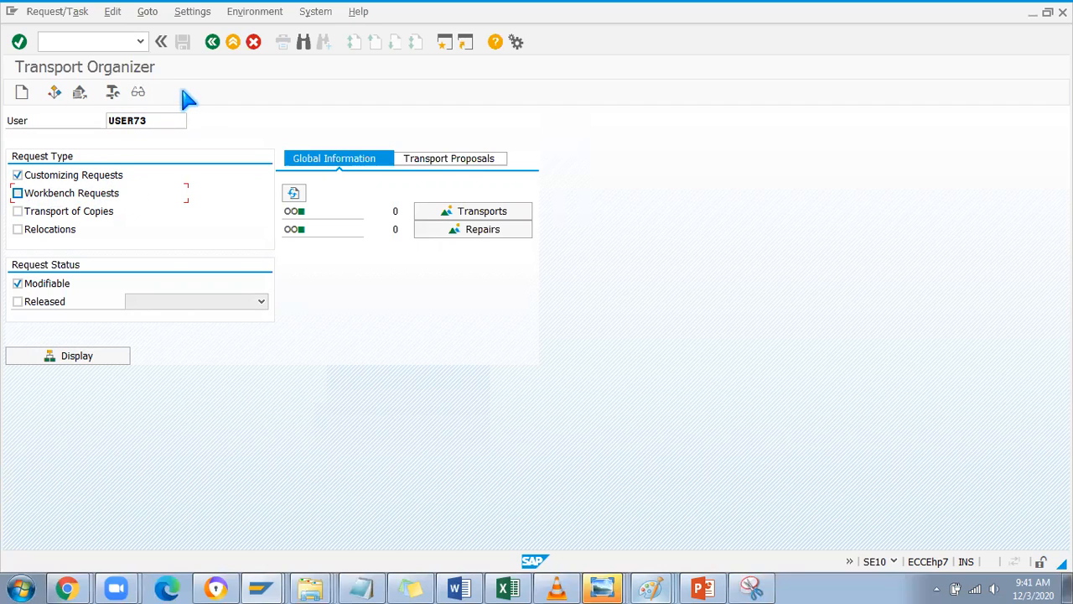
{"action": "left_click", "coordinate": [67, 354]}
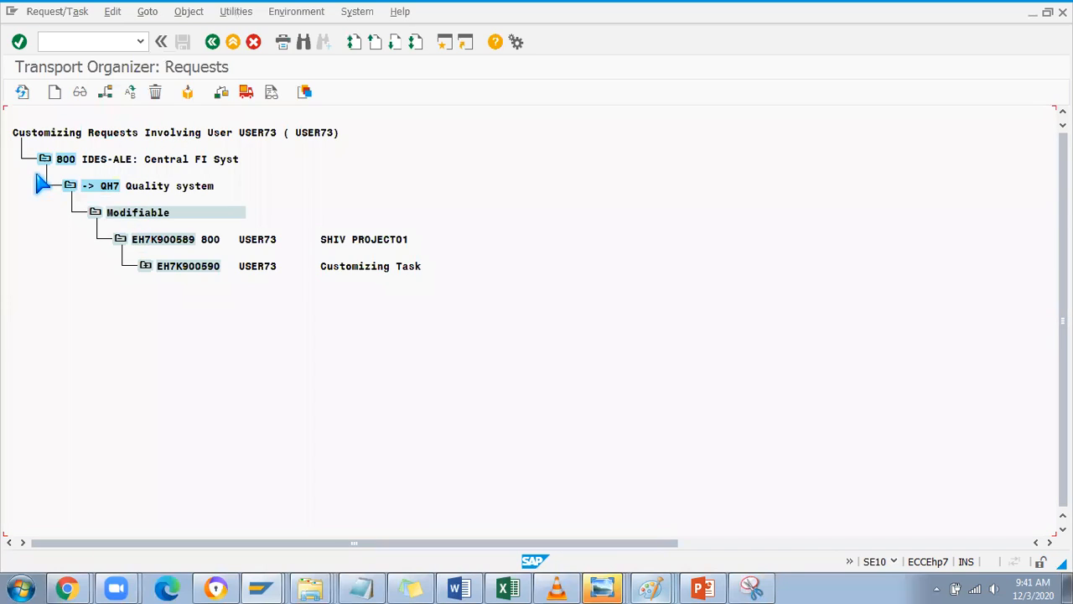
{"action": "mouse_move", "coordinate": [143, 189]}
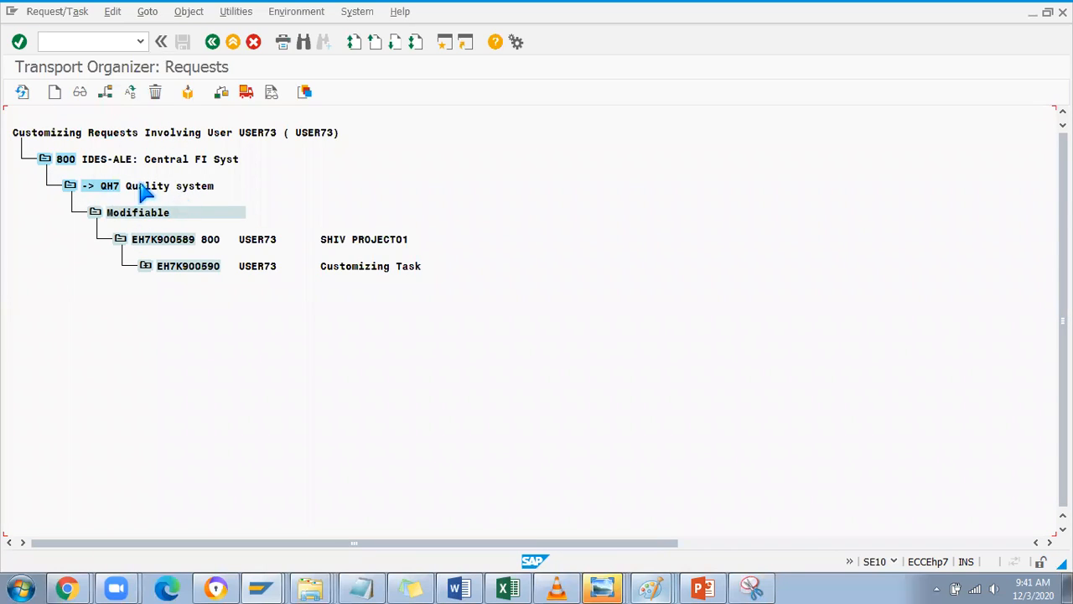
{"action": "mouse_move", "coordinate": [164, 248]}
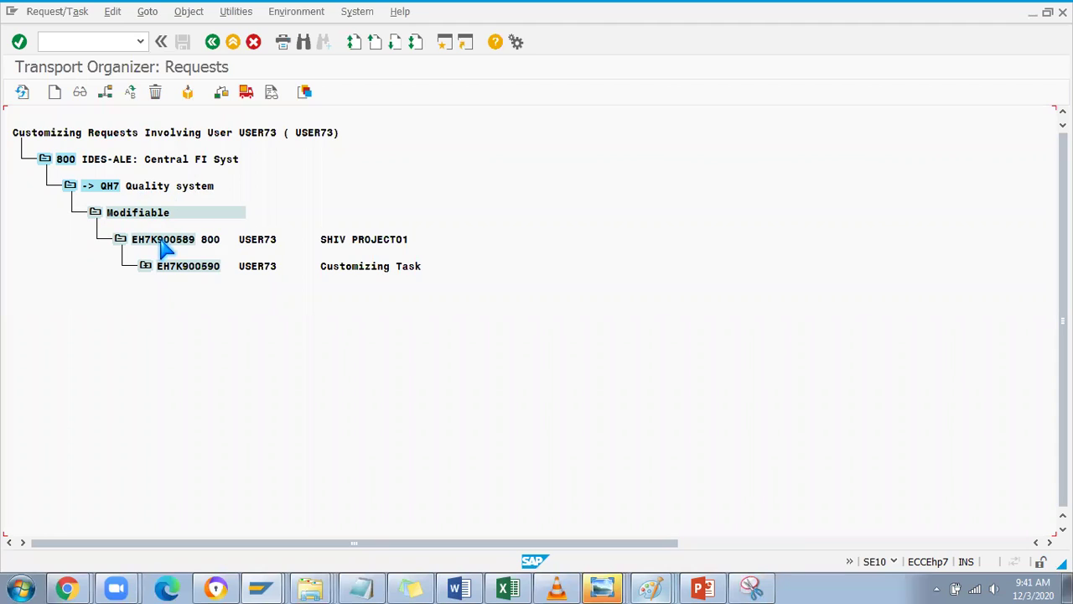
{"action": "mouse_move", "coordinate": [143, 248]}
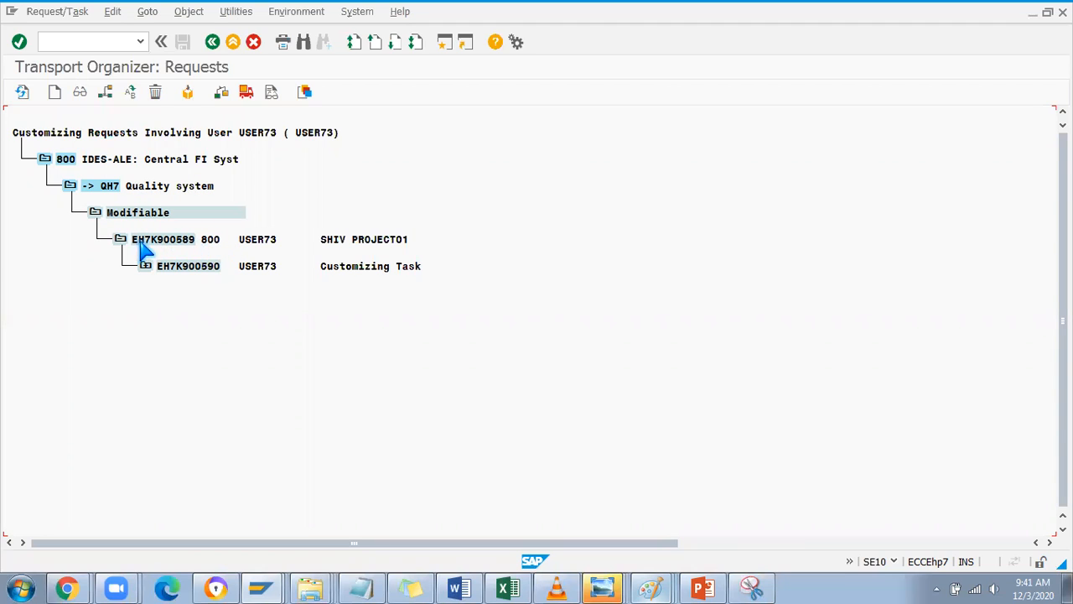
{"action": "mouse_move", "coordinate": [208, 250]}
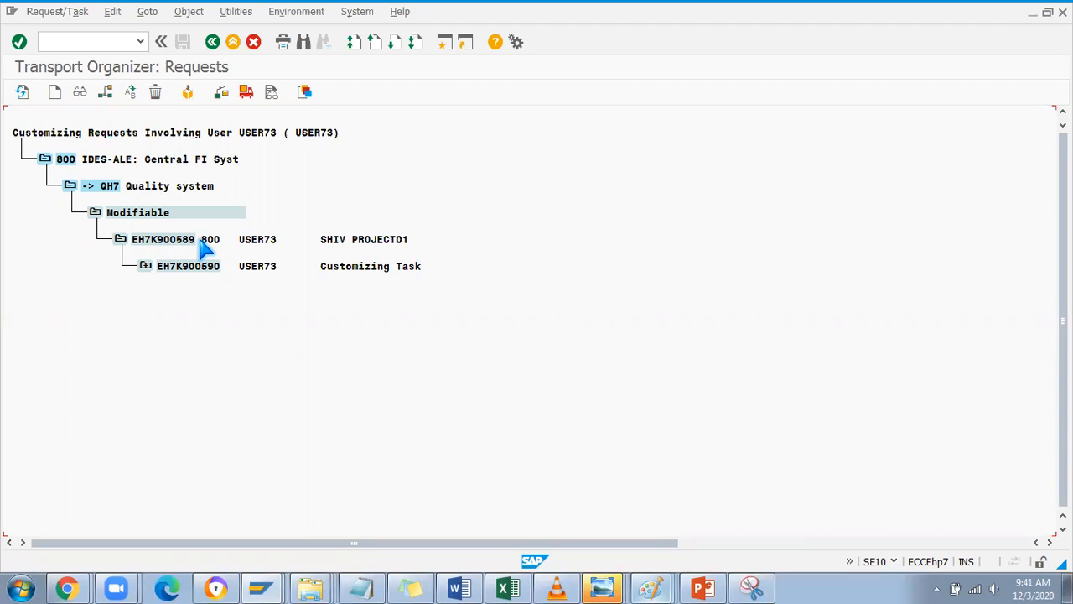
{"action": "mouse_move", "coordinate": [173, 248]}
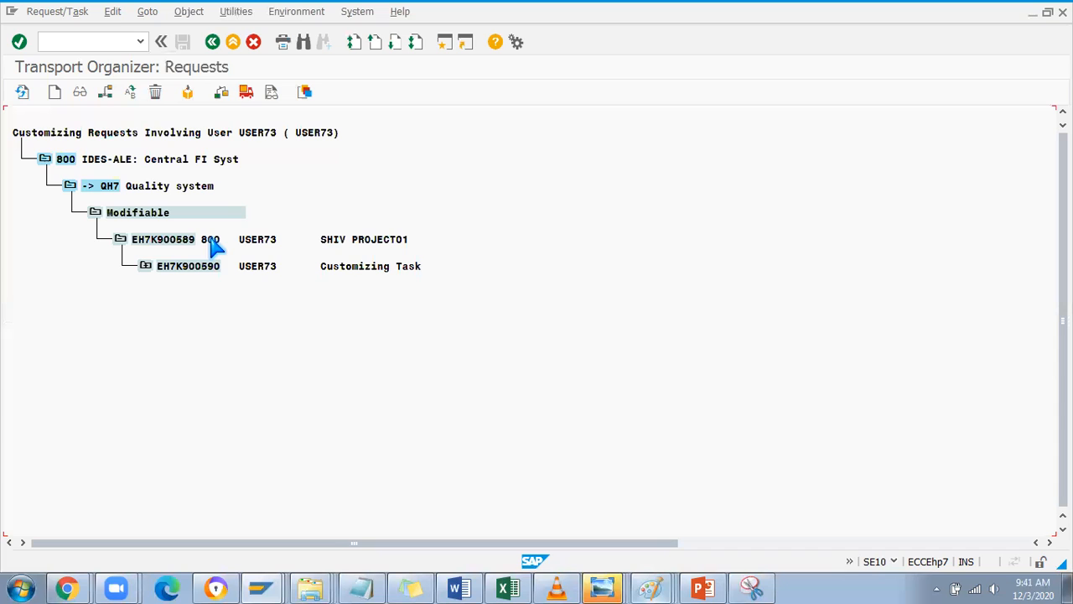
{"action": "mouse_move", "coordinate": [373, 247]}
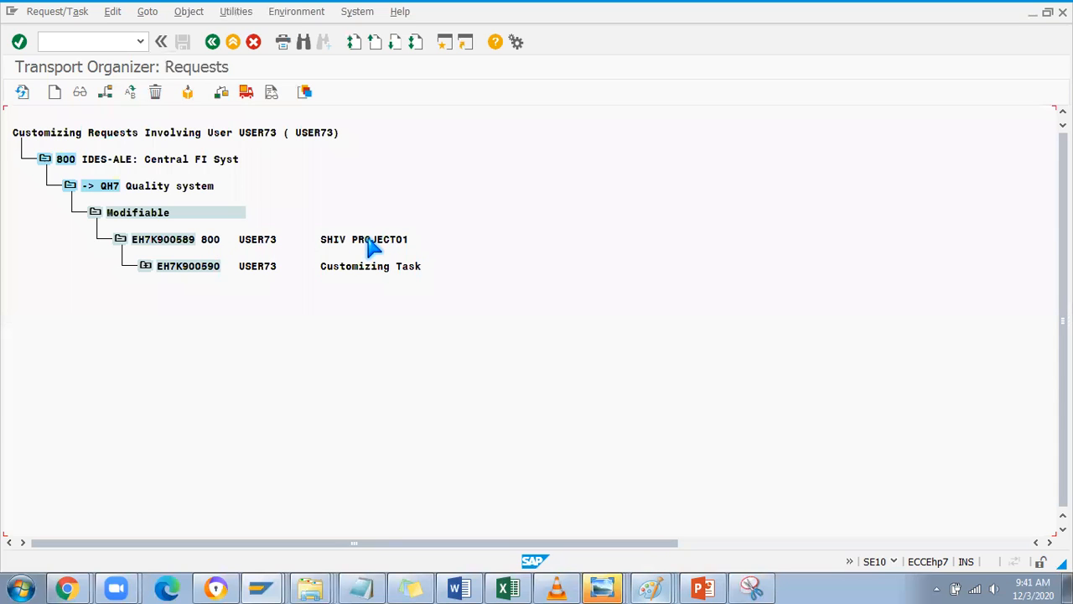
{"action": "mouse_move", "coordinate": [395, 239]}
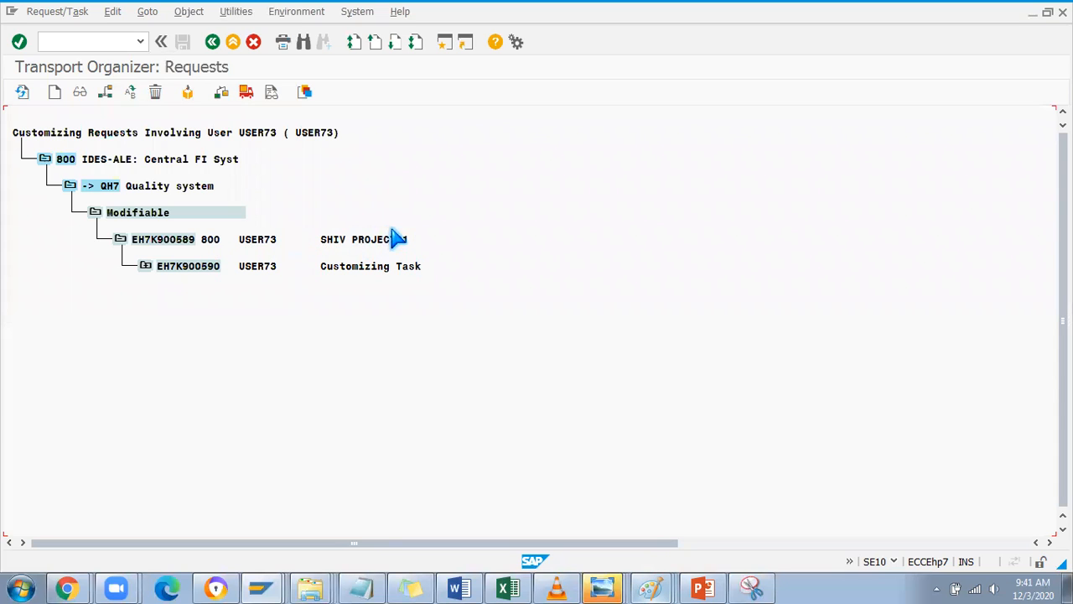
{"action": "mouse_move", "coordinate": [184, 277]}
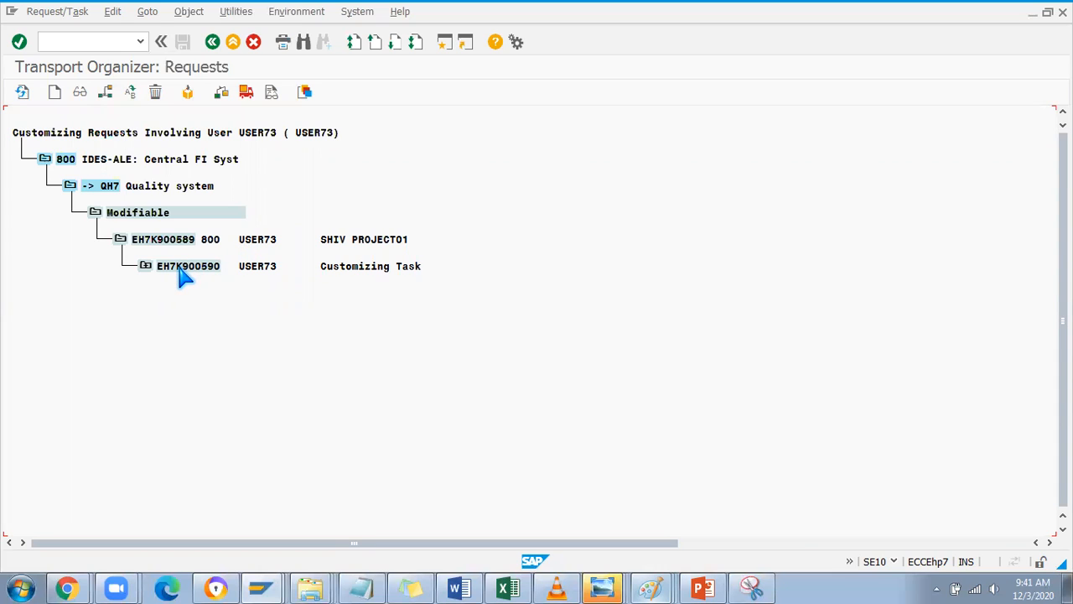
{"action": "mouse_move", "coordinate": [186, 257]}
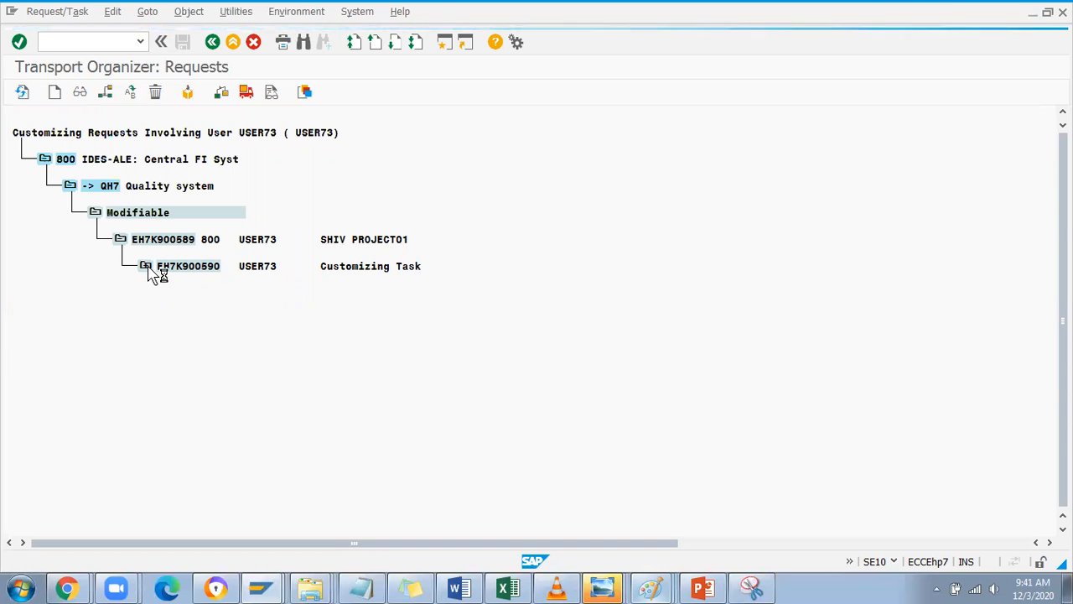
- Open task EH7K900590 and expand Maintain storage location down to VC_T001L and T001L
{"action": "double_click", "coordinate": [188, 266]}
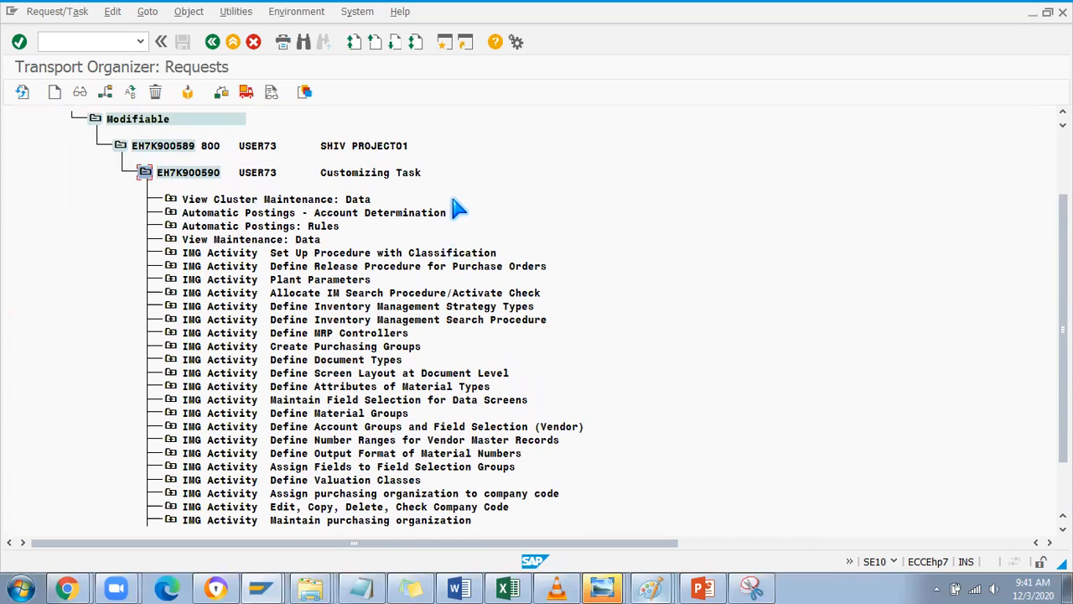
{"action": "scroll", "scroll_direction": "down", "scroll_amount": 3}
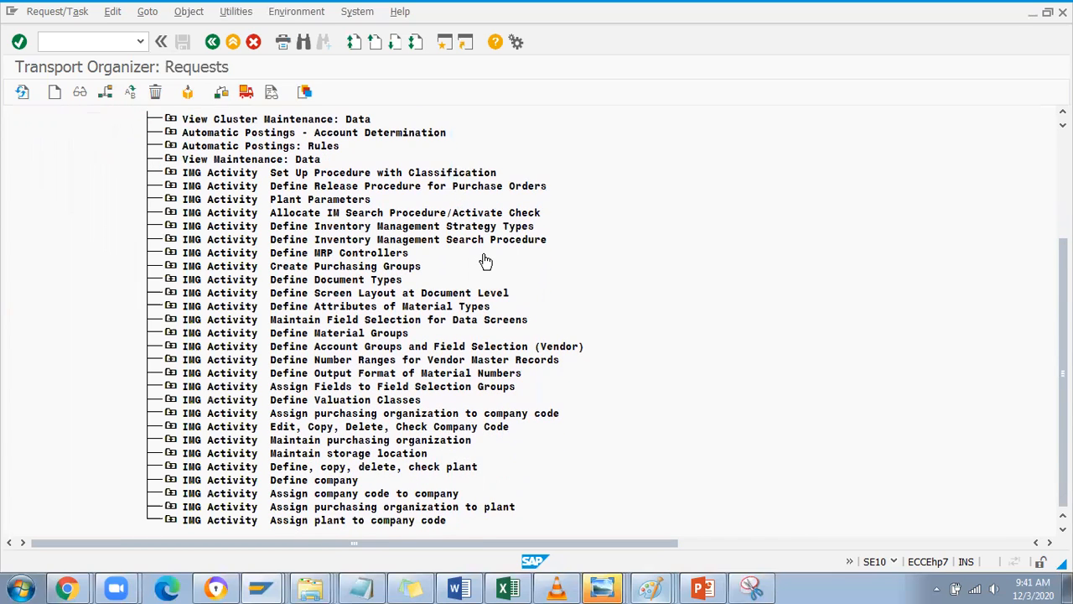
{"action": "mouse_move", "coordinate": [375, 426]}
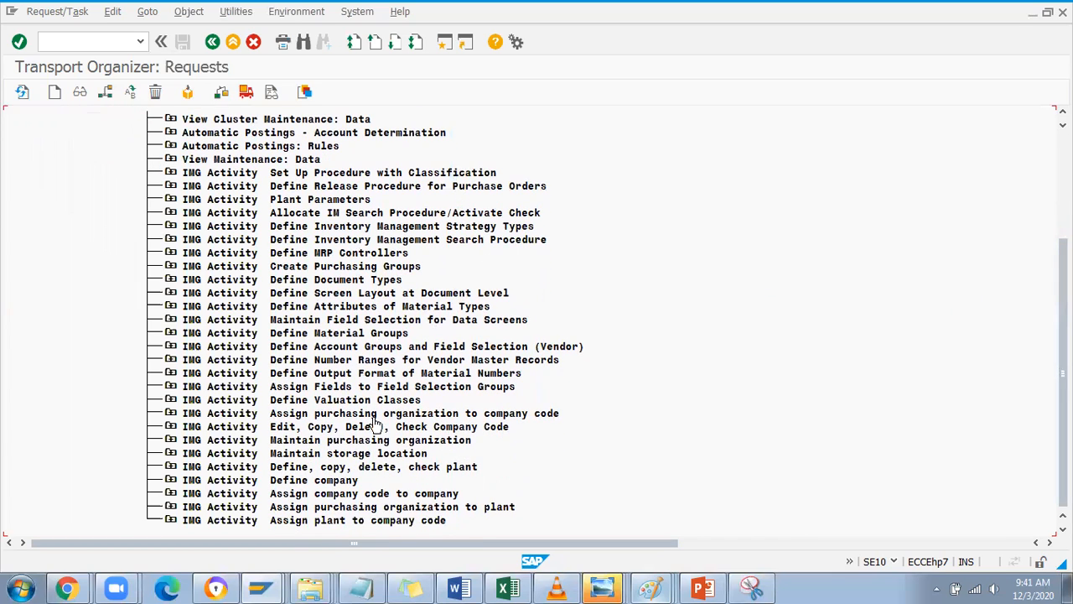
{"action": "mouse_move", "coordinate": [374, 440]}
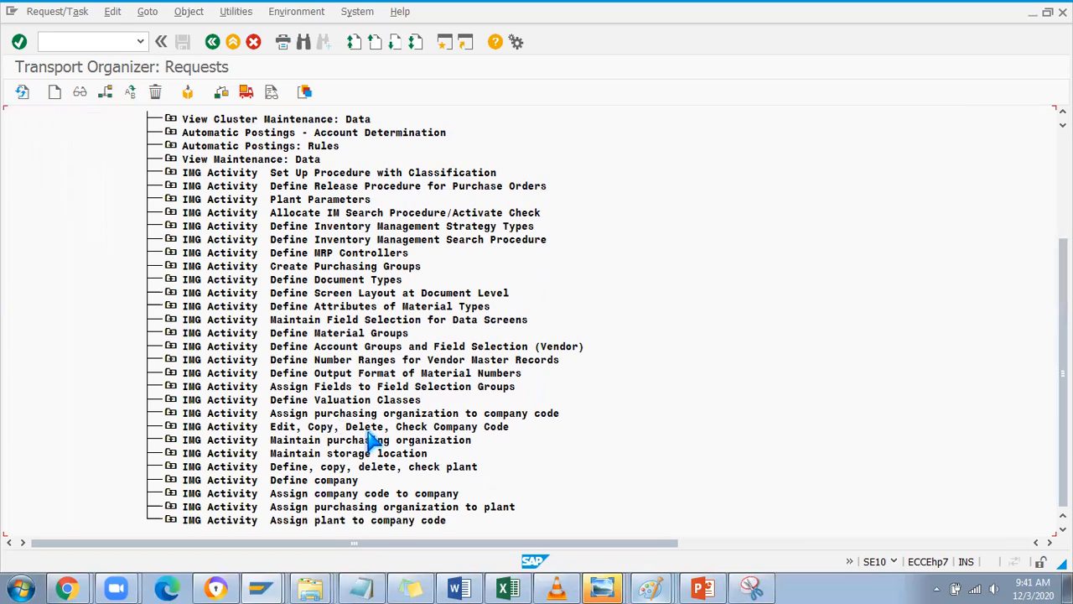
{"action": "mouse_move", "coordinate": [308, 463]}
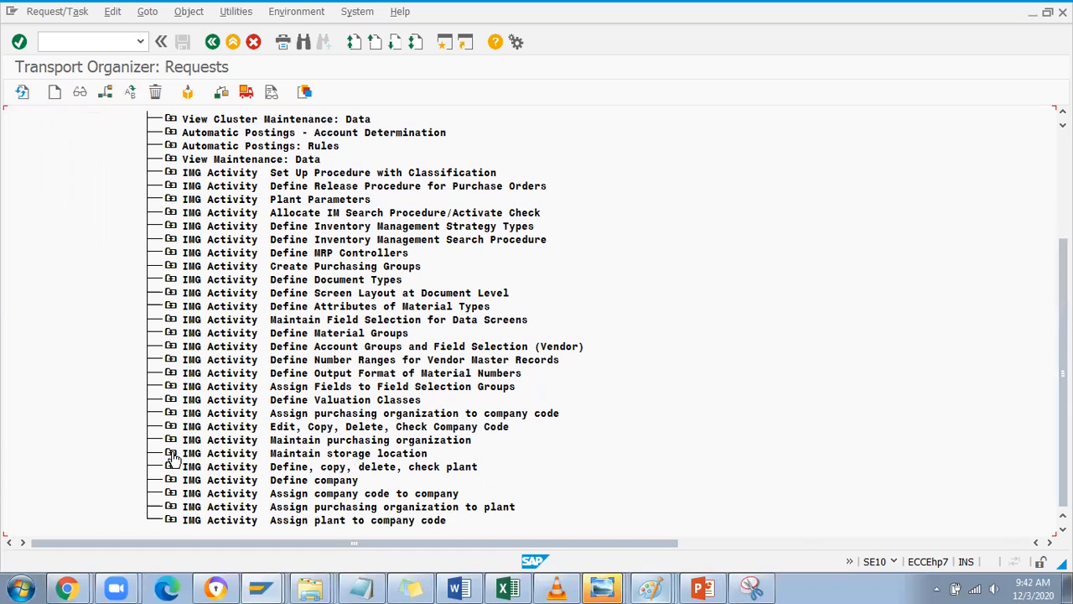
{"action": "left_click", "coordinate": [170, 453]}
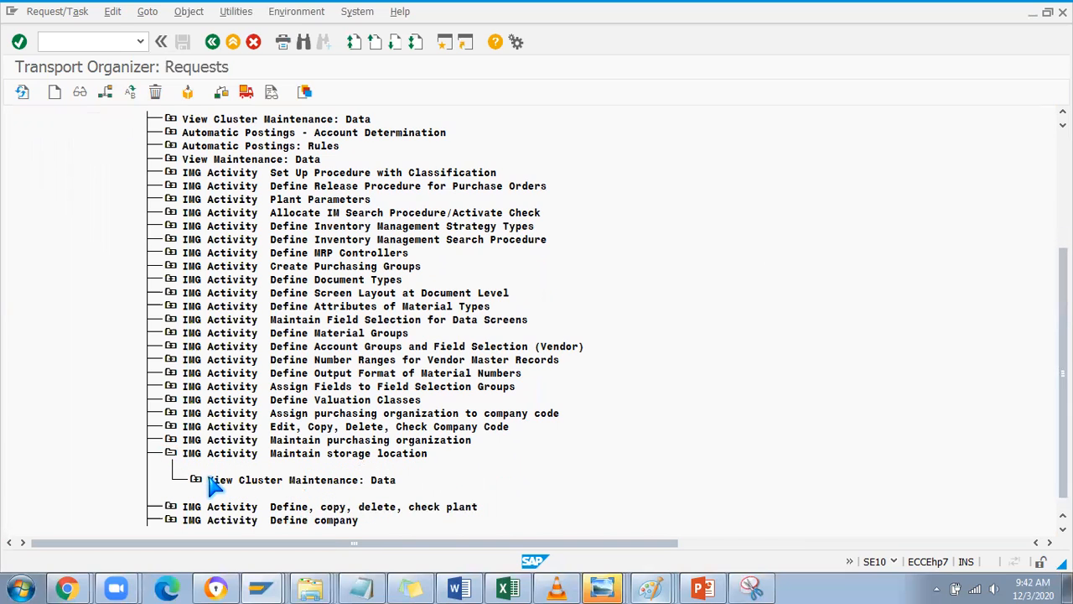
{"action": "scroll", "scroll_direction": "down", "scroll_amount": 3}
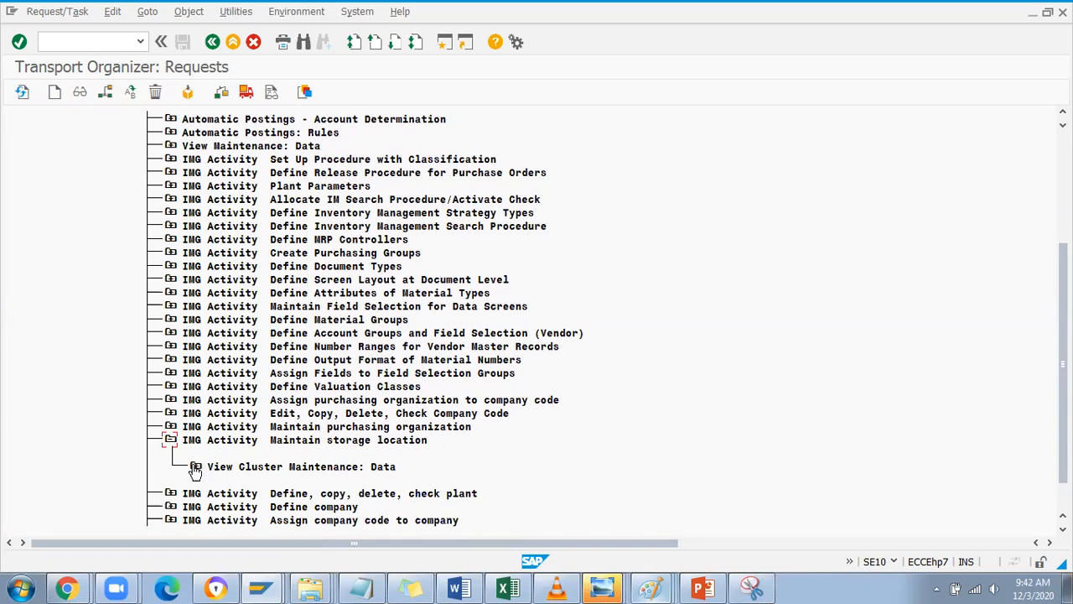
{"action": "left_click", "coordinate": [195, 467]}
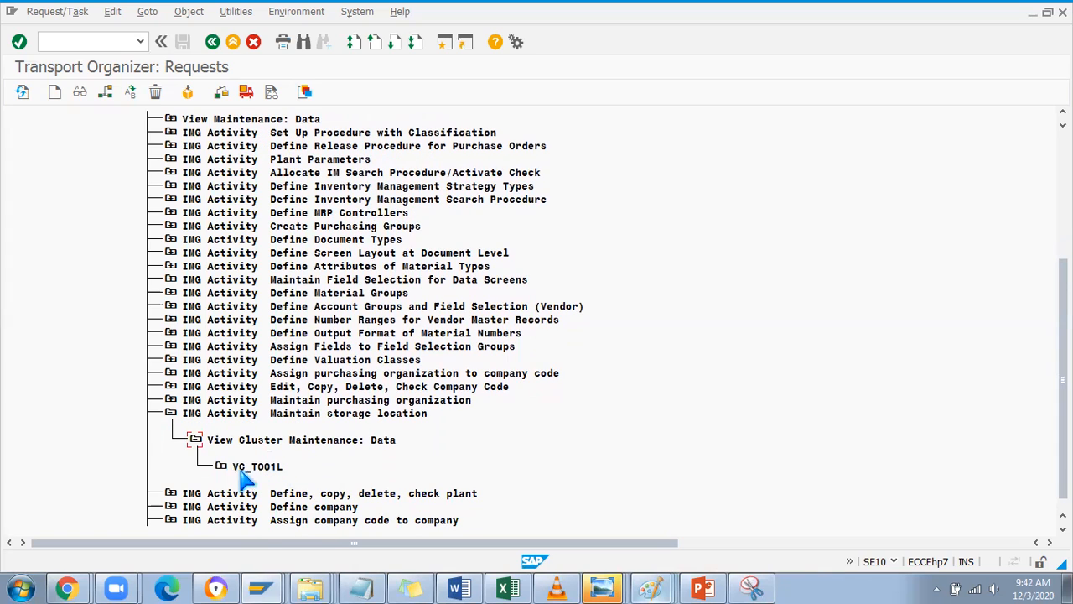
{"action": "mouse_move", "coordinate": [222, 480]}
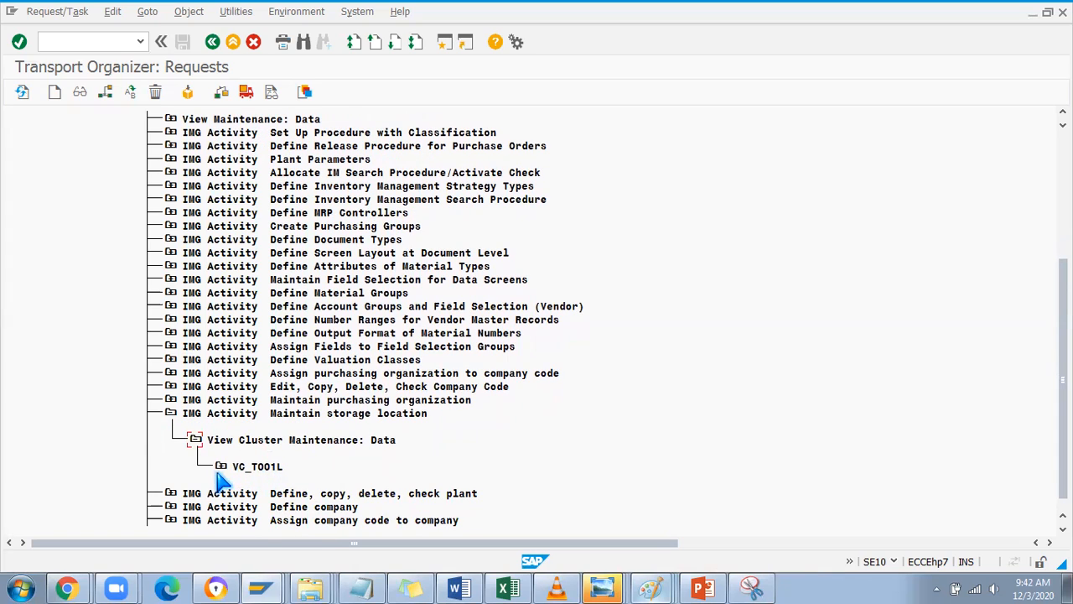
{"action": "left_click", "coordinate": [221, 466]}
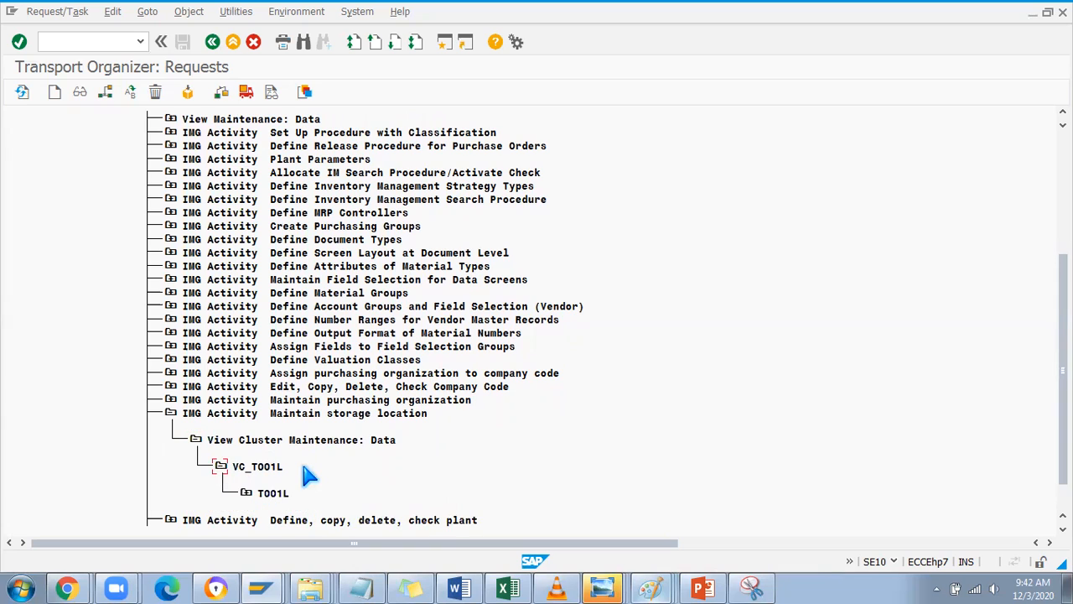
{"action": "scroll", "scroll_direction": "down", "scroll_amount": 3}
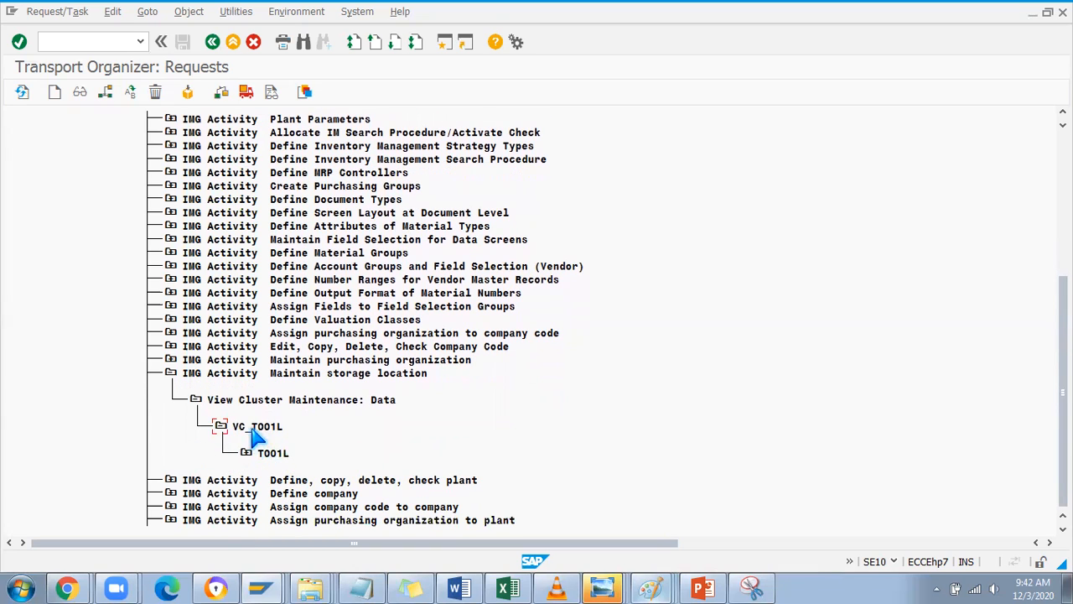
{"action": "mouse_move", "coordinate": [248, 459]}
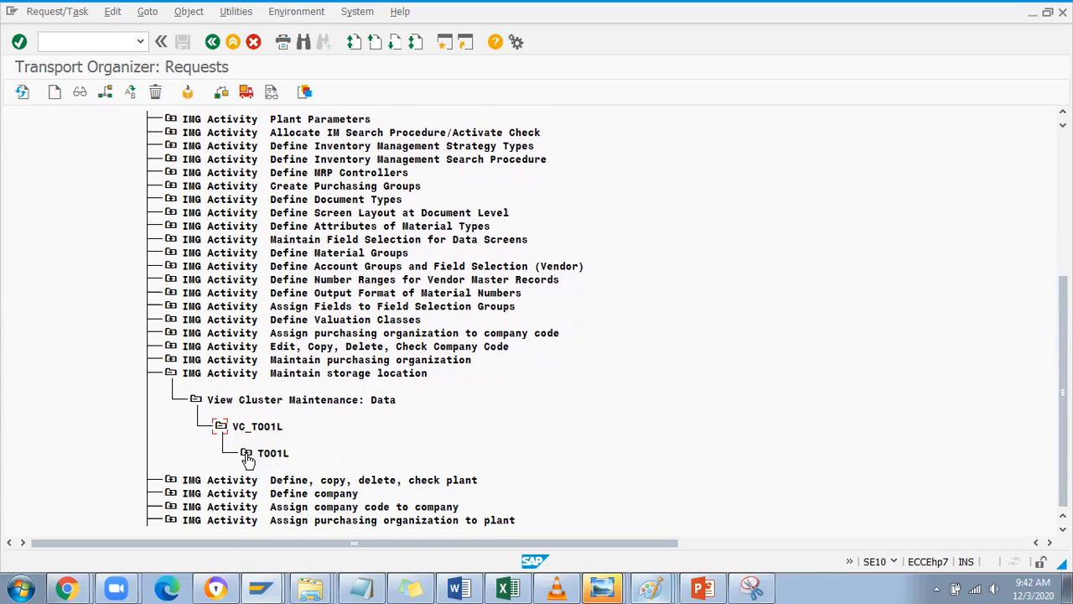
{"action": "left_click", "coordinate": [246, 452]}
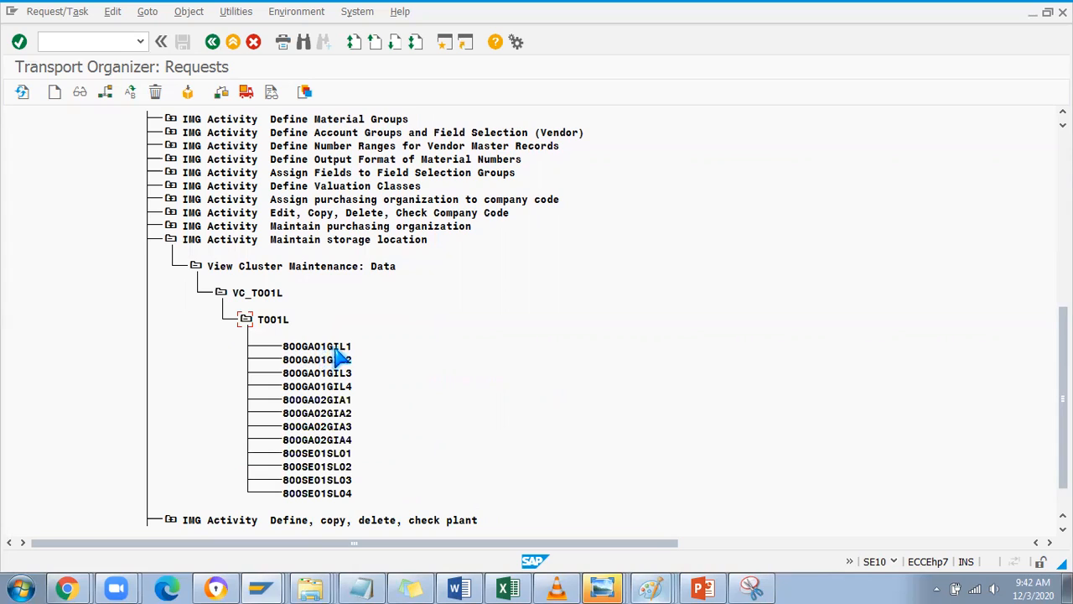
{"action": "mouse_move", "coordinate": [310, 360]}
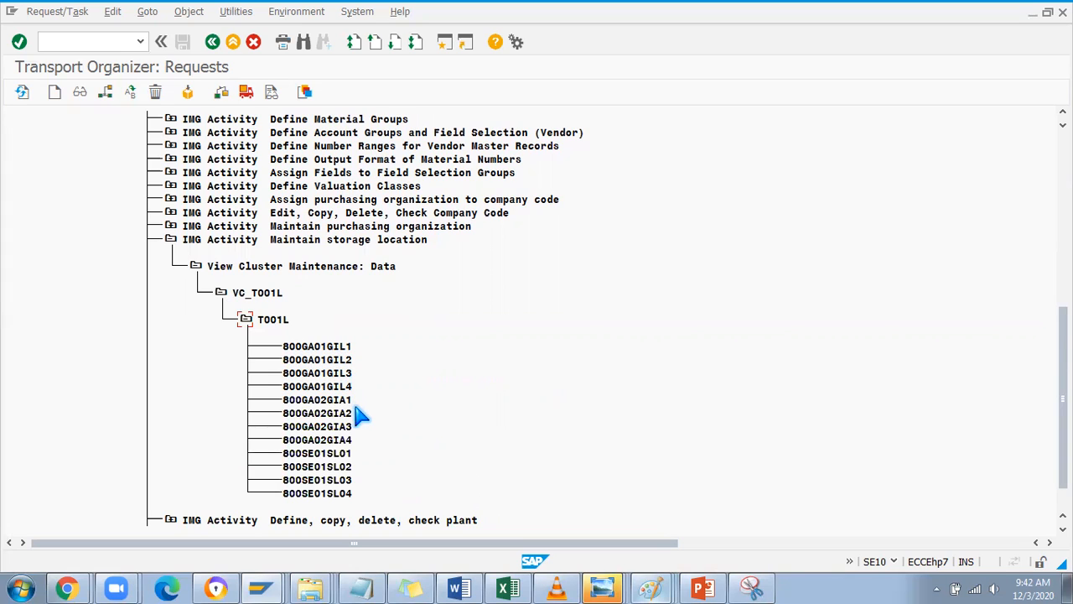
{"action": "scroll", "scroll_direction": "down", "scroll_amount": 3}
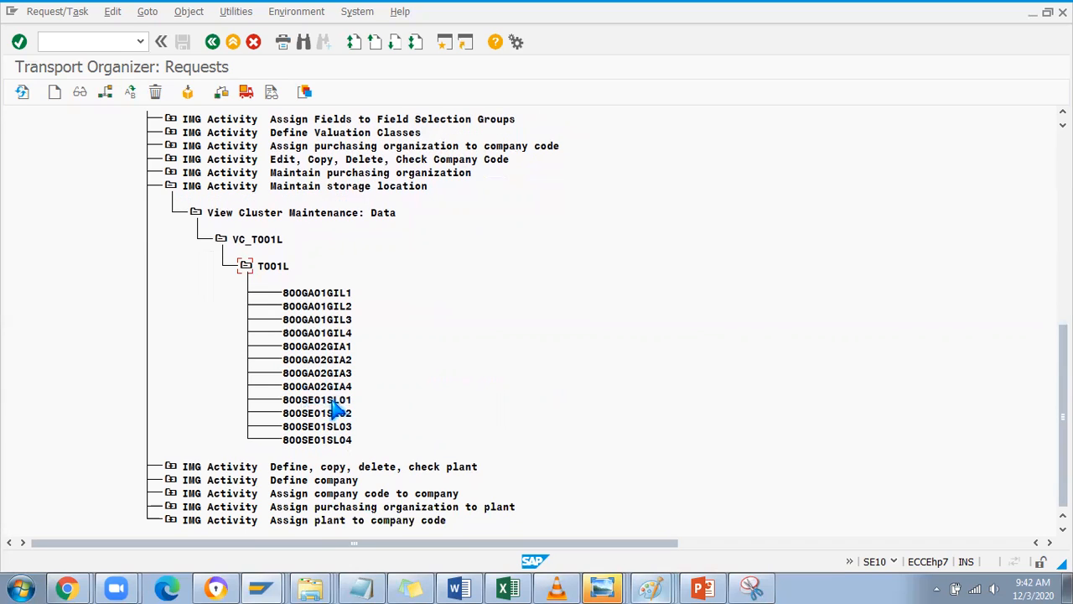
{"action": "mouse_move", "coordinate": [317, 387]}
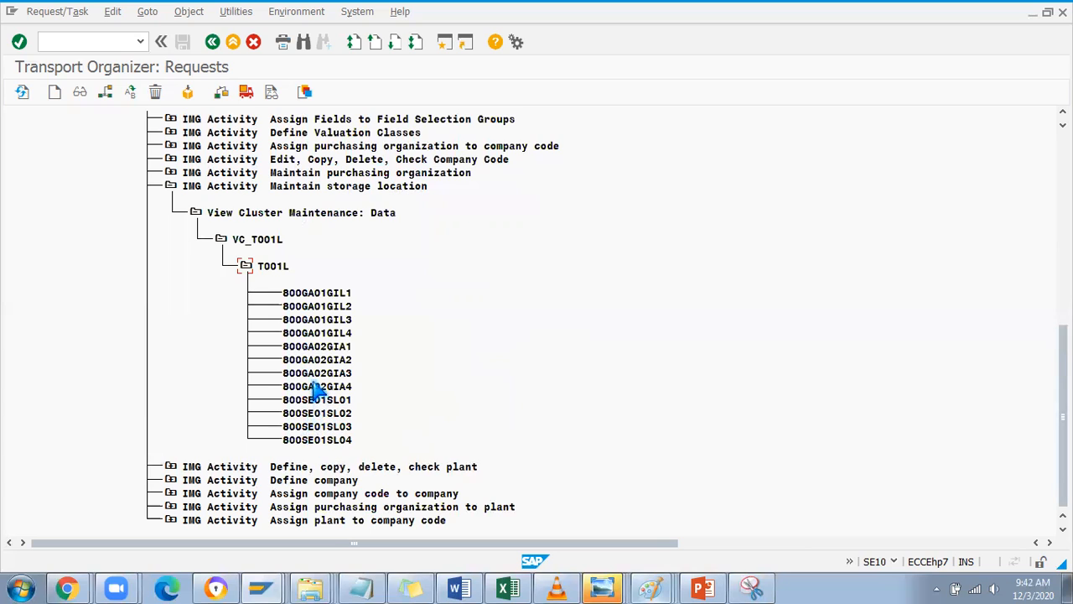
{"action": "mouse_move", "coordinate": [325, 363]}
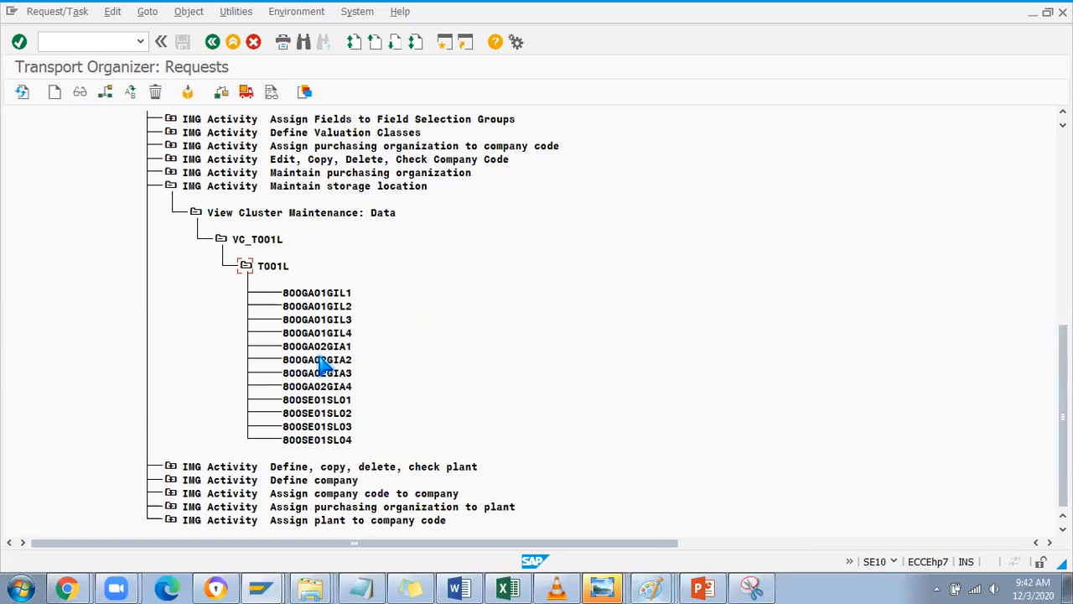
{"action": "mouse_move", "coordinate": [344, 306]}
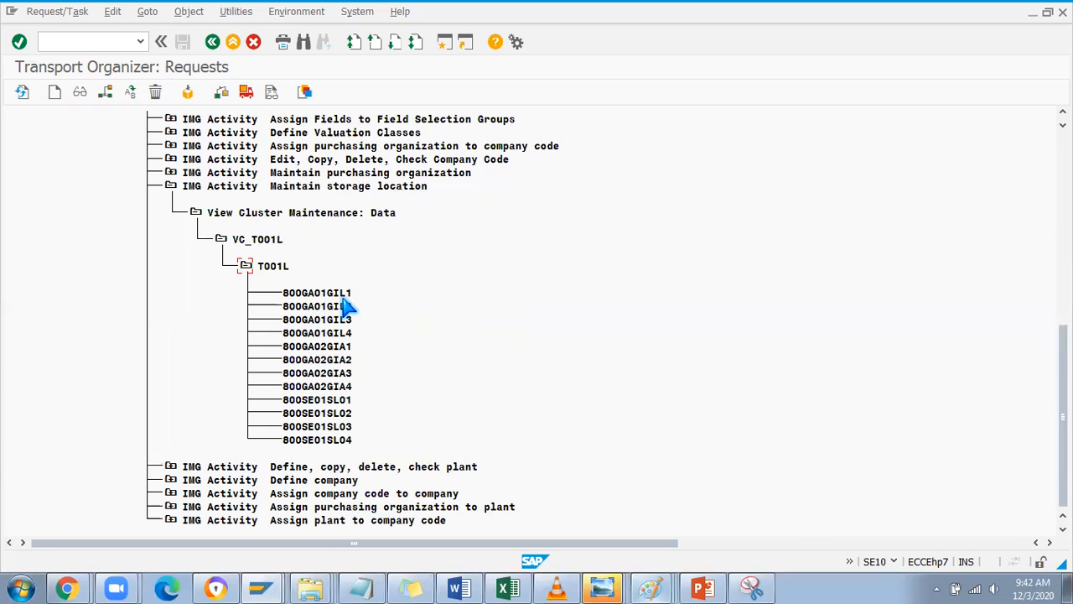
{"action": "mouse_move", "coordinate": [276, 281]}
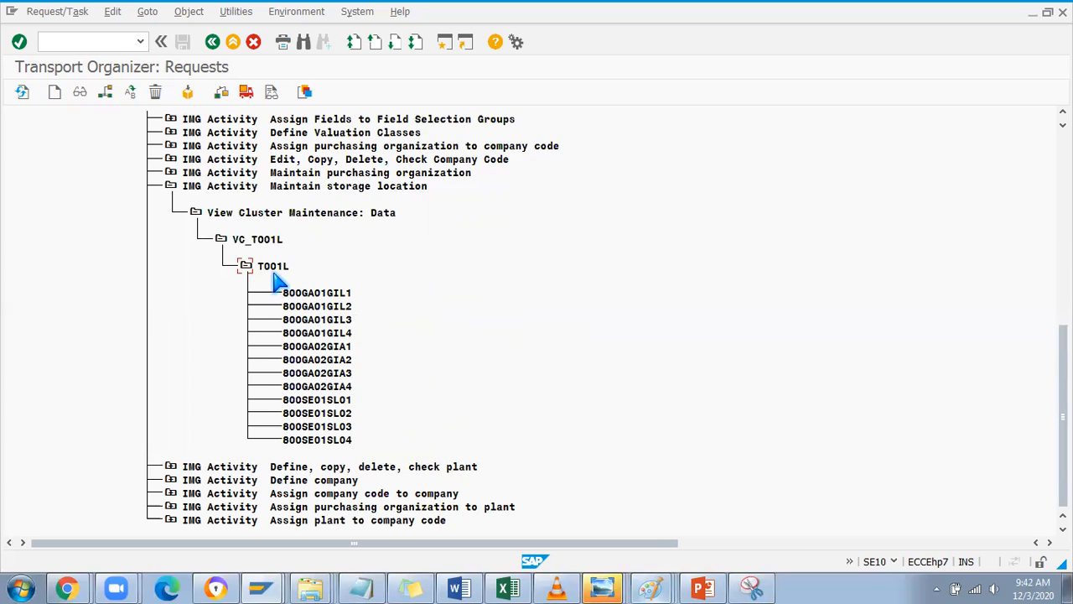
{"action": "mouse_move", "coordinate": [227, 275]}
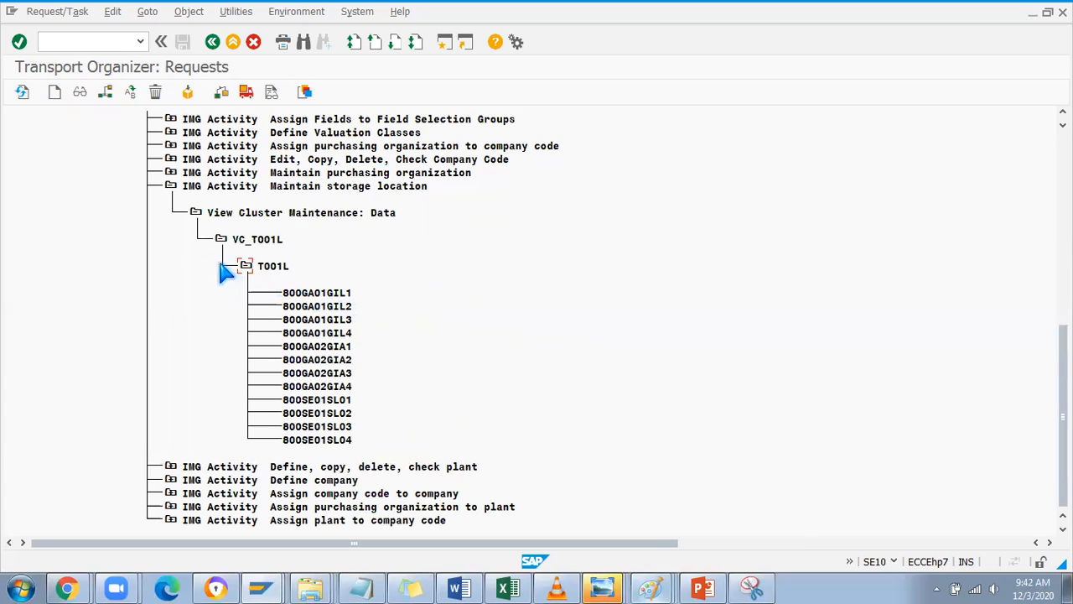
{"action": "mouse_move", "coordinate": [1039, 373]}
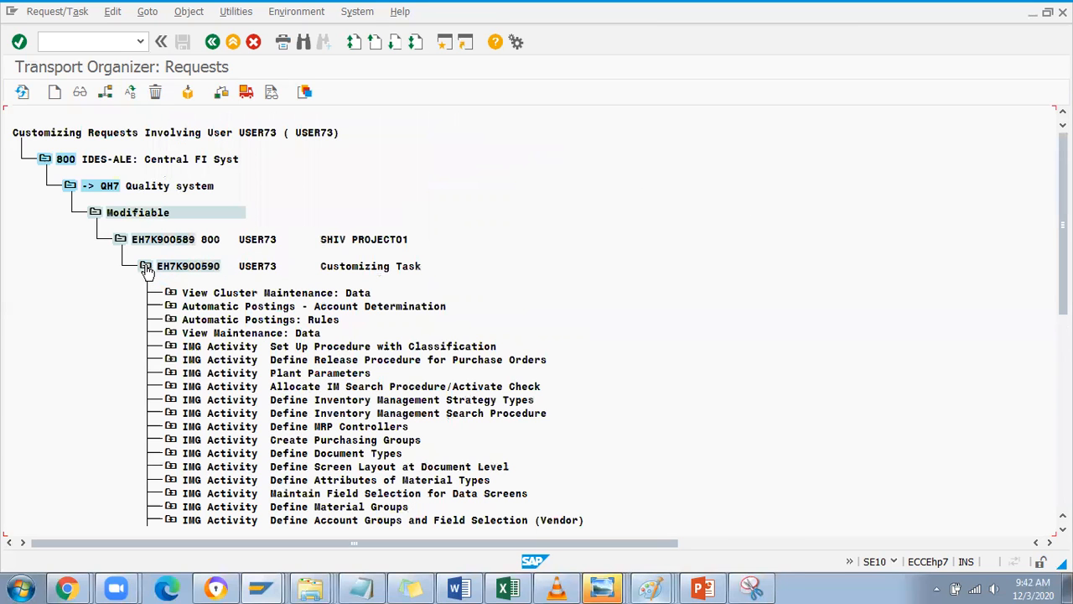
- Collapse customizing task EH7K900590 under request EH7K900589
{"action": "left_click", "coordinate": [145, 266]}
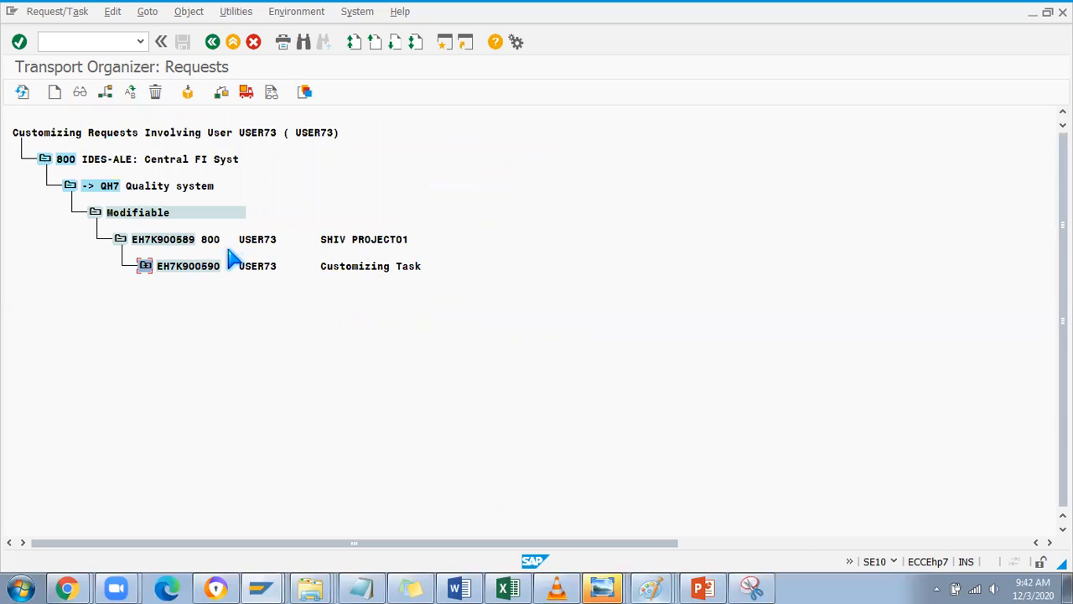
{"action": "mouse_move", "coordinate": [208, 247]}
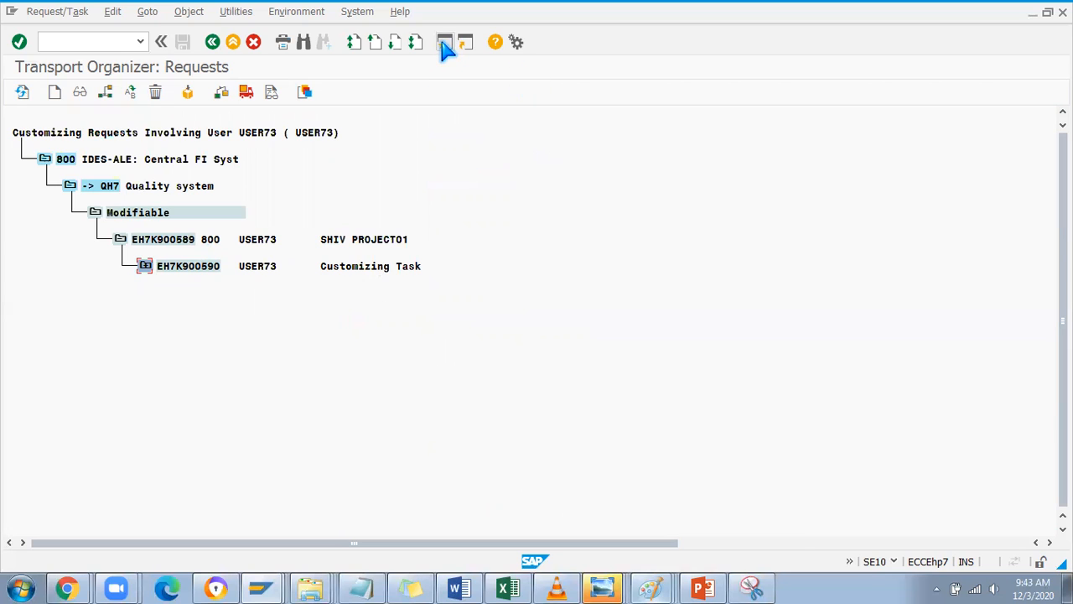
{"action": "mouse_move", "coordinate": [444, 42]}
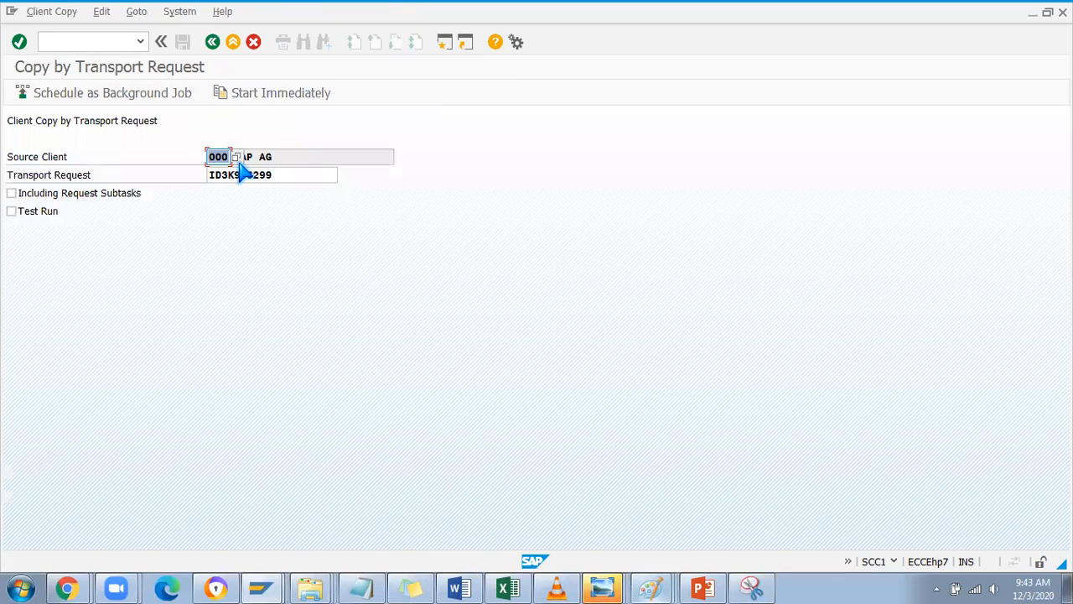
- Copy request ID3K933299 from client 000: test run, then Start Immediately
{"action": "type", "text": "80"}
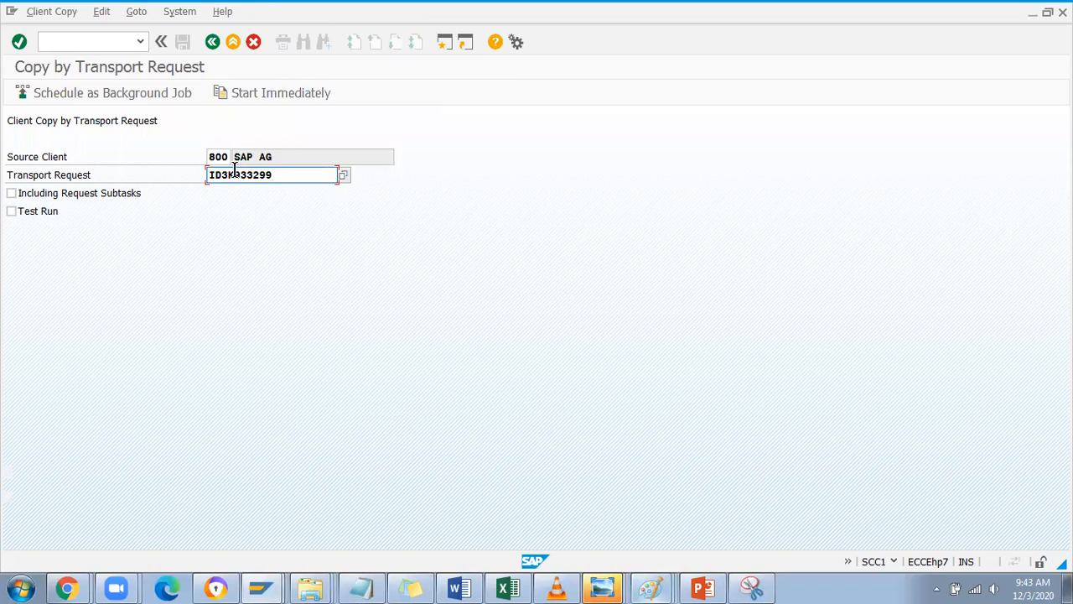
{"action": "left_click", "coordinate": [218, 157]}
{"action": "type", "text": "000"}
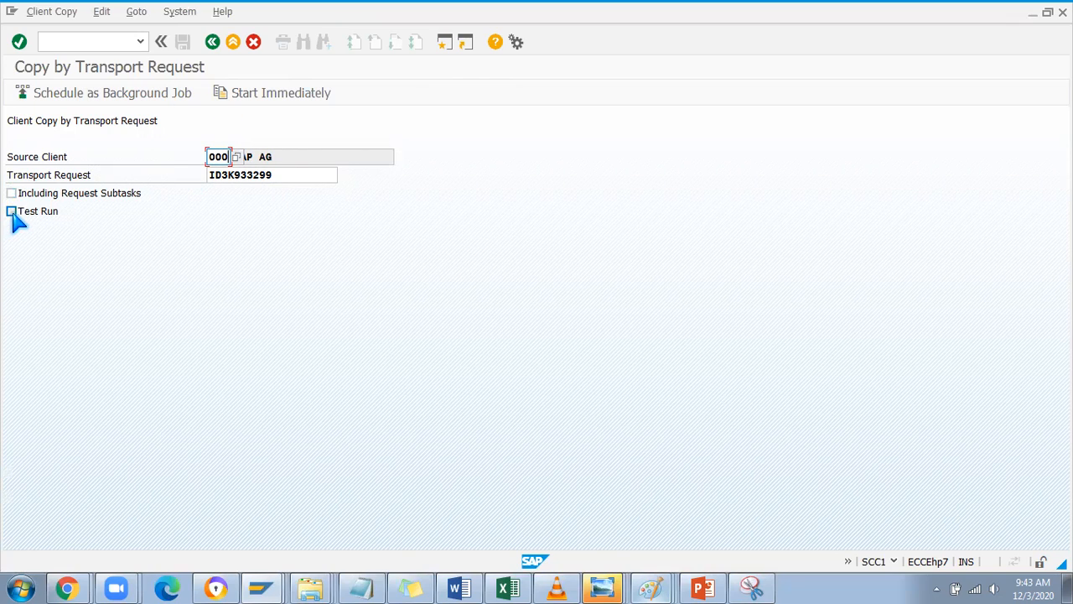
{"action": "left_click", "coordinate": [12, 210]}
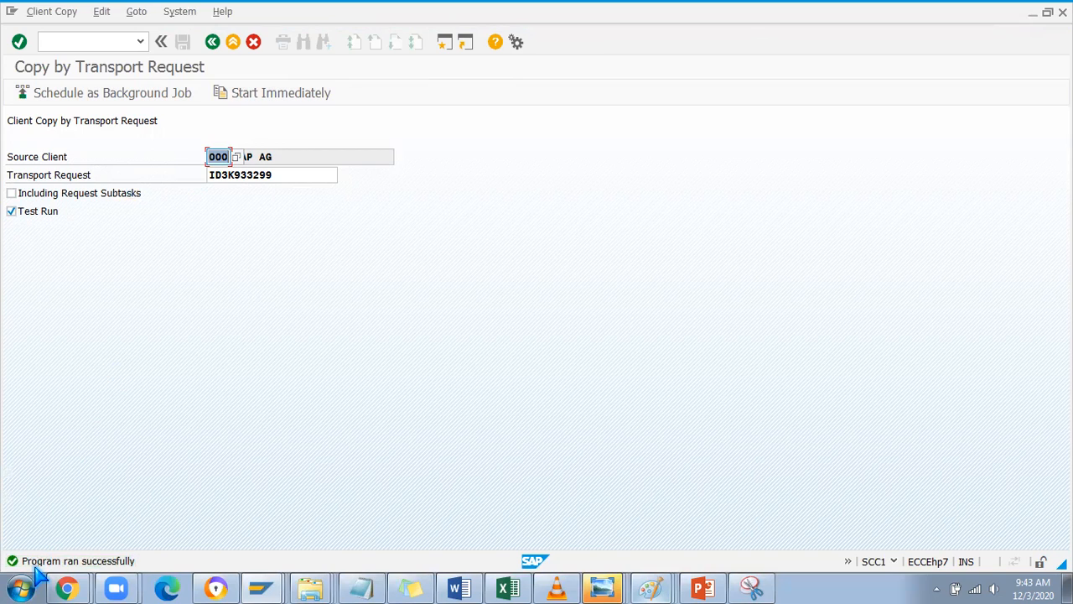
{"action": "left_click", "coordinate": [12, 211]}
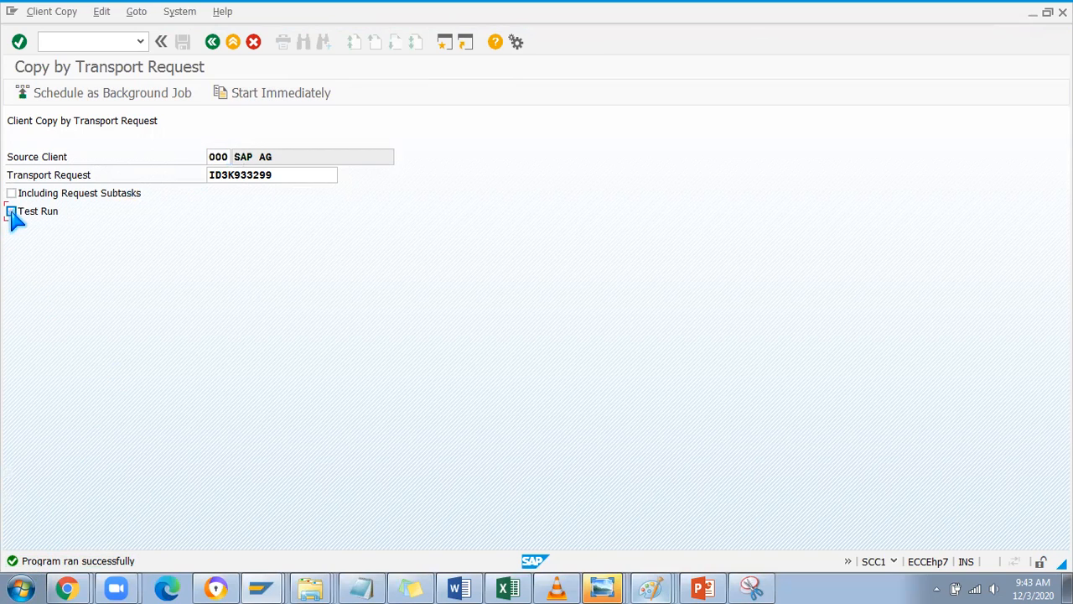
{"action": "mouse_move", "coordinate": [281, 92]}
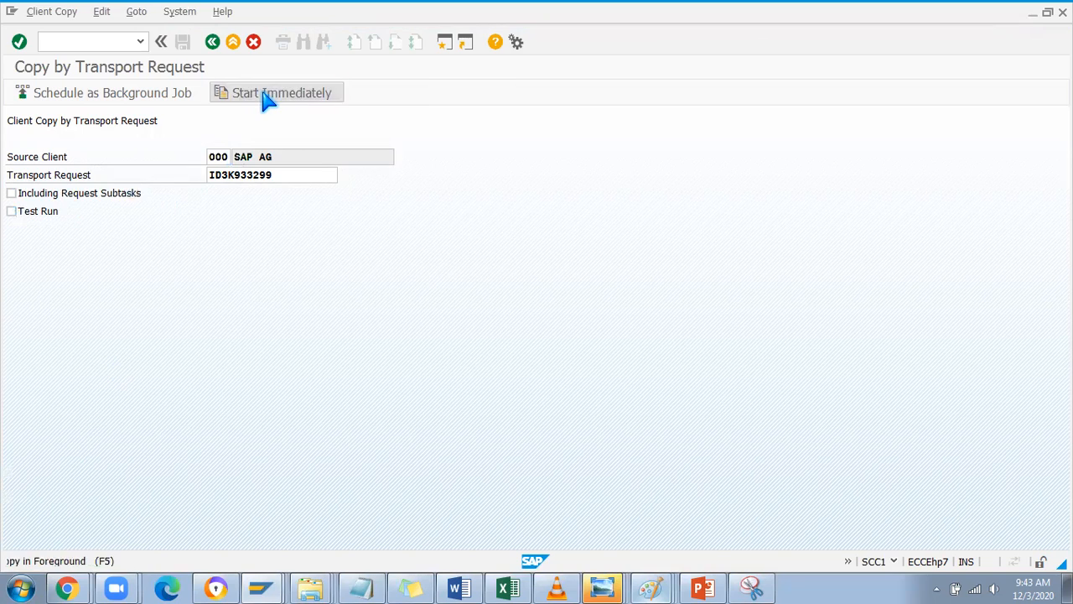
{"action": "left_click", "coordinate": [281, 92]}
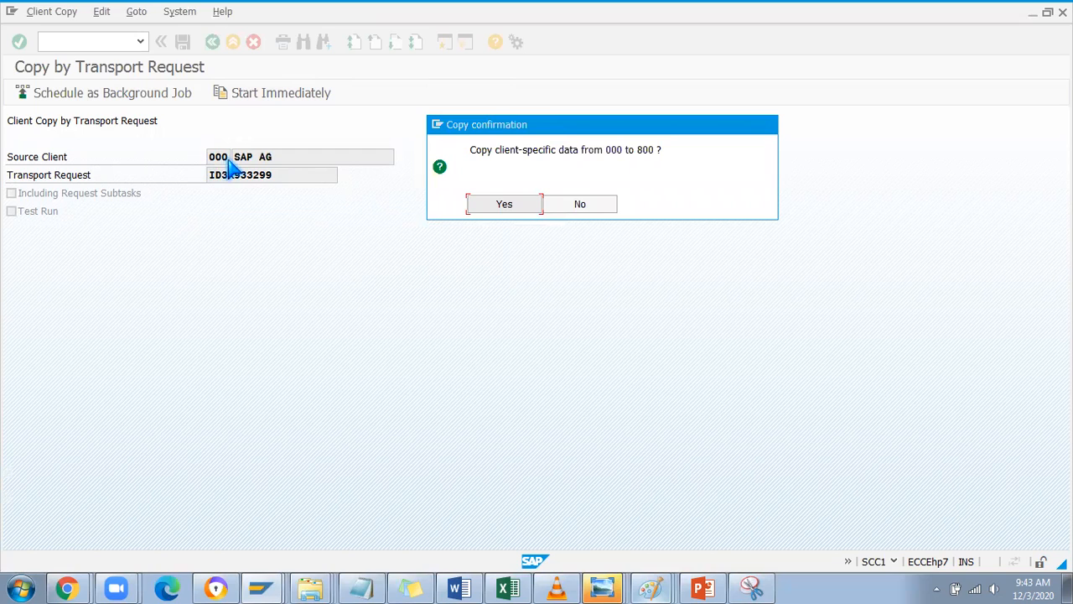
{"action": "mouse_move", "coordinate": [390, 423]}
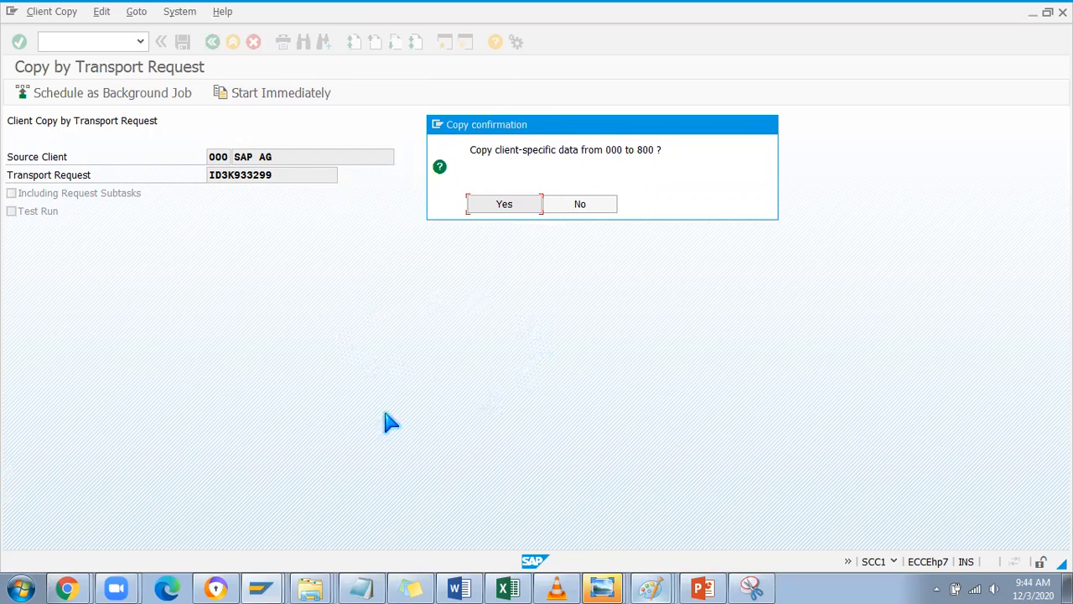
{"action": "mouse_move", "coordinate": [494, 369]}
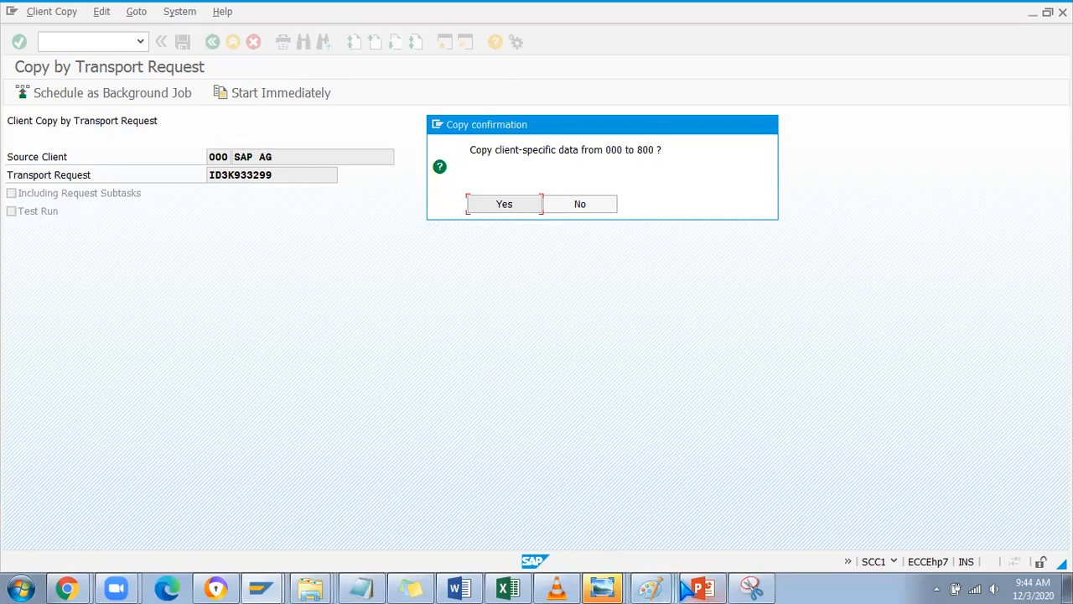
{"action": "mouse_move", "coordinate": [642, 510]}
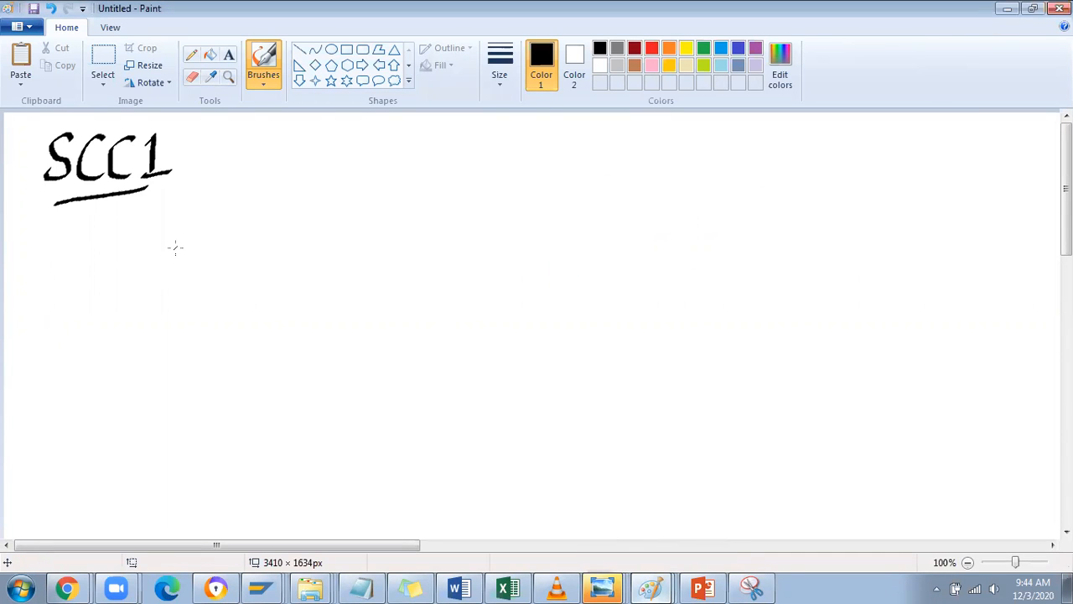
{"action": "mouse_move", "coordinate": [142, 216]}
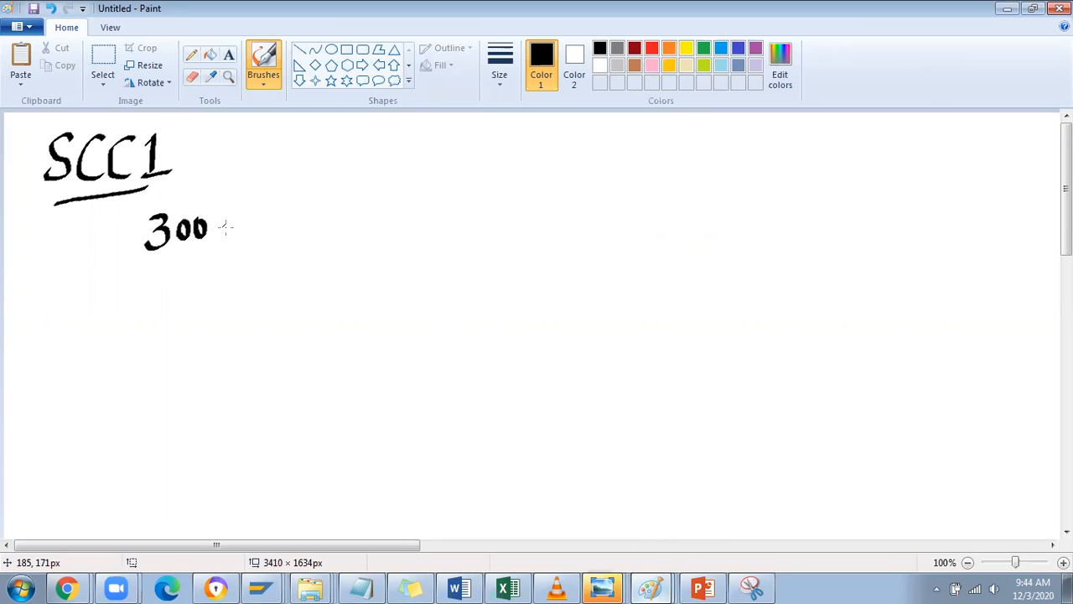
- Draw the arrow from 300 to 800, underline 800, and add a downward arrow
{"action": "left_click_drag", "start_coordinate": [226, 226], "coordinate": [336, 222]}
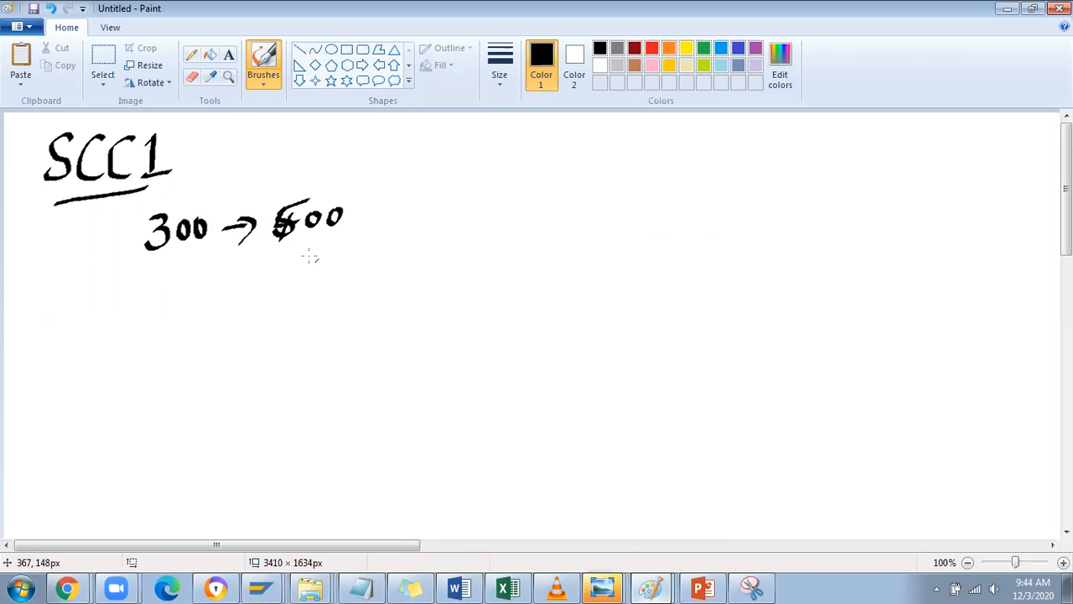
{"action": "left_click_drag", "start_coordinate": [268, 251], "coordinate": [293, 277]}
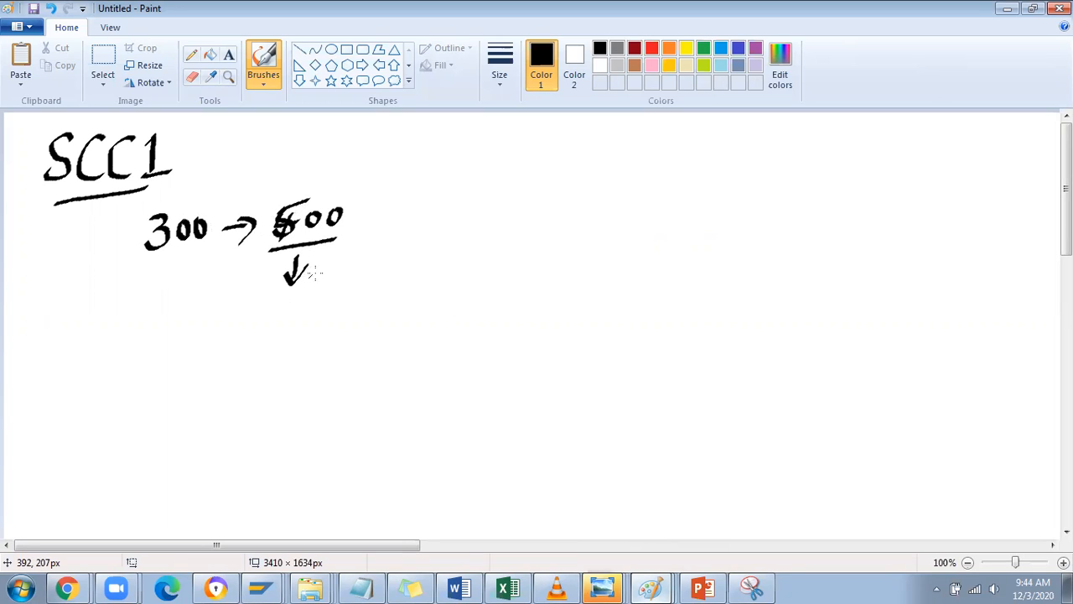
{"action": "left_click_drag", "start_coordinate": [310, 285], "coordinate": [382, 285]}
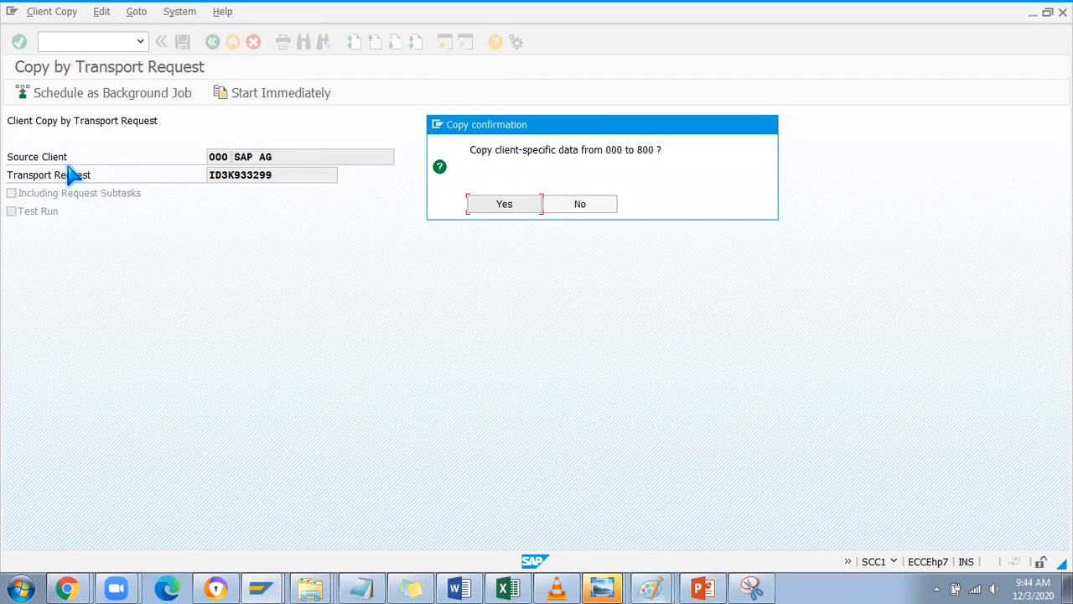
{"action": "mouse_move", "coordinate": [216, 168]}
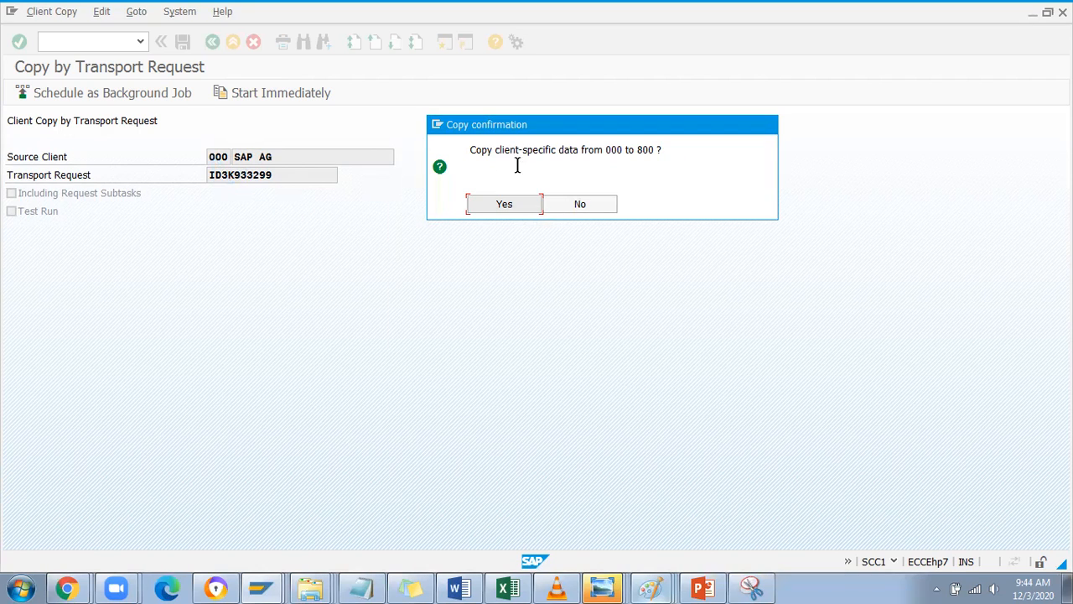
{"action": "mouse_move", "coordinate": [472, 166]}
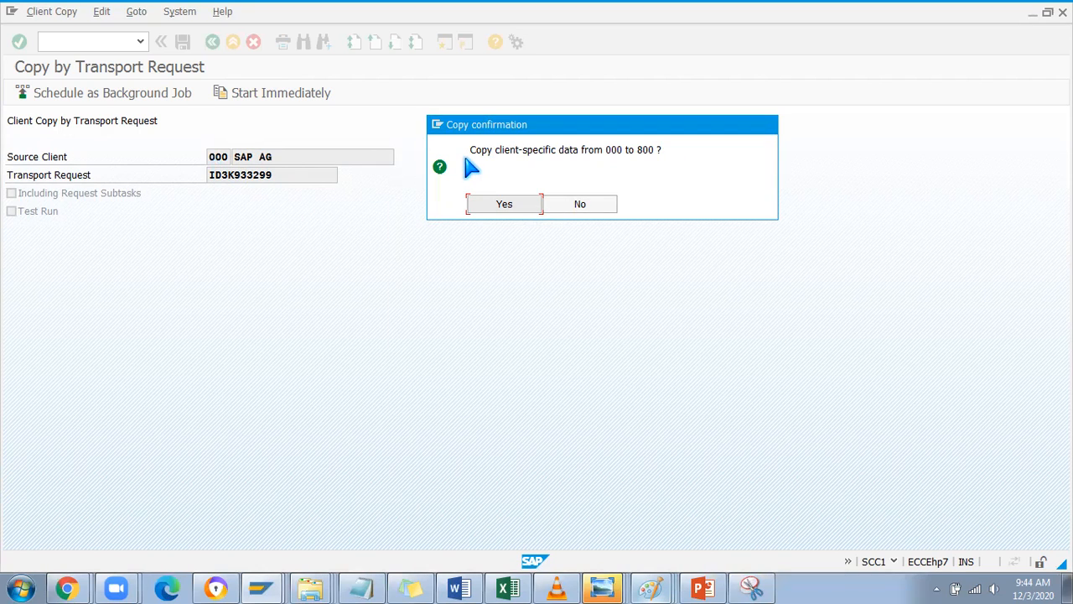
{"action": "mouse_move", "coordinate": [597, 170]}
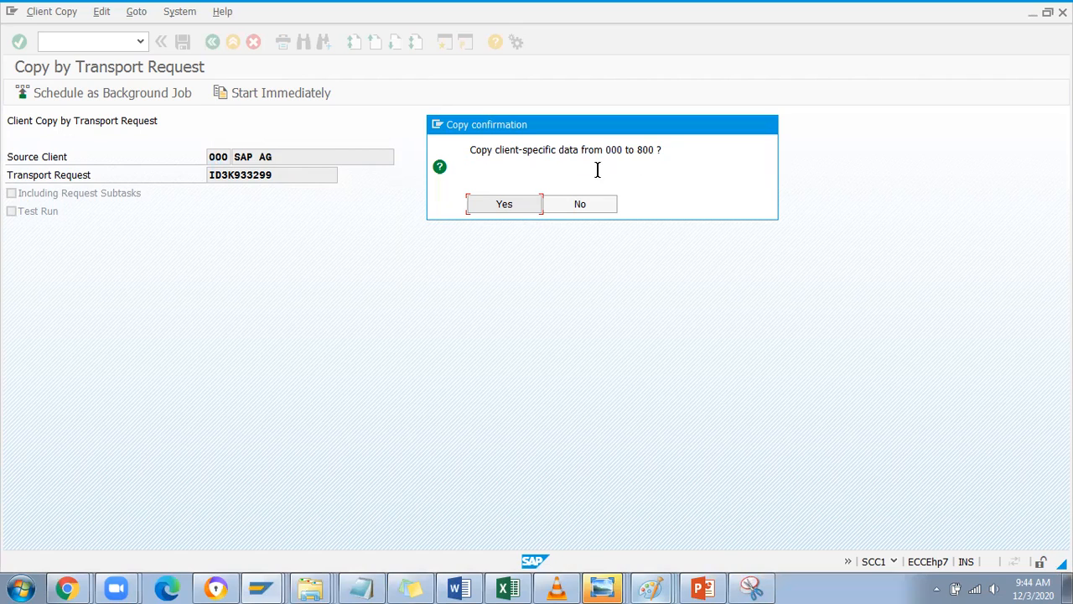
{"action": "mouse_move", "coordinate": [579, 201]}
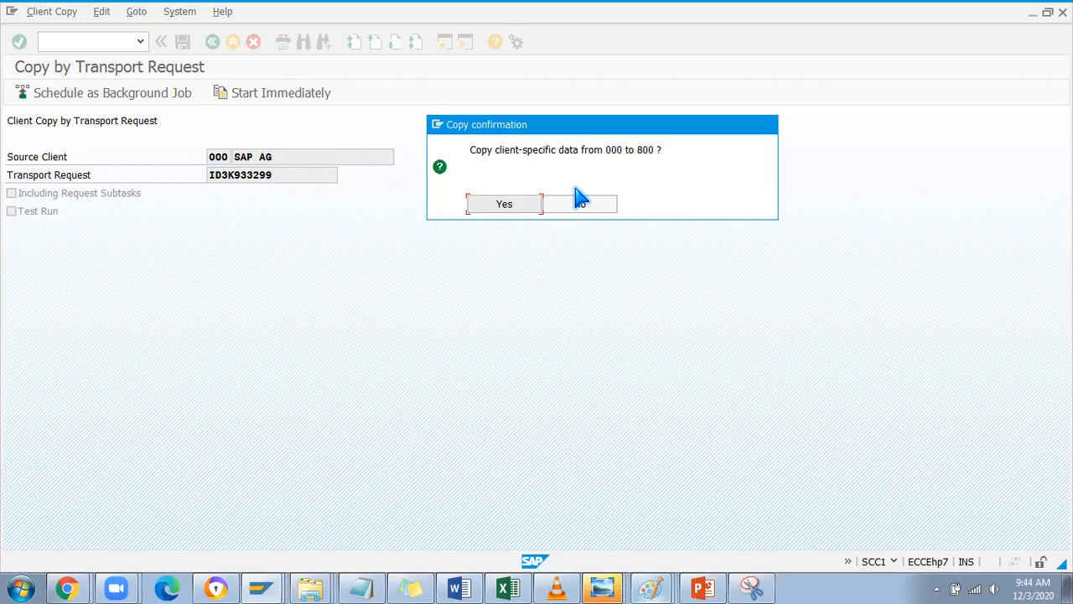
{"action": "mouse_move", "coordinate": [524, 202]}
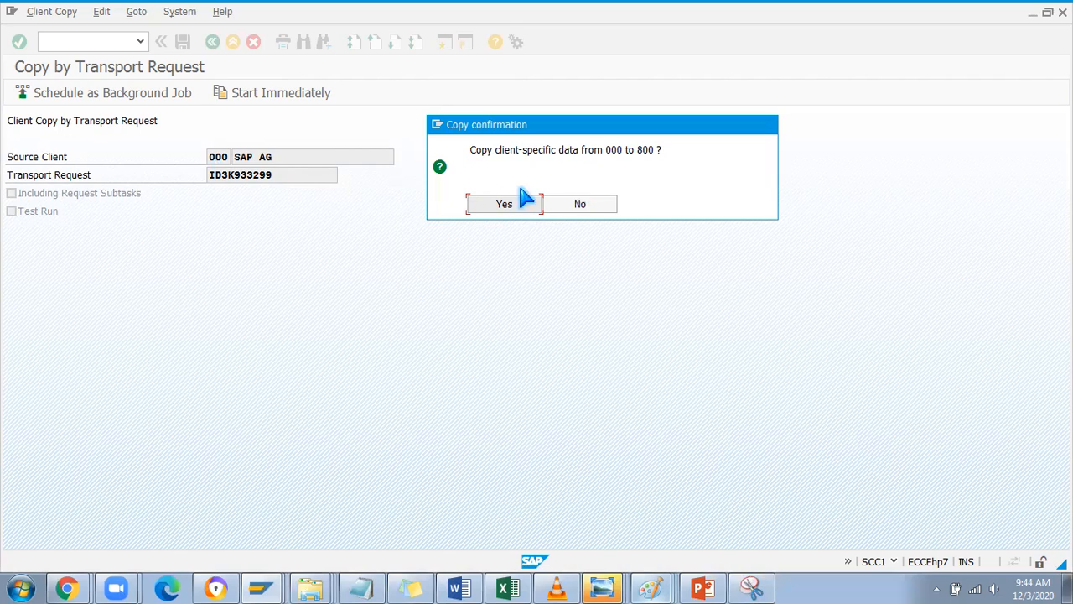
{"action": "mouse_move", "coordinate": [458, 324]}
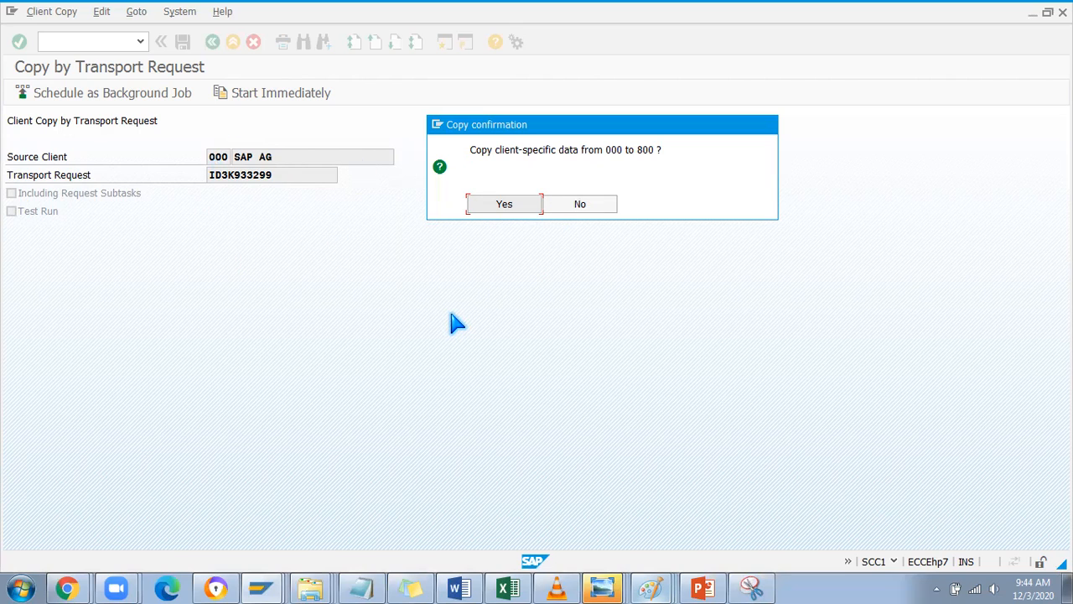
{"action": "mouse_move", "coordinate": [509, 186]}
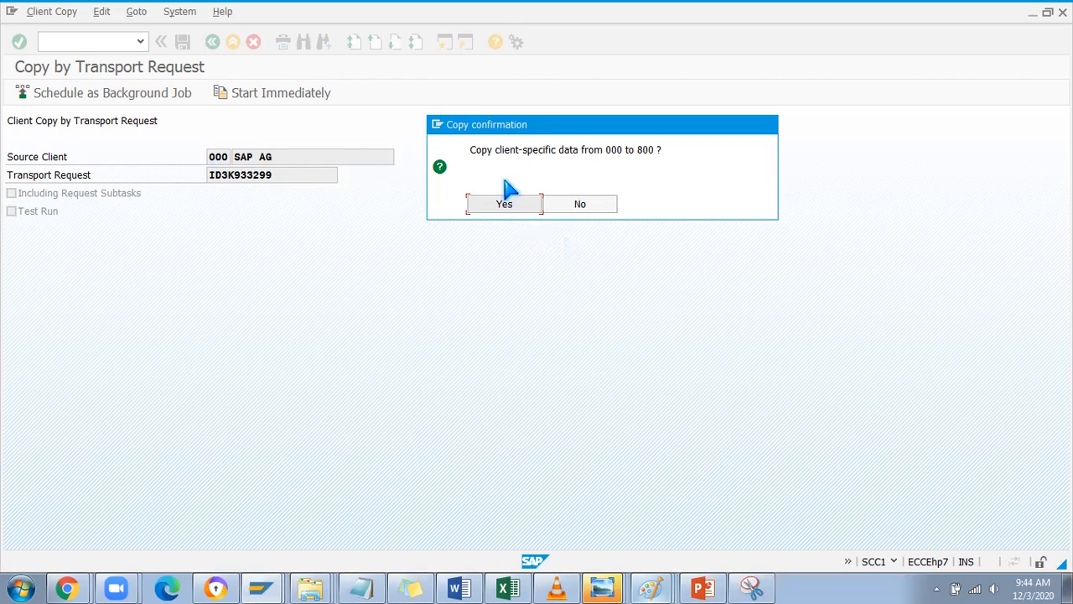
{"action": "mouse_move", "coordinate": [579, 204]}
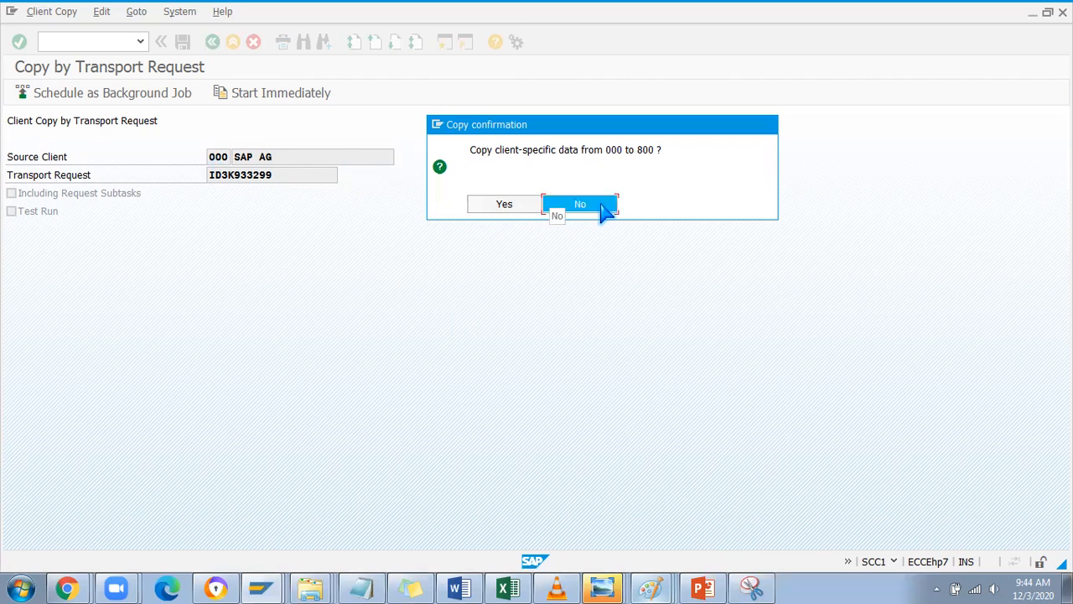
- Answer No to copying client-specific data from 000 to 800
{"action": "left_click", "coordinate": [580, 203]}
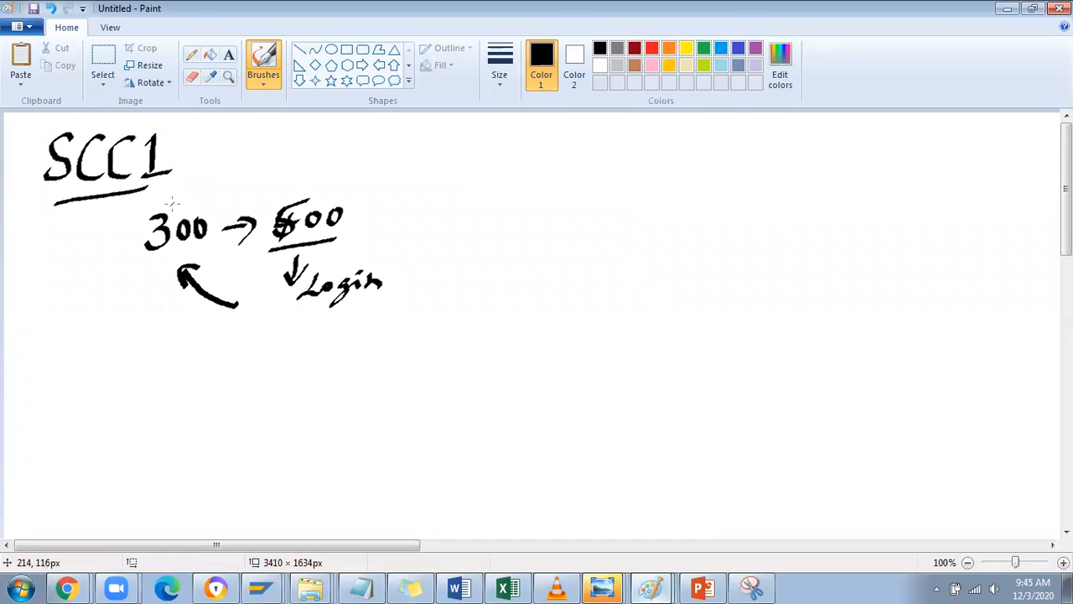
{"action": "mouse_move", "coordinate": [410, 204]}
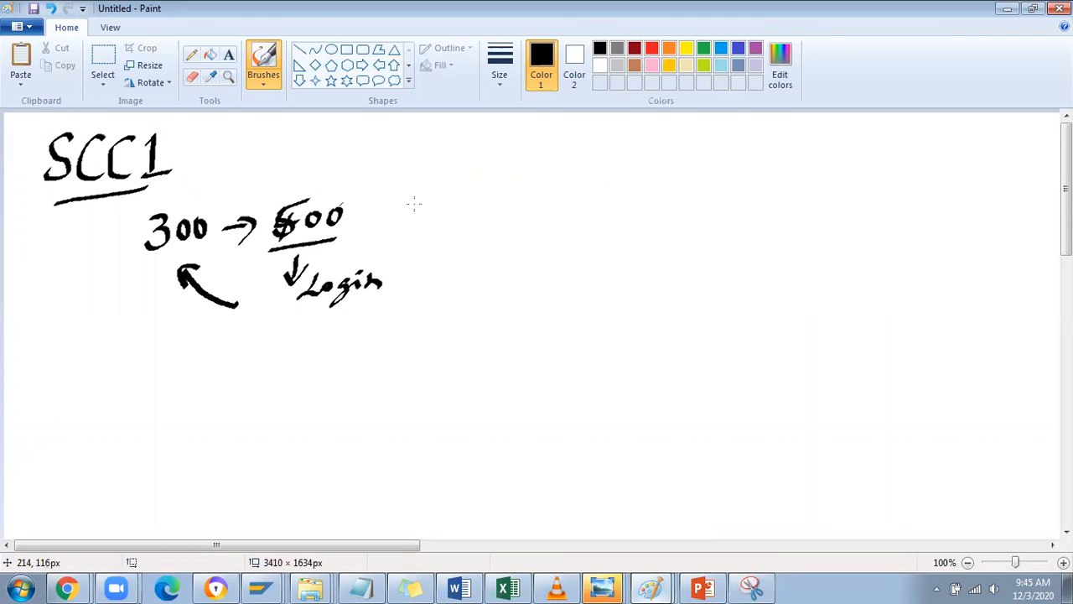
- Write clients 300, 400, 500, underline and bracket them, add a divider and Dev label
{"action": "left_click_drag", "start_coordinate": [461, 189], "coordinate": [486, 183]}
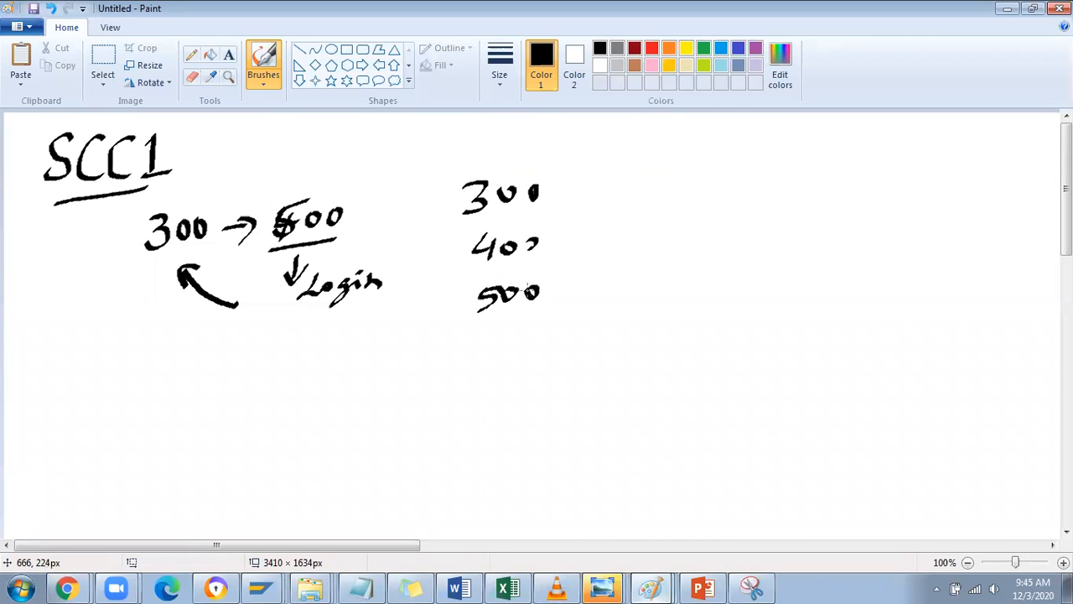
{"action": "left_click_drag", "start_coordinate": [570, 172], "coordinate": [570, 276]}
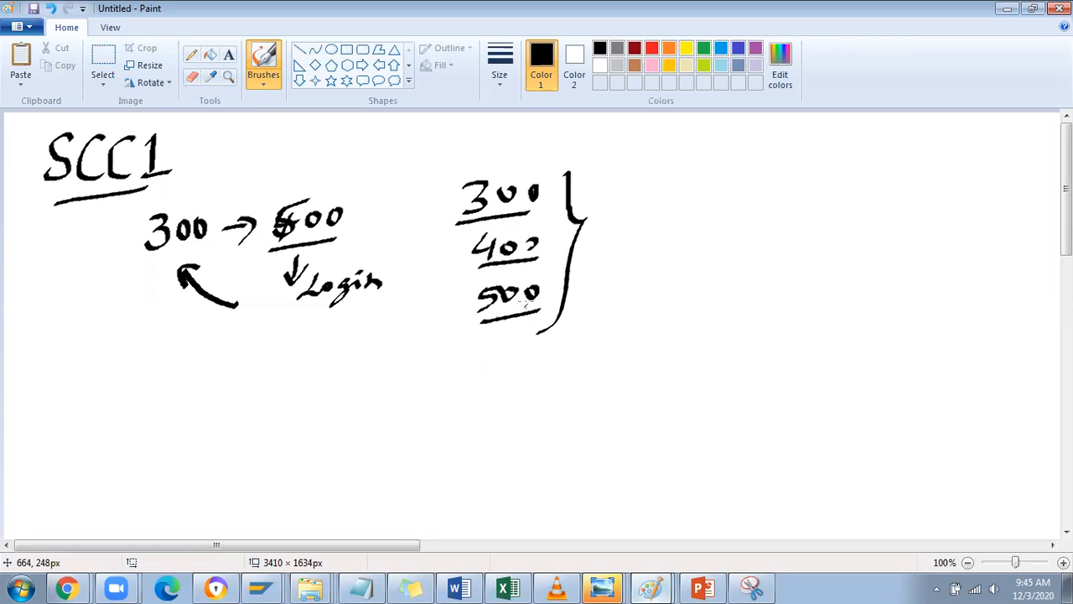
{"action": "left_click_drag", "start_coordinate": [599, 134], "coordinate": [619, 364]}
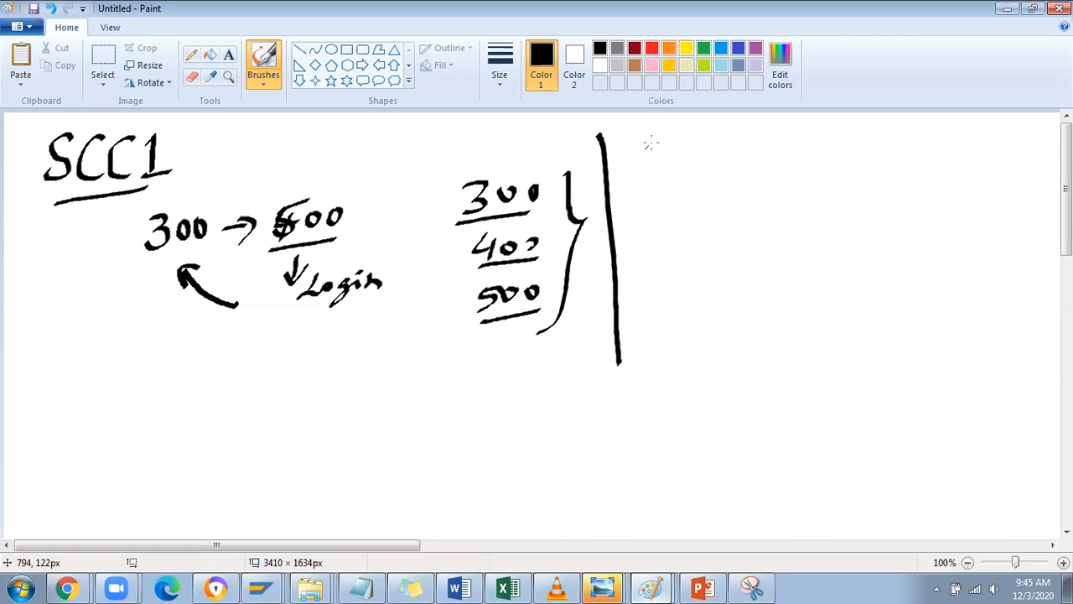
{"action": "left_click_drag", "start_coordinate": [650, 139], "coordinate": [737, 143]}
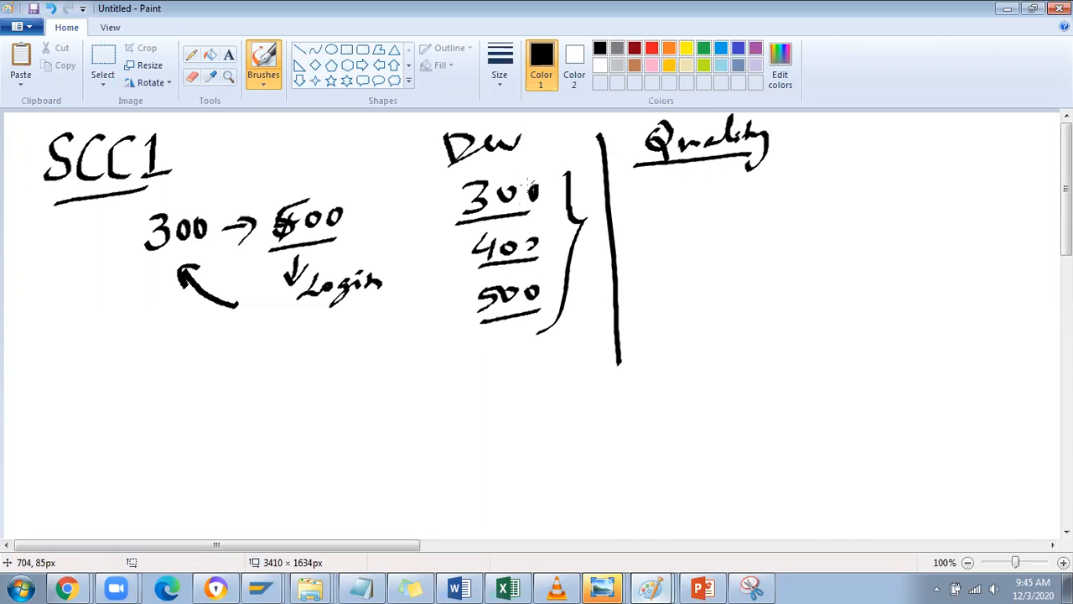
- Draw an arrow toward Quality, box client 500, and write a circled TR
{"action": "left_click_drag", "start_coordinate": [545, 289], "coordinate": [641, 276]}
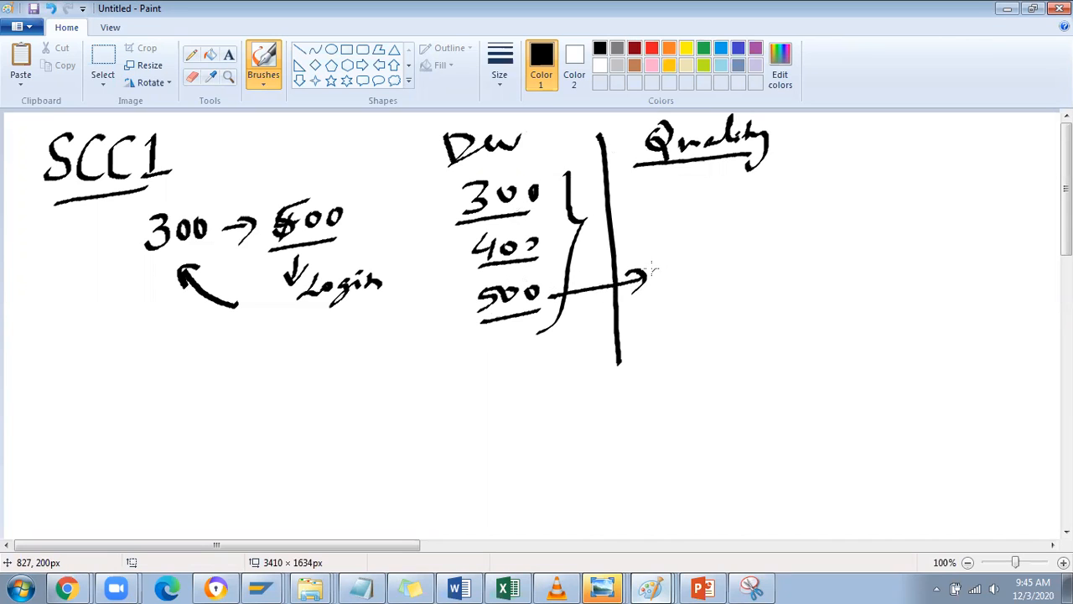
{"action": "left_click_drag", "start_coordinate": [453, 277], "coordinate": [544, 319]}
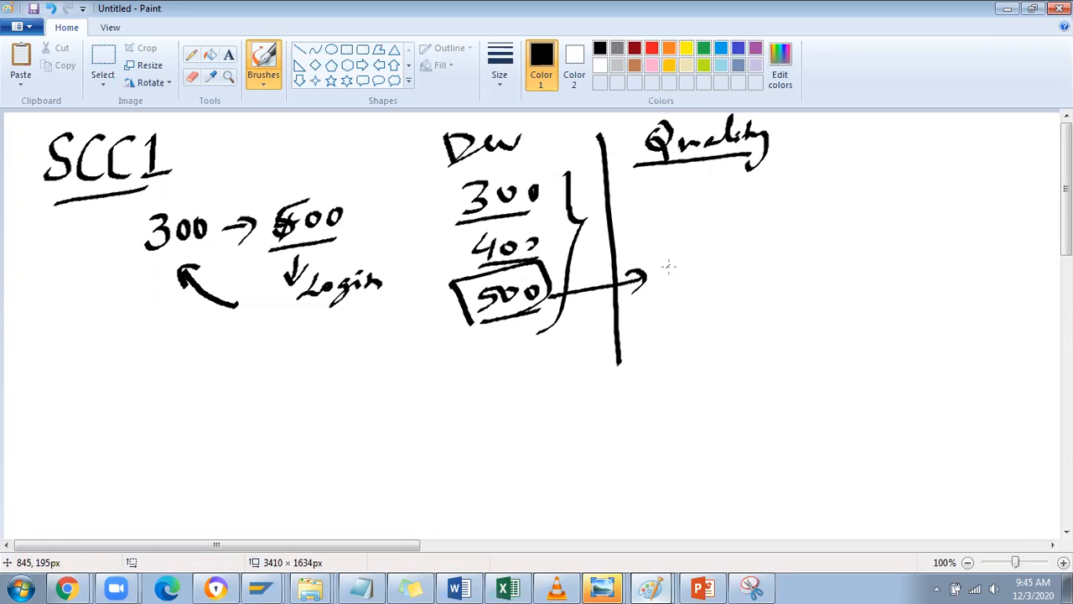
{"action": "mouse_move", "coordinate": [653, 331]}
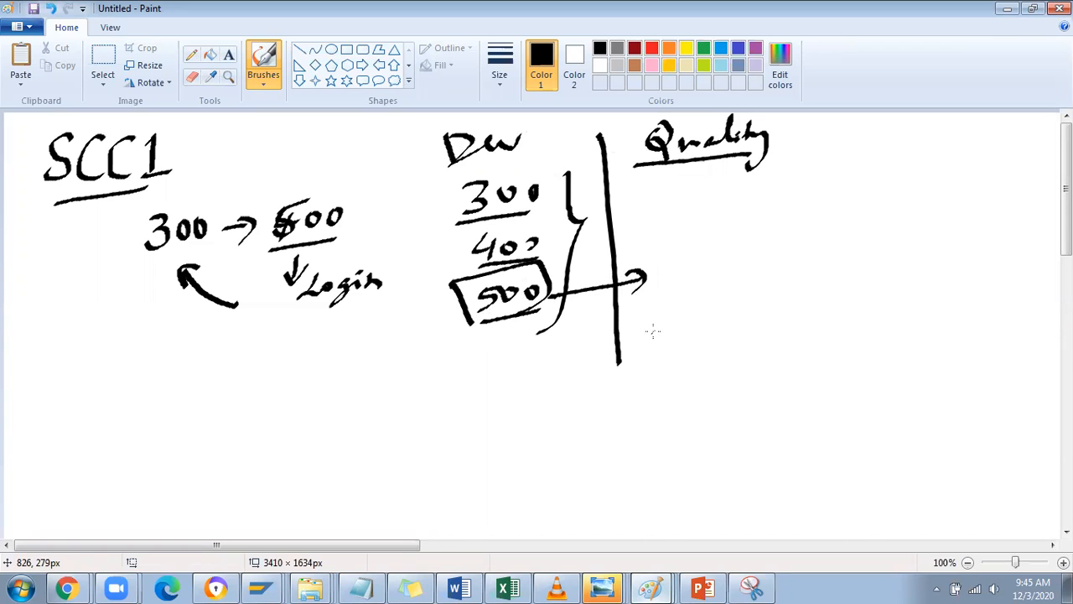
{"action": "left_click_drag", "start_coordinate": [645, 314], "coordinate": [691, 343]}
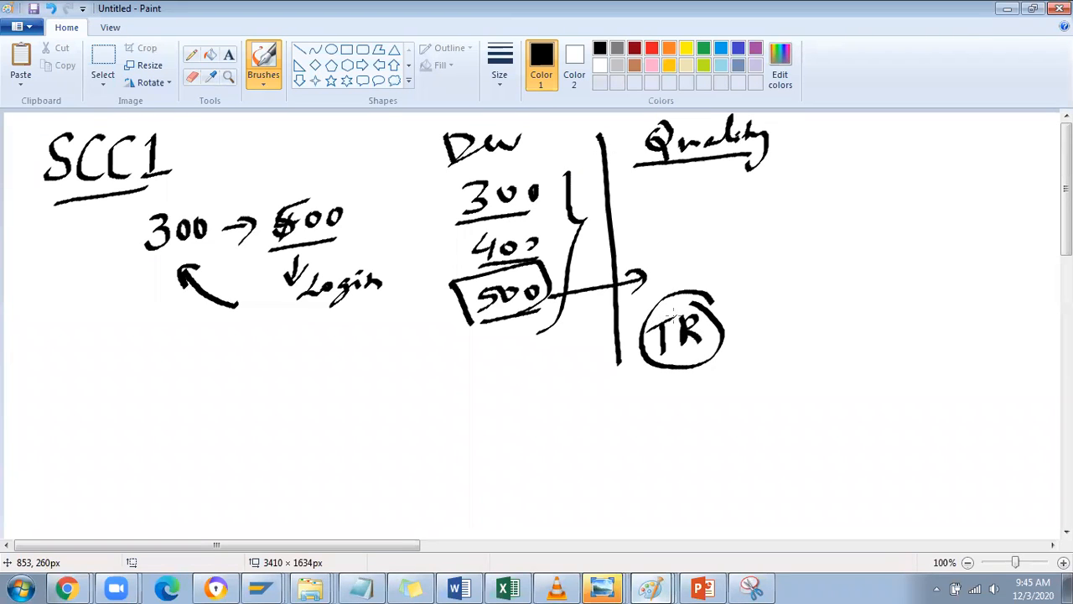
{"action": "mouse_move", "coordinate": [700, 241]}
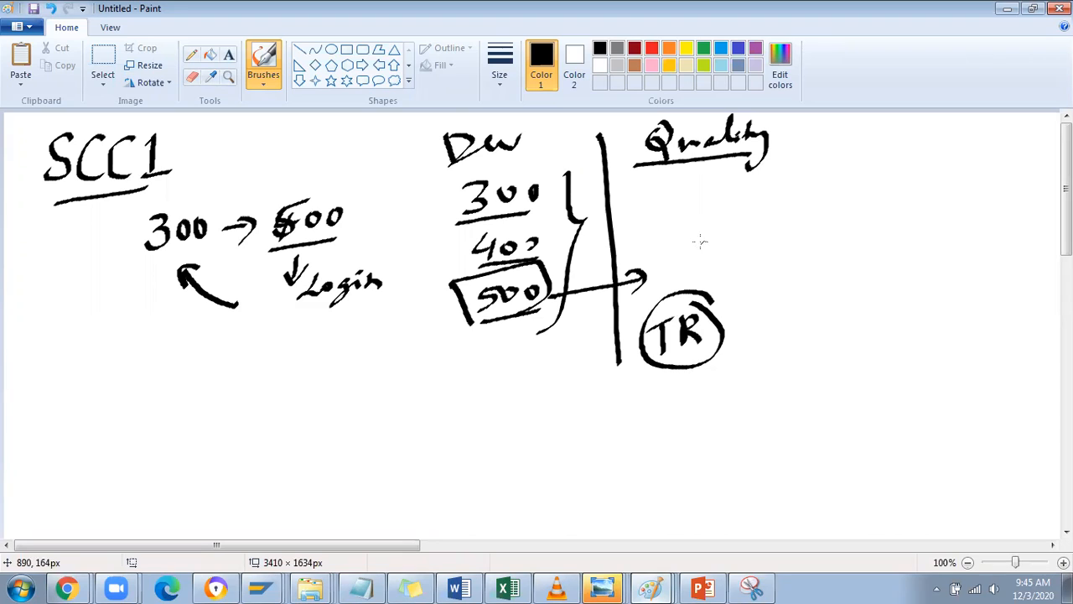
{"action": "mouse_move", "coordinate": [731, 260]}
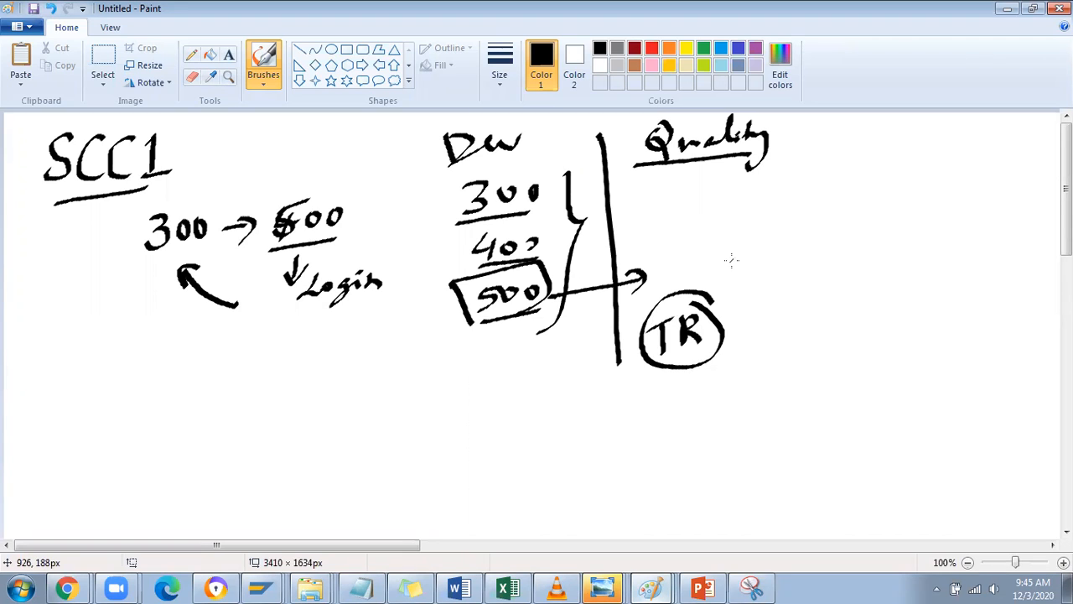
{"action": "mouse_move", "coordinate": [731, 258]}
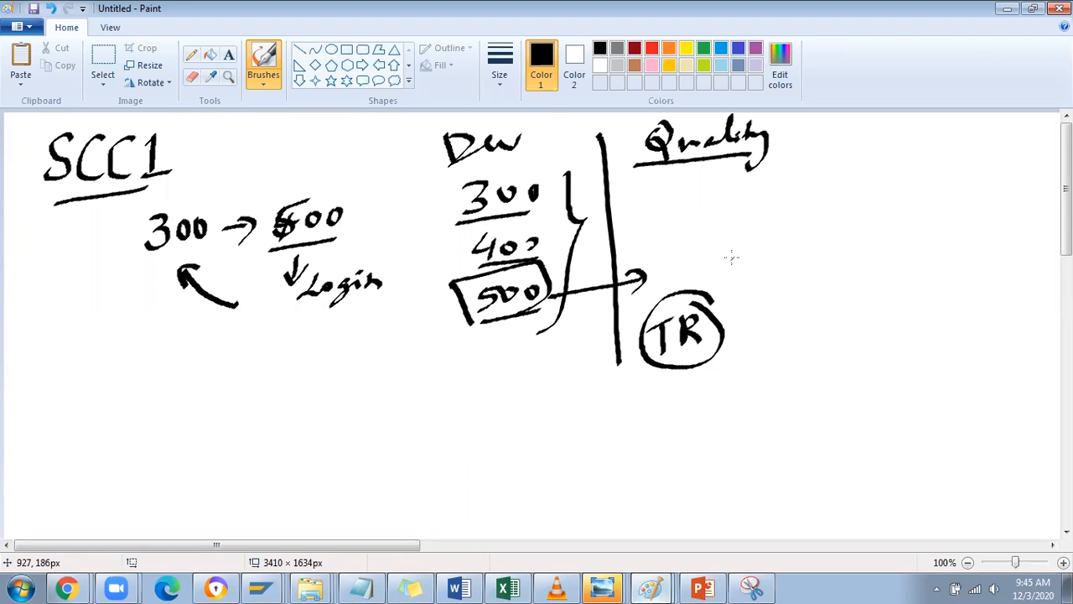
- Write Bundle, Basis and Operations beside TR and underline Operations
{"action": "left_click_drag", "start_coordinate": [734, 277], "coordinate": [805, 276]}
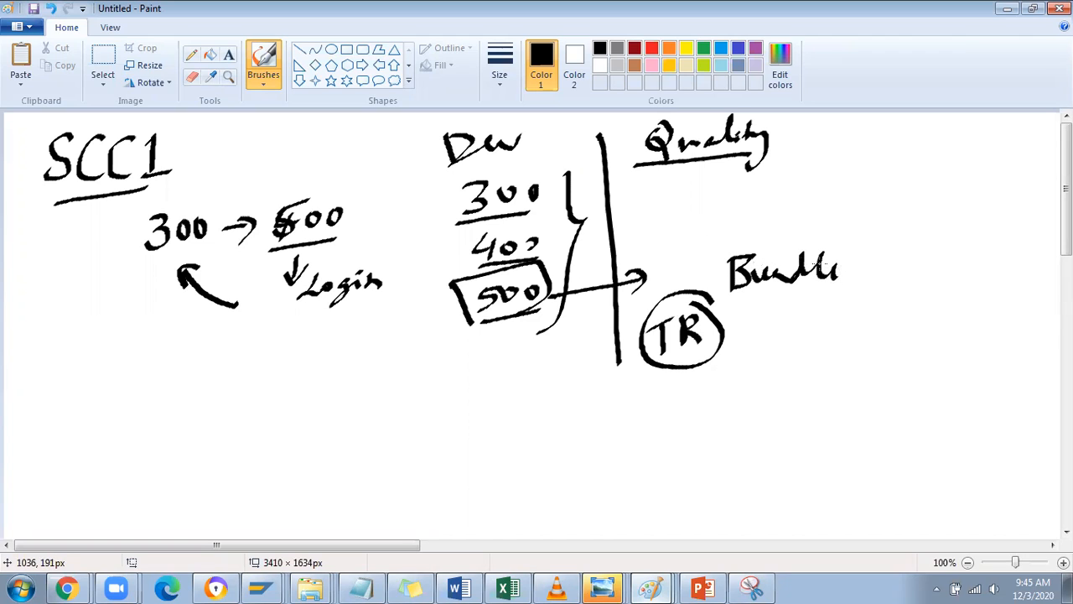
{"action": "left_click_drag", "start_coordinate": [738, 301], "coordinate": [829, 298]}
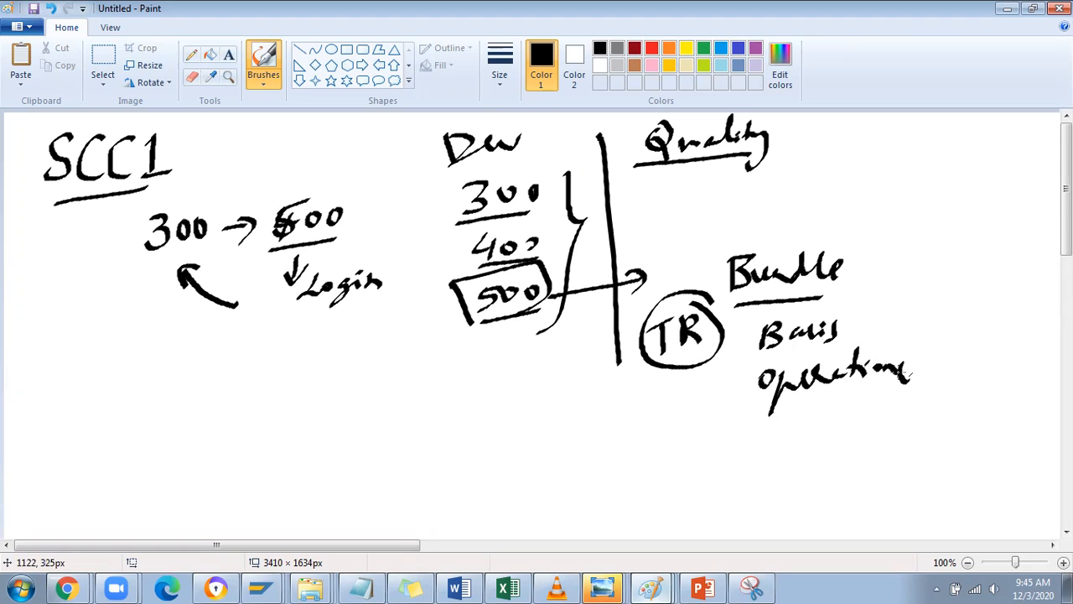
{"action": "left_click_drag", "start_coordinate": [771, 405], "coordinate": [868, 401]}
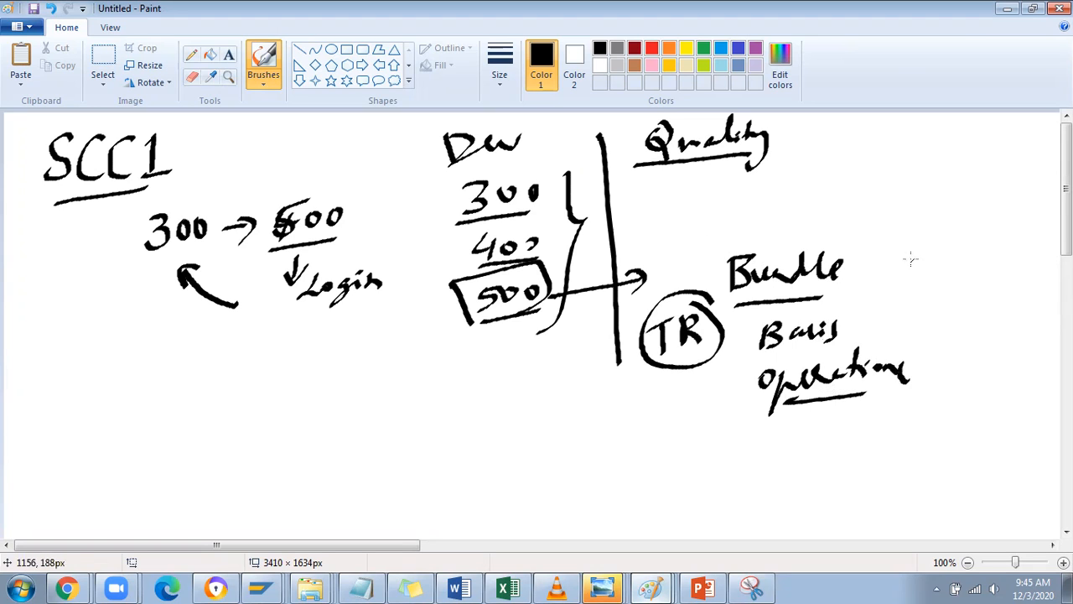
{"action": "mouse_move", "coordinate": [792, 155]}
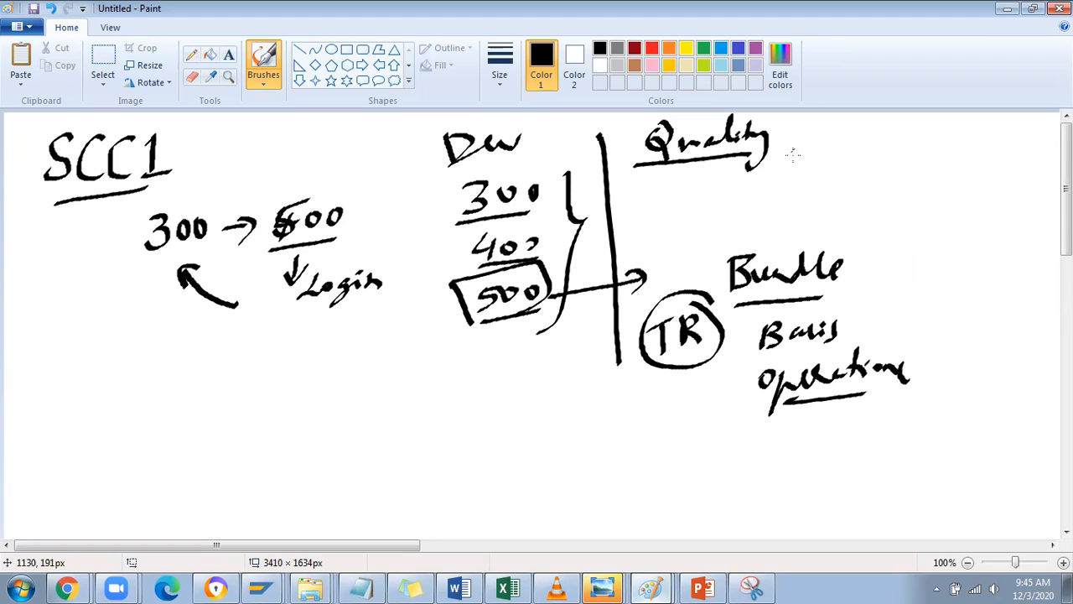
{"action": "mouse_move", "coordinate": [763, 178]}
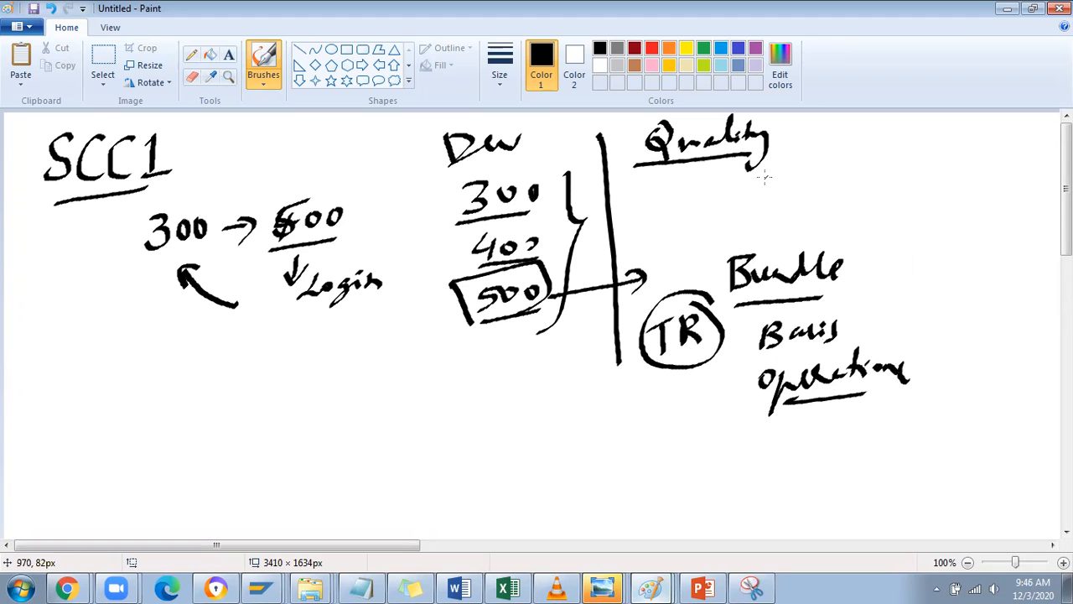
{"action": "mouse_move", "coordinate": [773, 179]}
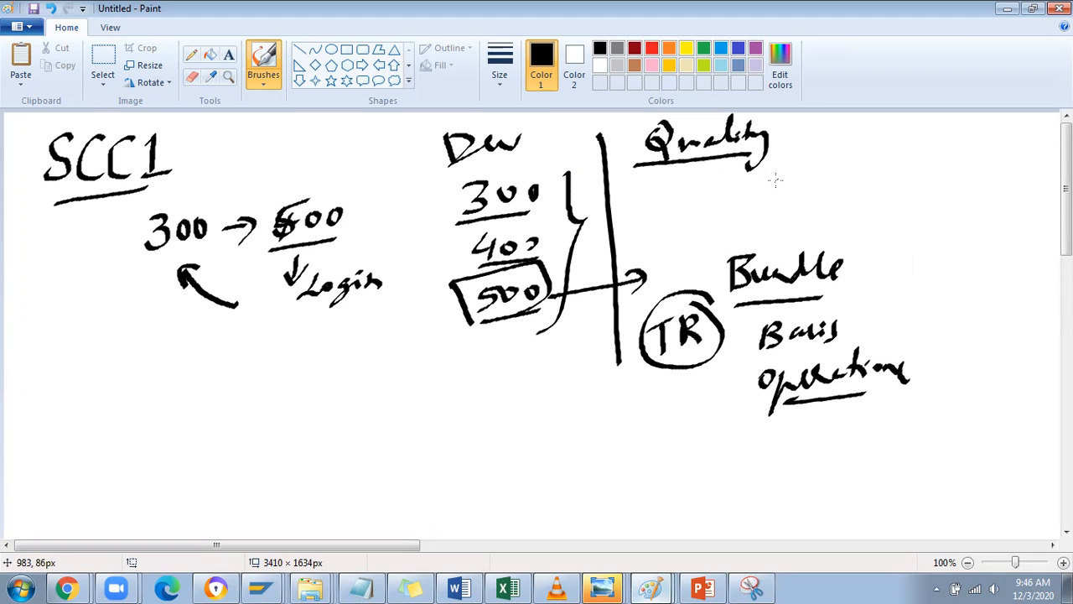
{"action": "mouse_move", "coordinate": [775, 185]}
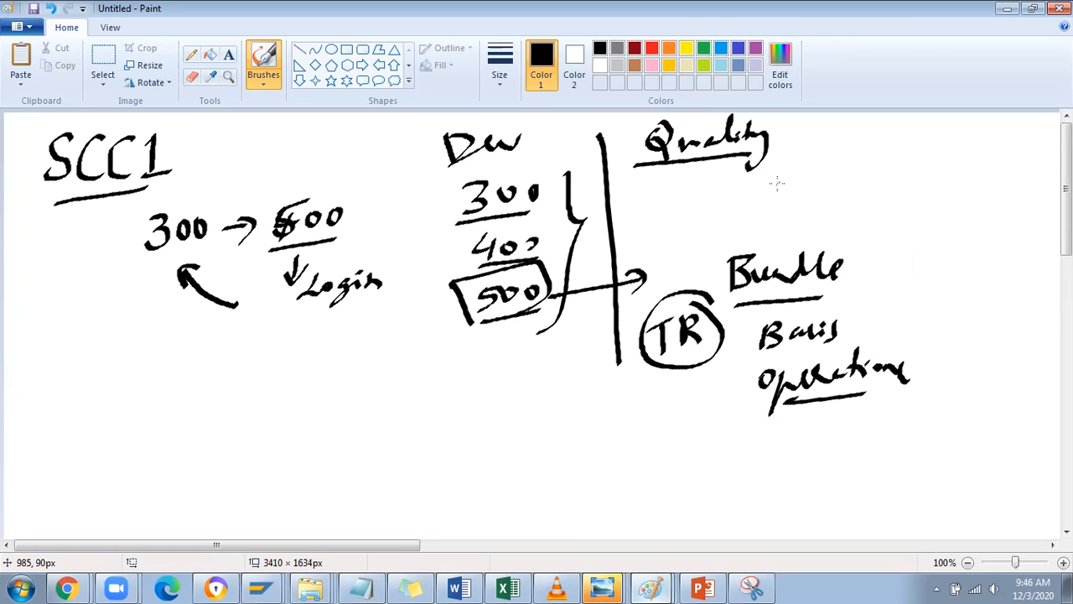